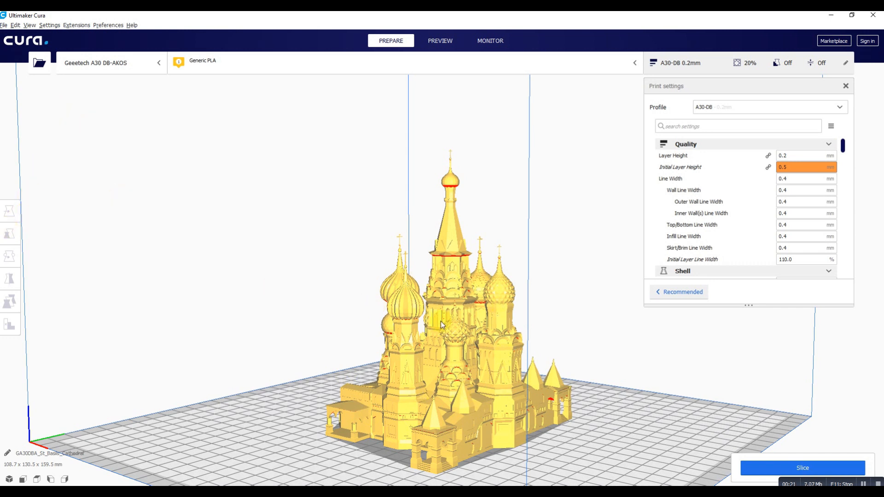
- Scale the St Basil's Cathedral model non-uniformly down to about 11.6% (15.9 × 19.1 × 23.3 mm)
{"action": "left_click", "coordinate": [10, 234]}
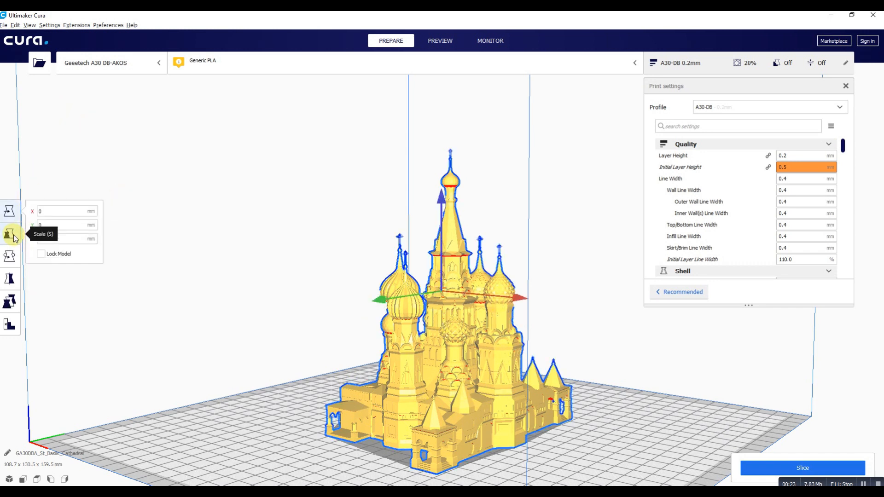
{"action": "left_click", "coordinate": [10, 233]}
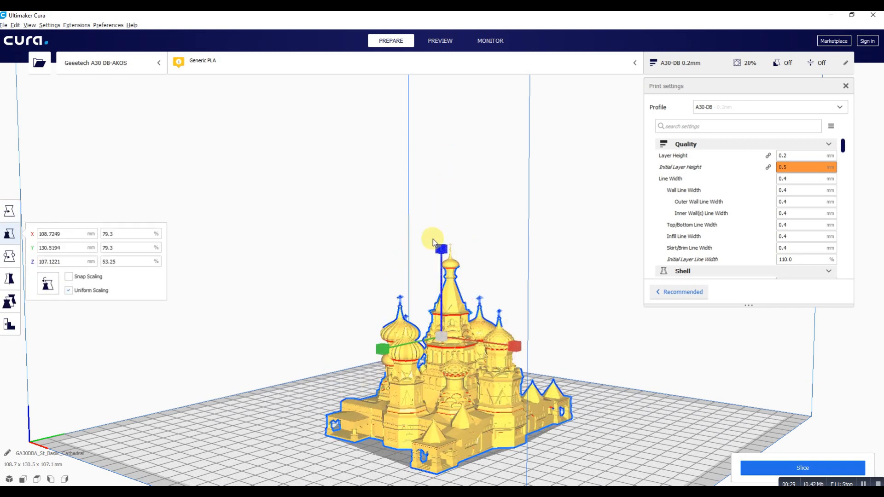
{"action": "left_click_drag", "start_coordinate": [441, 247], "coordinate": [441, 203]}
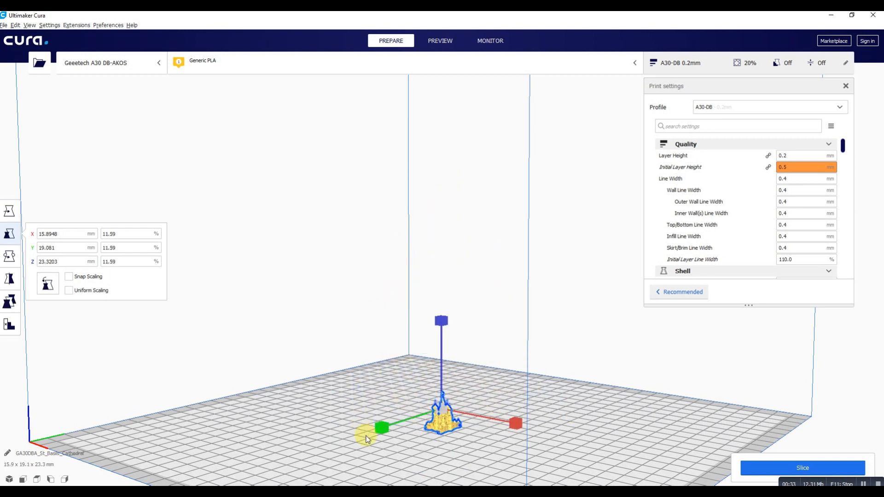
- Begin exporting the model as STL (ASCII), then cancel the export
{"action": "left_click", "coordinate": [5, 25]}
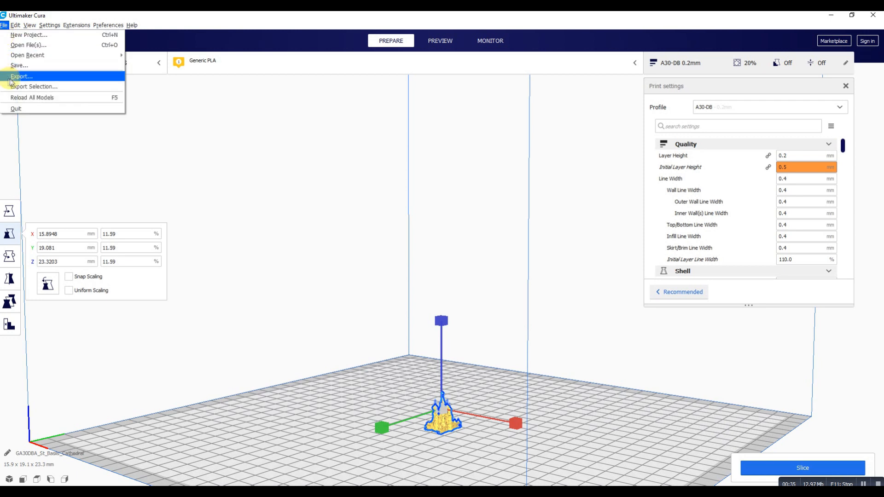
{"action": "left_click", "coordinate": [22, 76]}
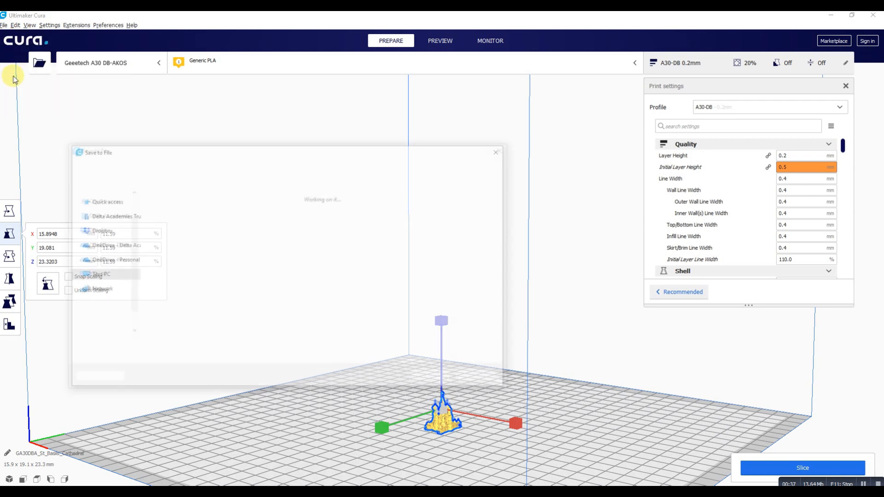
{"action": "left_click", "coordinate": [314, 357]}
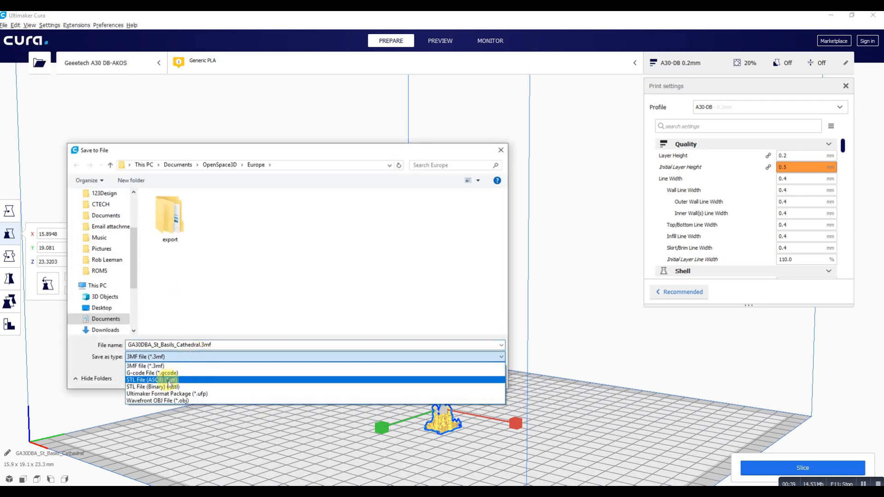
{"action": "left_click", "coordinate": [152, 380]}
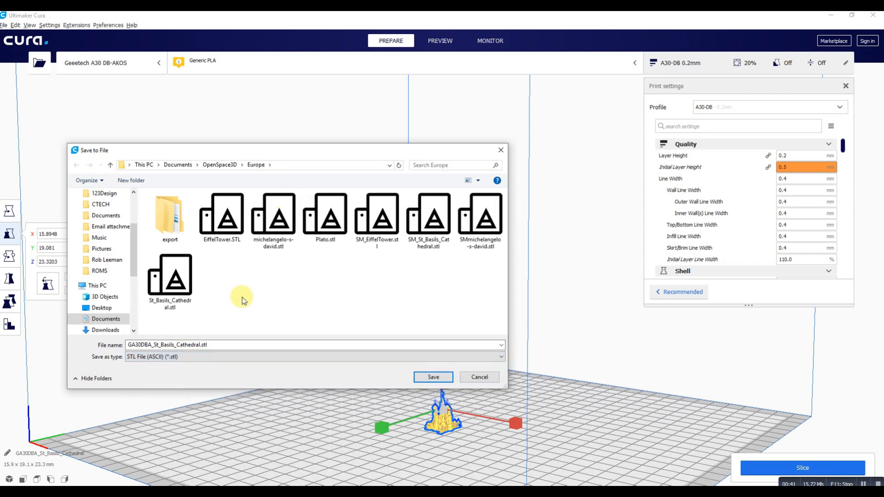
{"action": "mouse_move", "coordinate": [479, 377]}
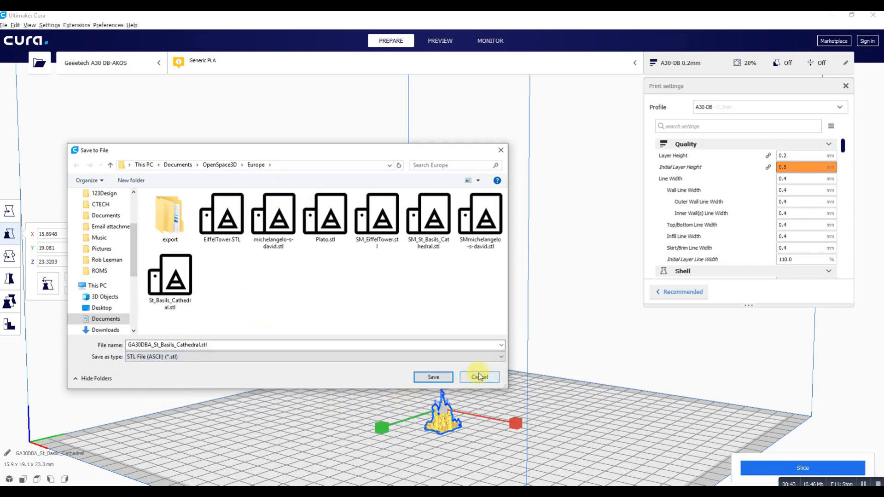
{"action": "left_click", "coordinate": [479, 377]}
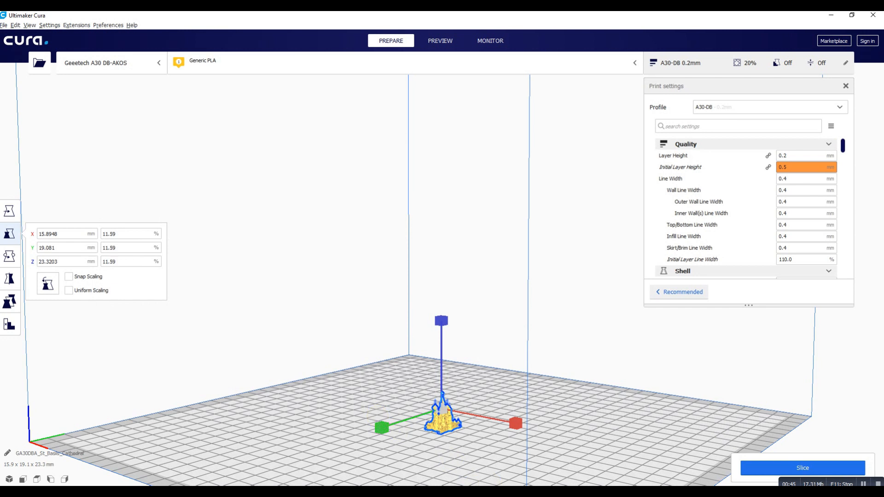
{"action": "mouse_move", "coordinate": [426, 472]}
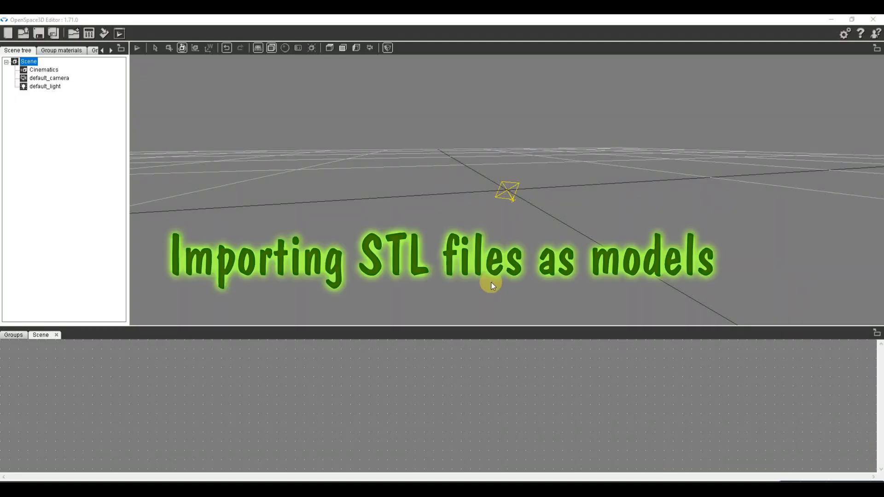
- Add a dummy node under the Scene root and name it dummy_Italy
{"action": "right_click", "coordinate": [28, 61]}
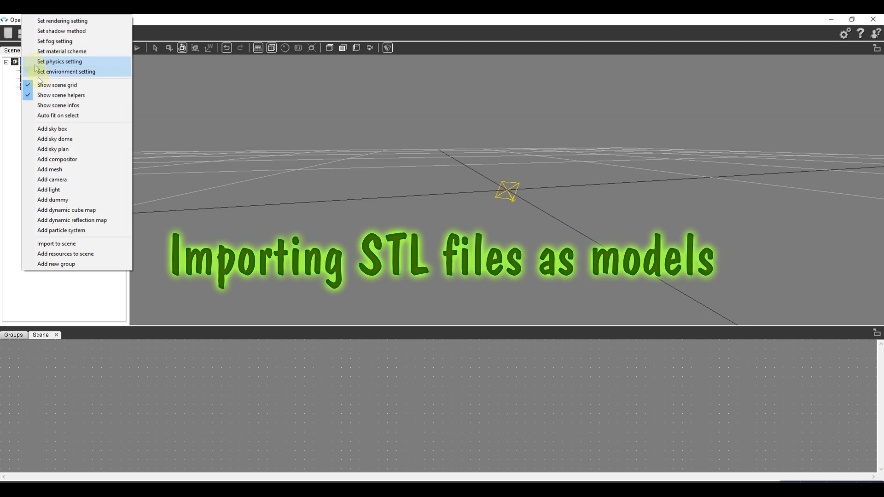
{"action": "left_click", "coordinate": [53, 200]}
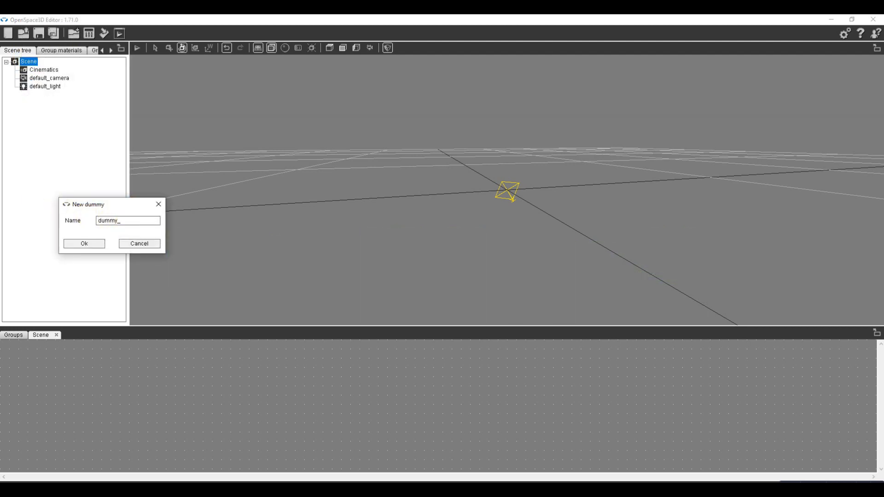
{"action": "type", "text": "Italy"}
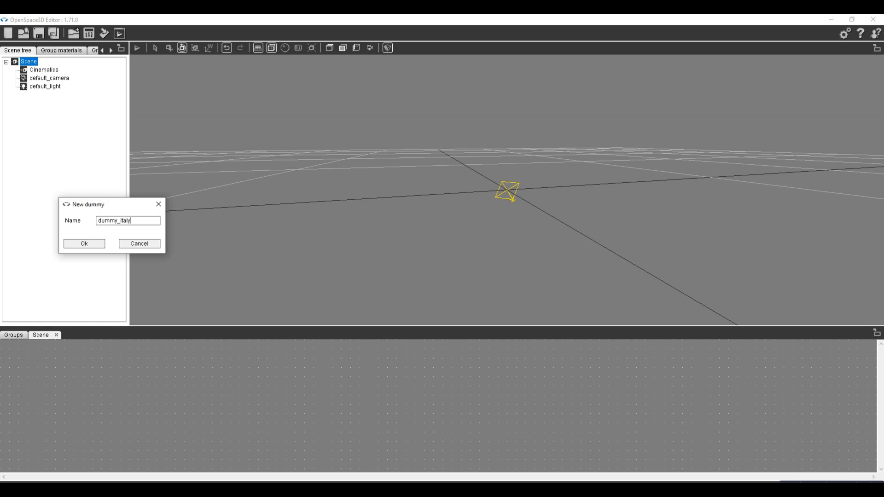
{"action": "left_click", "coordinate": [84, 243]}
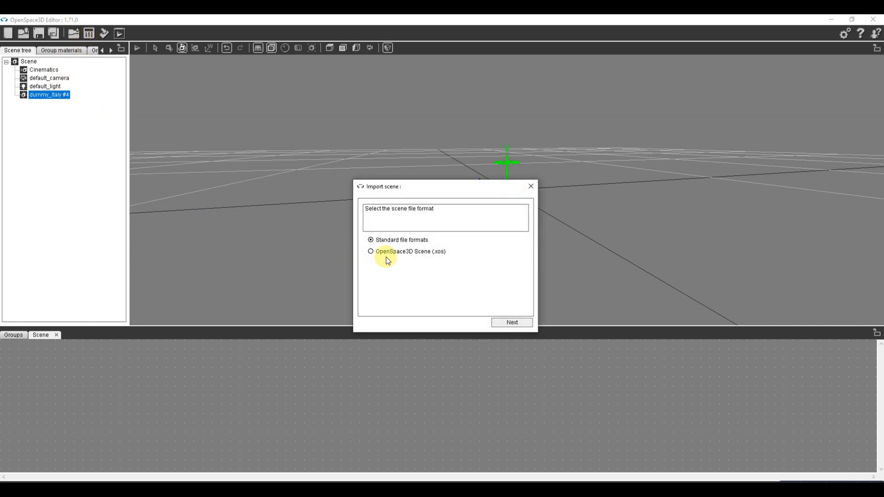
- Import SMmichelangelo-s-david.stl via the standard file formats wizard into the scene group
{"action": "left_click", "coordinate": [511, 322]}
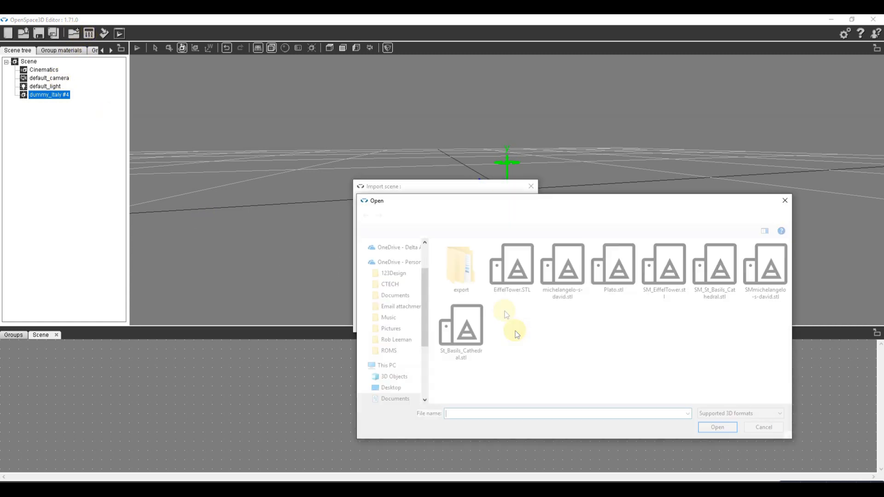
{"action": "left_click", "coordinate": [765, 268]}
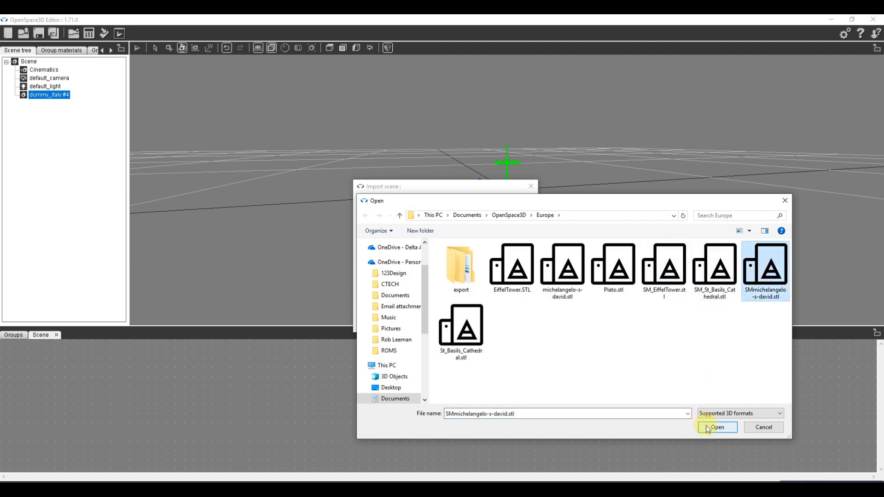
{"action": "left_click", "coordinate": [717, 428]}
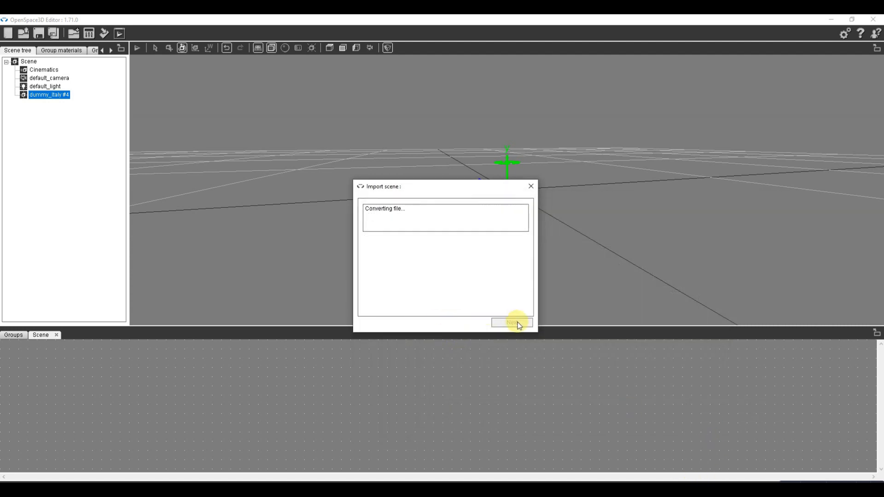
{"action": "left_click", "coordinate": [510, 322]}
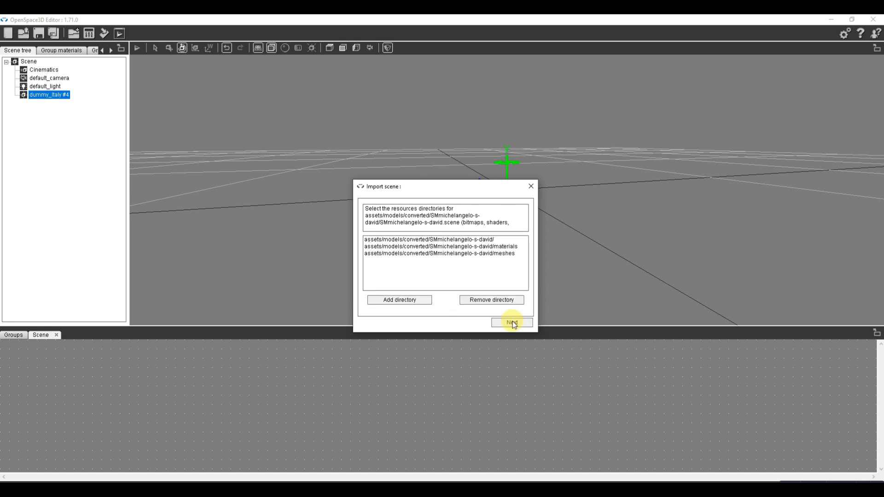
{"action": "left_click", "coordinate": [510, 322]}
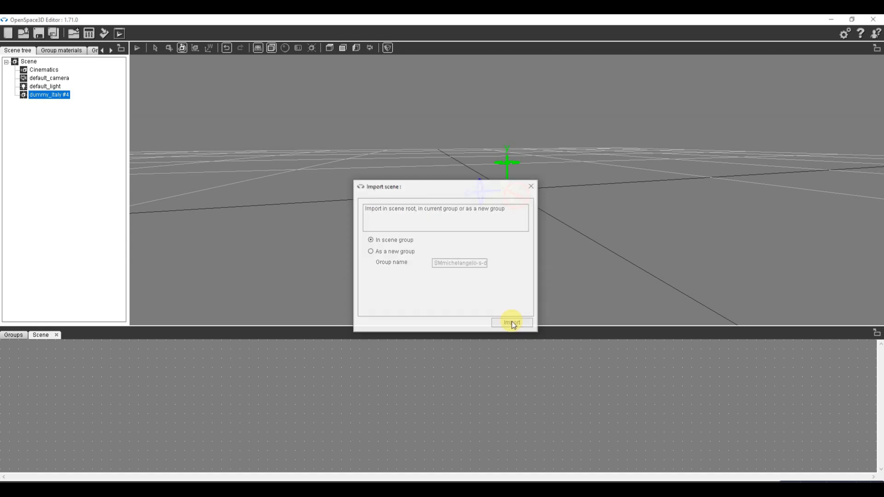
{"action": "left_click", "coordinate": [511, 321]}
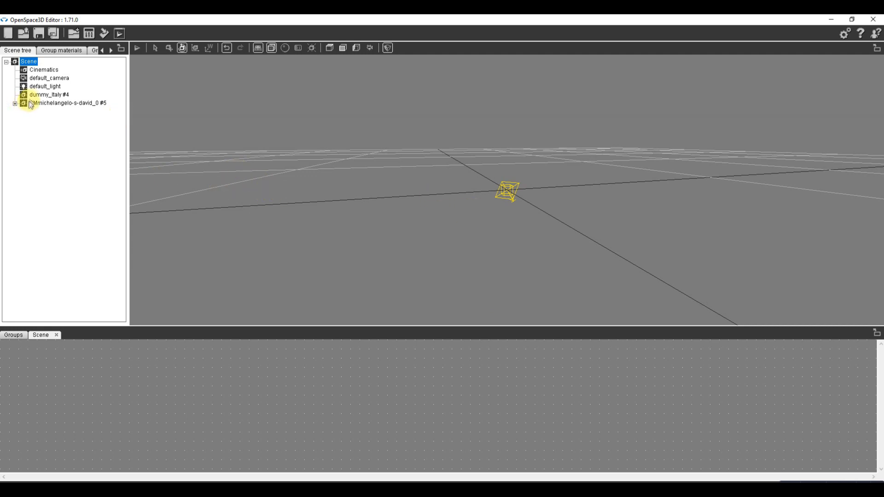
- Scale the David statue to roughly 0.26 × 0.19 × 0.62 m, checking its object information
{"action": "left_click", "coordinate": [72, 102]}
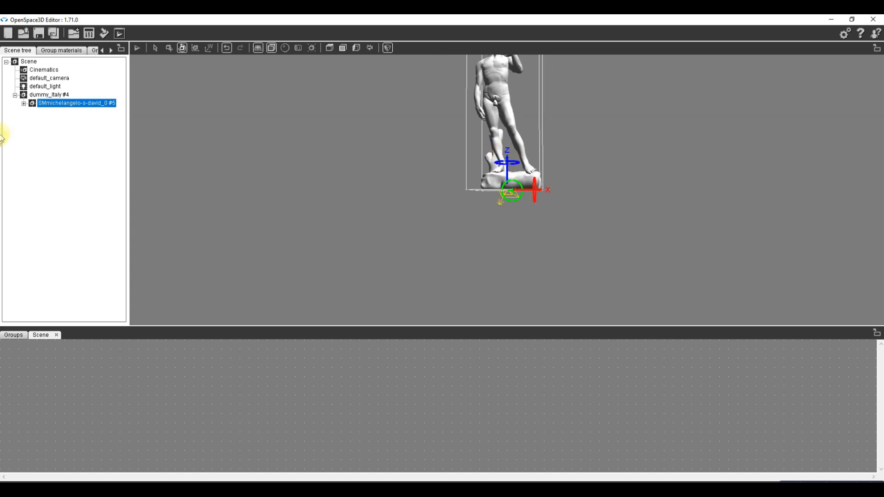
{"action": "mouse_move", "coordinate": [90, 94]}
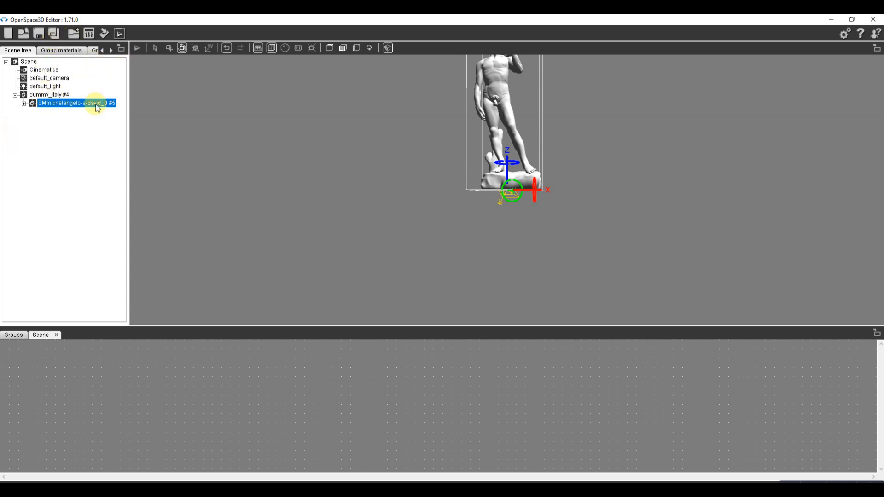
{"action": "left_click", "coordinate": [195, 48]}
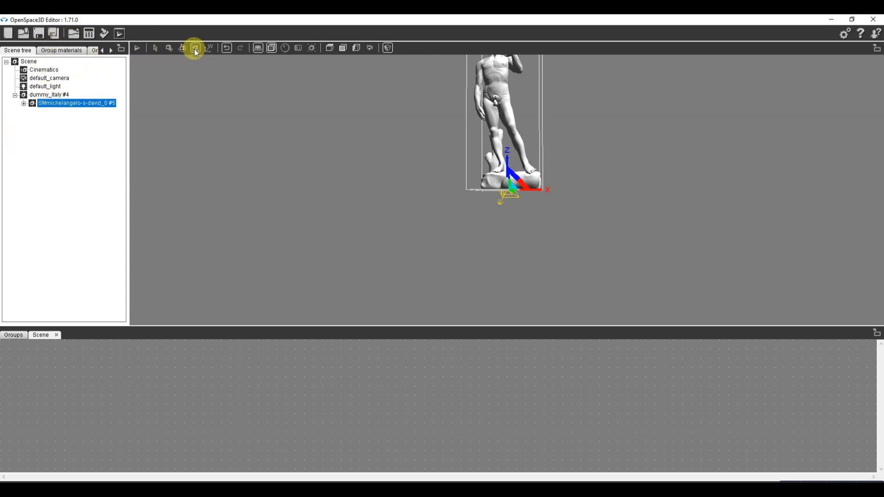
{"action": "left_click", "coordinate": [194, 47]}
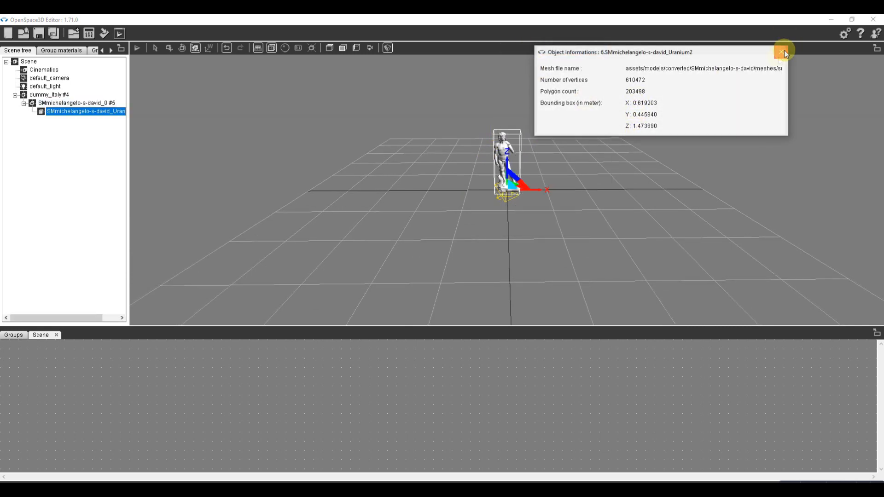
{"action": "left_click", "coordinate": [783, 52]}
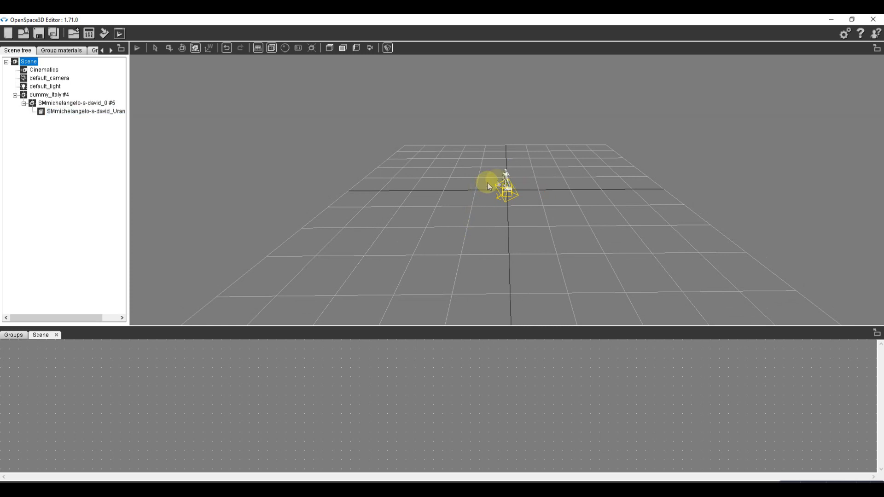
{"action": "left_click", "coordinate": [86, 111]}
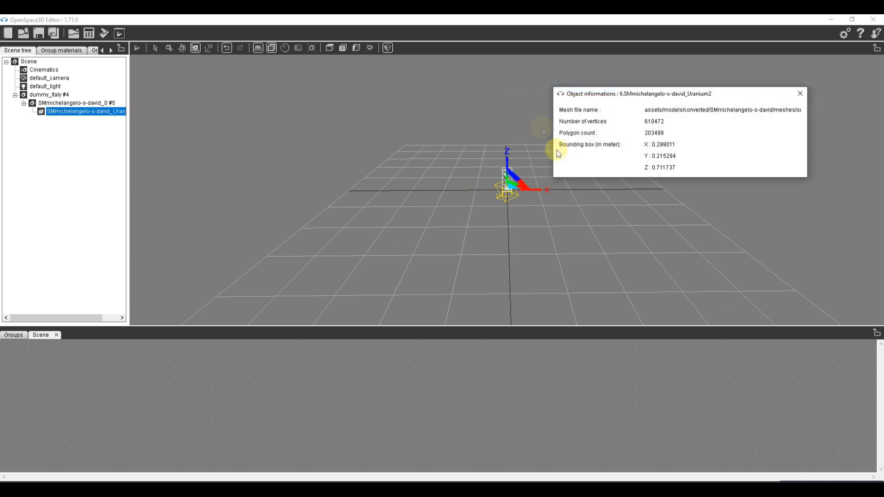
{"action": "mouse_move", "coordinate": [679, 164]}
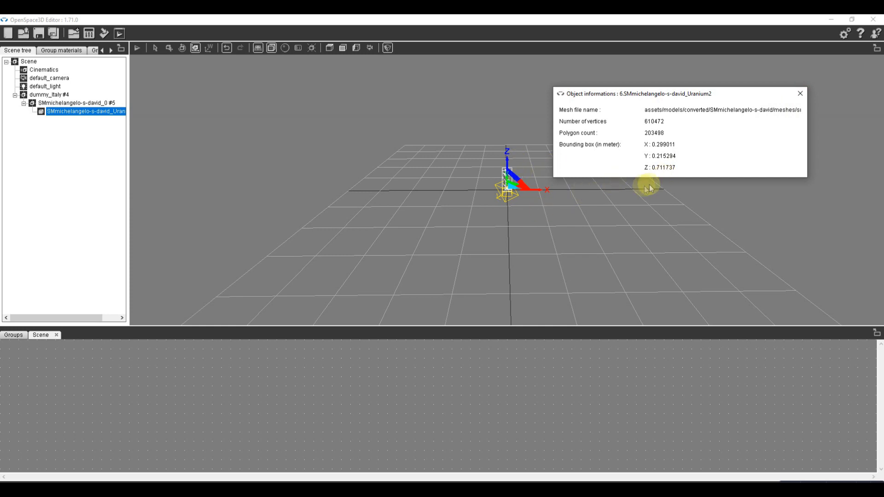
{"action": "left_click", "coordinate": [800, 93]}
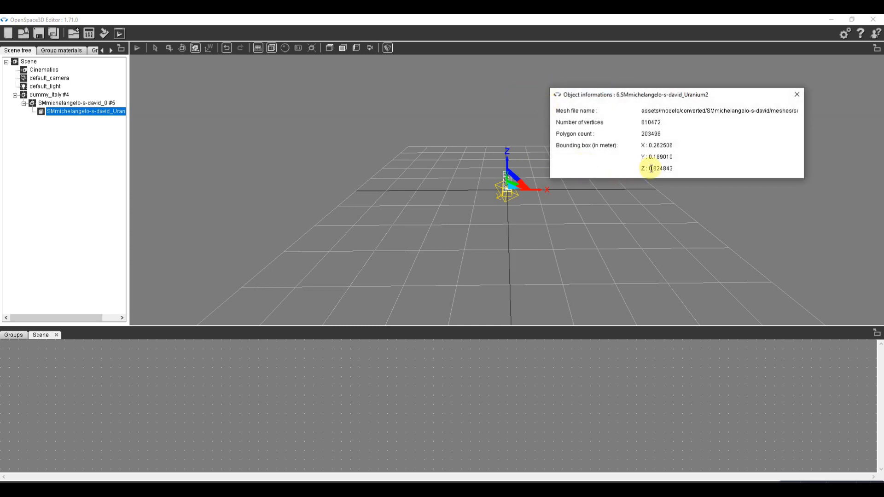
{"action": "mouse_move", "coordinate": [794, 98]}
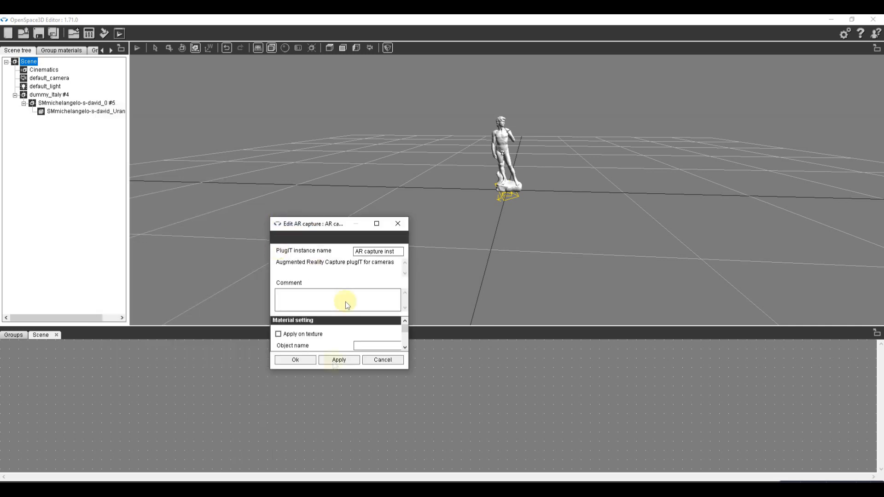
- Add an AR marker plugIT using Italy.jpg at 0.120 m, linked to dummy_Italy
{"action": "left_click", "coordinate": [339, 359]}
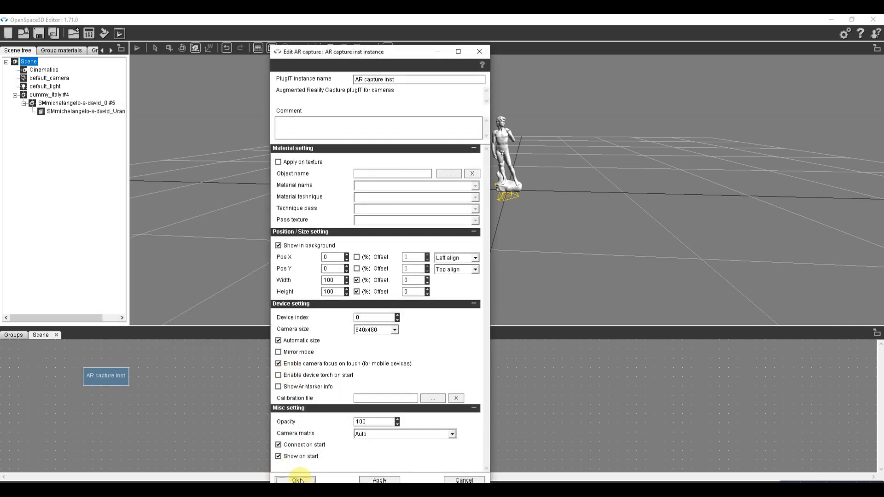
{"action": "left_click", "coordinate": [297, 480]}
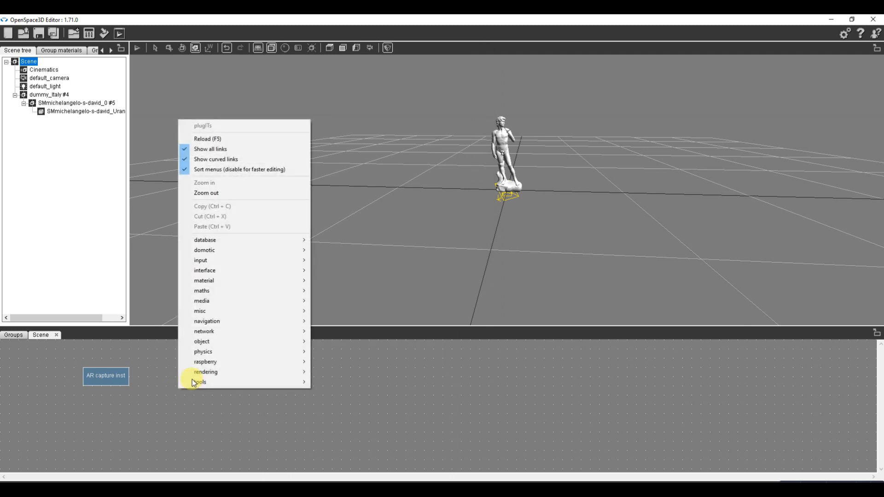
{"action": "mouse_move", "coordinate": [200, 260]}
{"action": "type", "text": "AR marker Italy"}
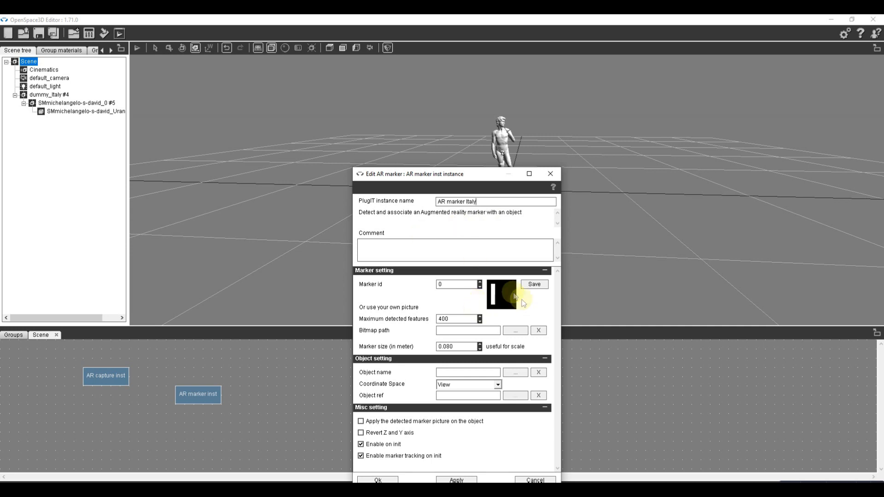
{"action": "left_click", "coordinate": [514, 330]}
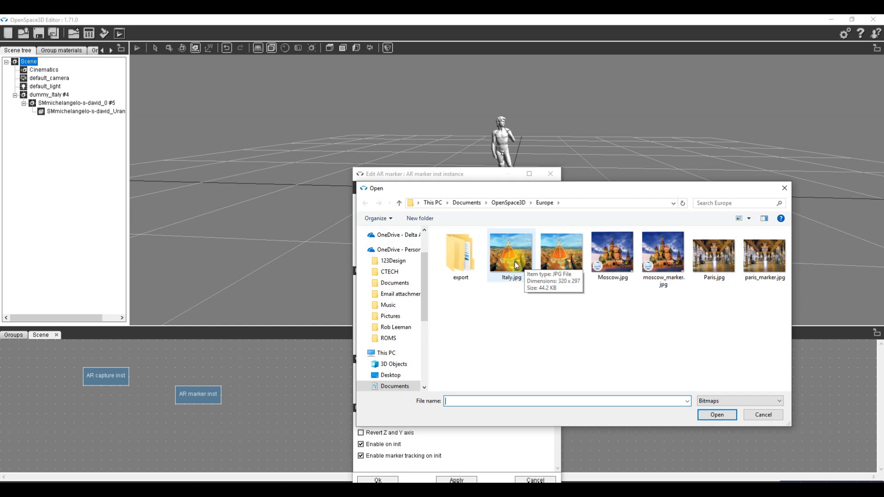
{"action": "mouse_move", "coordinate": [530, 269]}
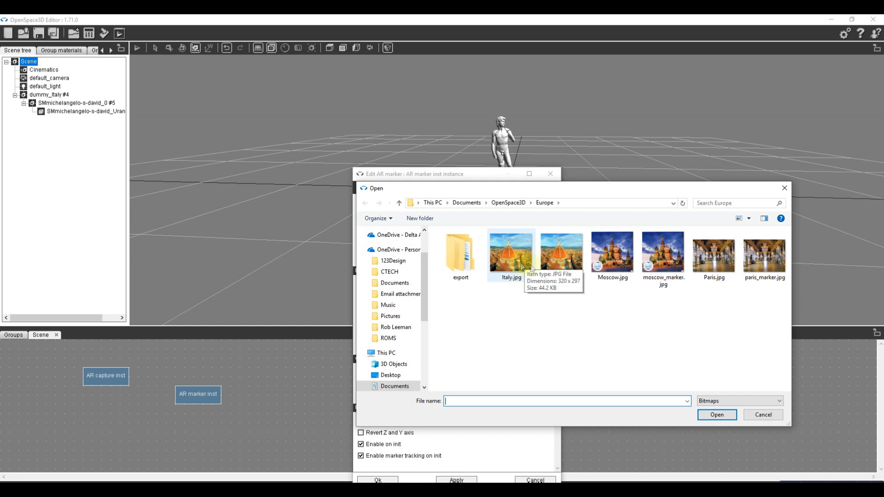
{"action": "left_click", "coordinate": [511, 253]}
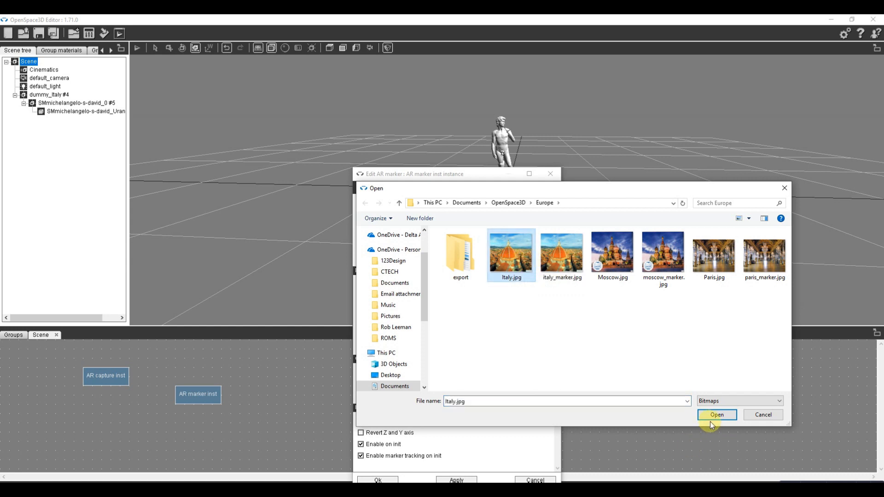
{"action": "left_click", "coordinate": [717, 415]}
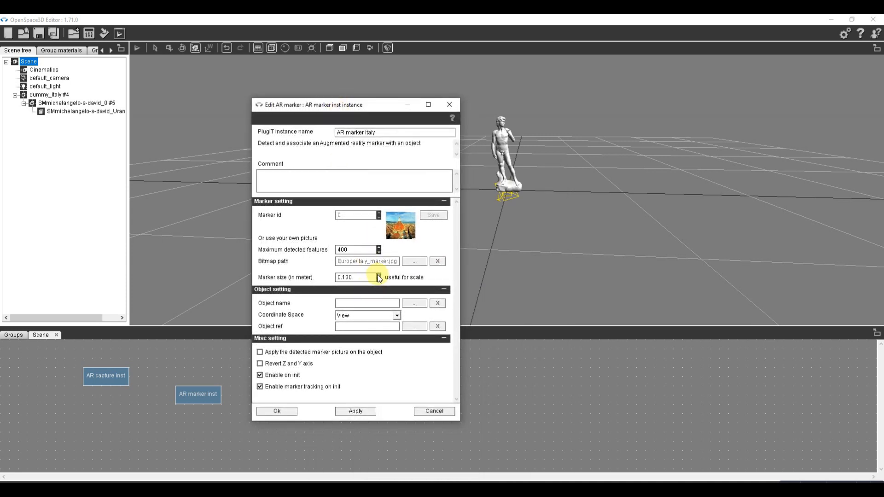
{"action": "left_click", "coordinate": [379, 279]}
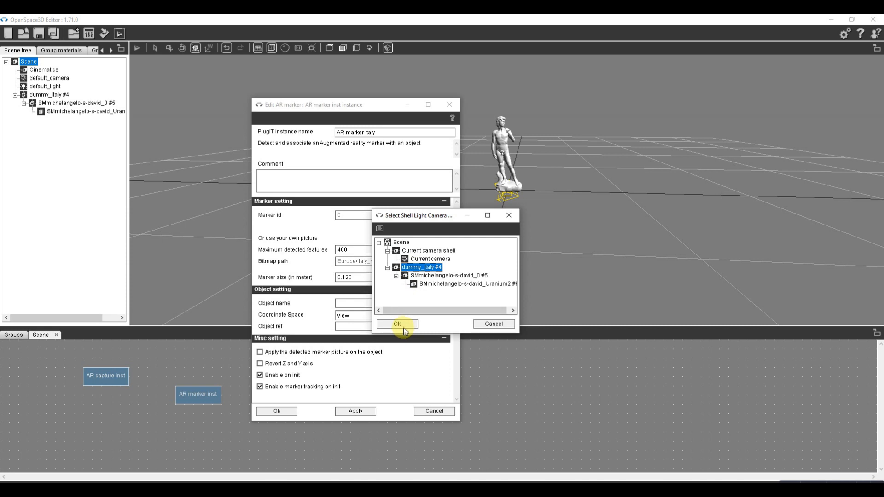
{"action": "left_click", "coordinate": [397, 323]}
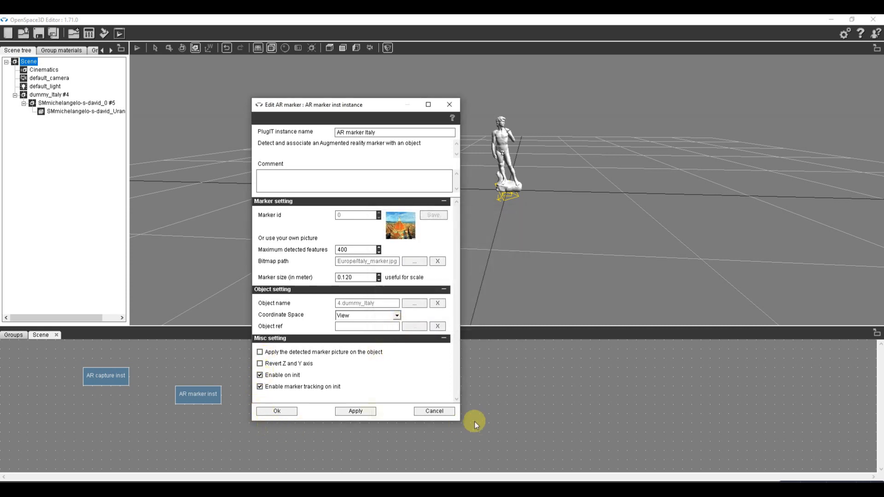
{"action": "left_click", "coordinate": [276, 411]}
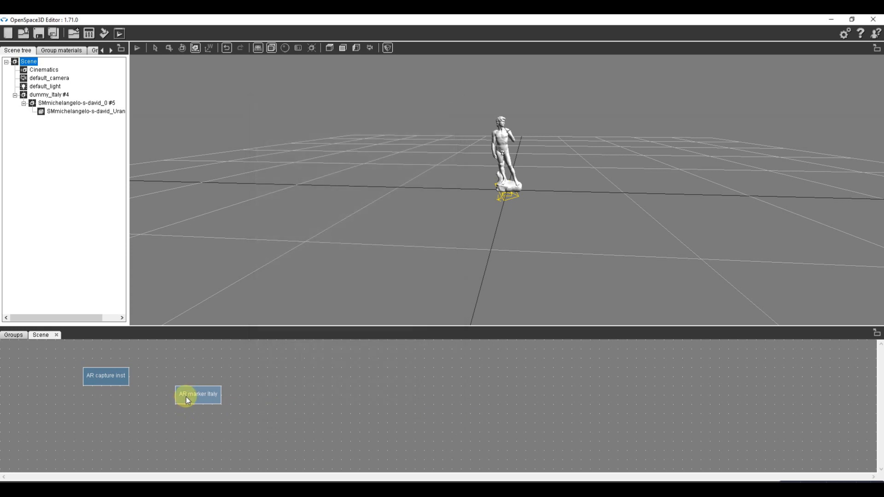
- Reopen AR marker Italy, resize the David statue mesh with the Scale tool, and confirm
{"action": "double_click", "coordinate": [197, 394]}
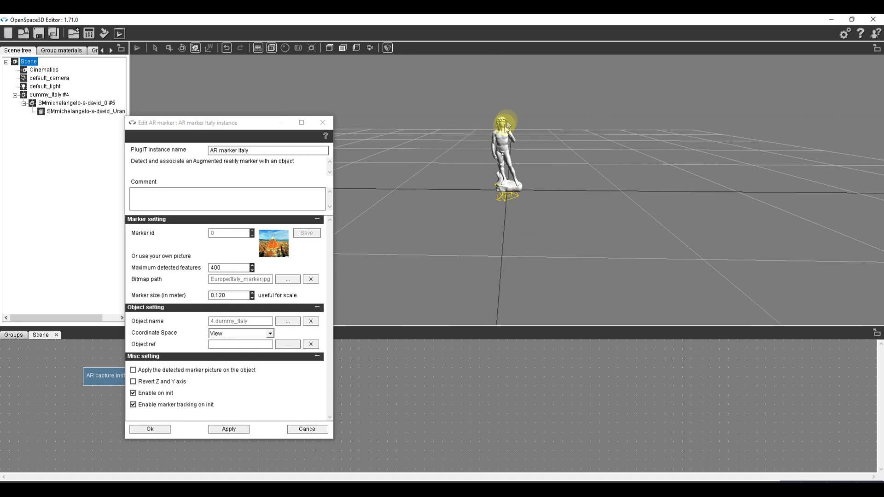
{"action": "left_click", "coordinate": [85, 111]}
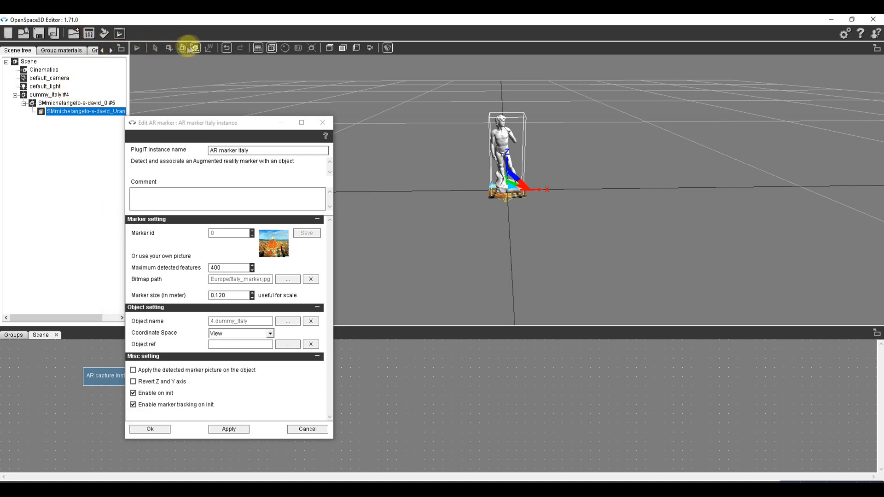
{"action": "left_click", "coordinate": [194, 48]}
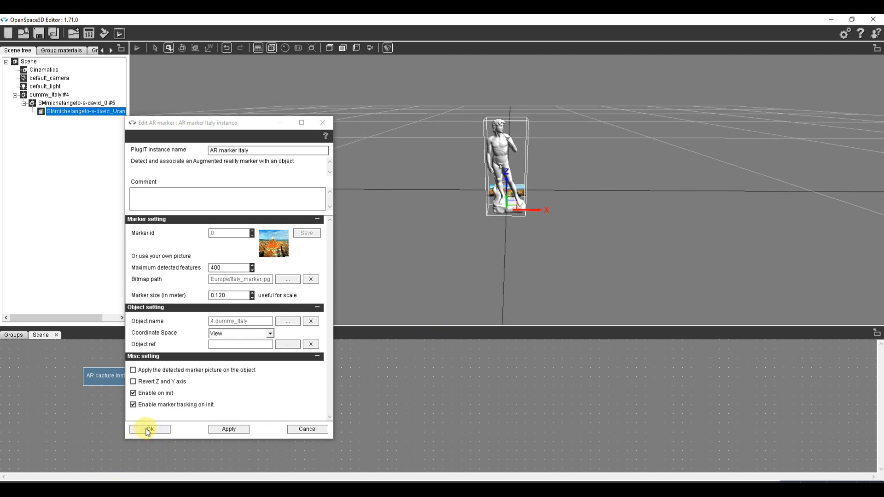
{"action": "left_click", "coordinate": [149, 429]}
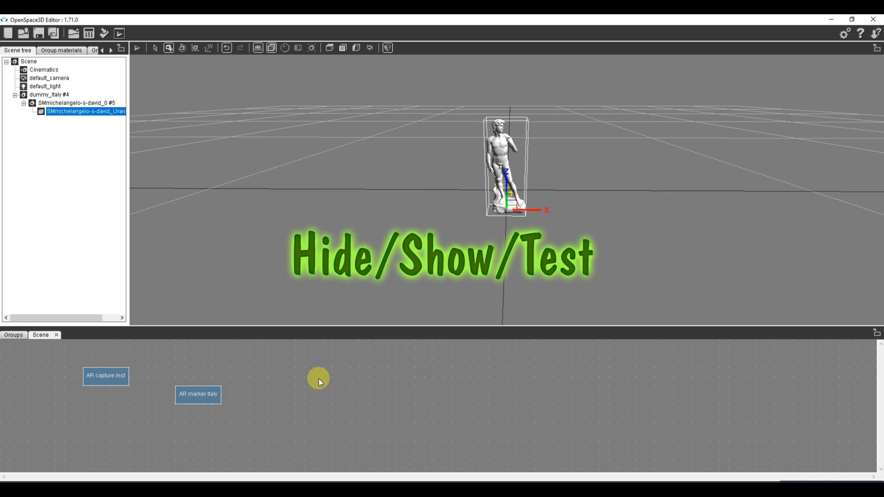
- Add a hide plugIT that hides dummy_Italy when the scene starts
{"action": "right_click", "coordinate": [319, 379]}
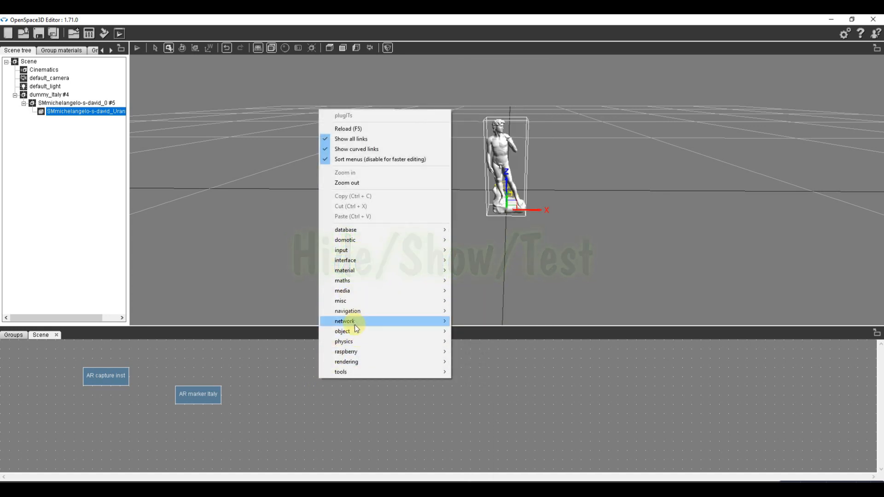
{"action": "mouse_move", "coordinate": [342, 331]}
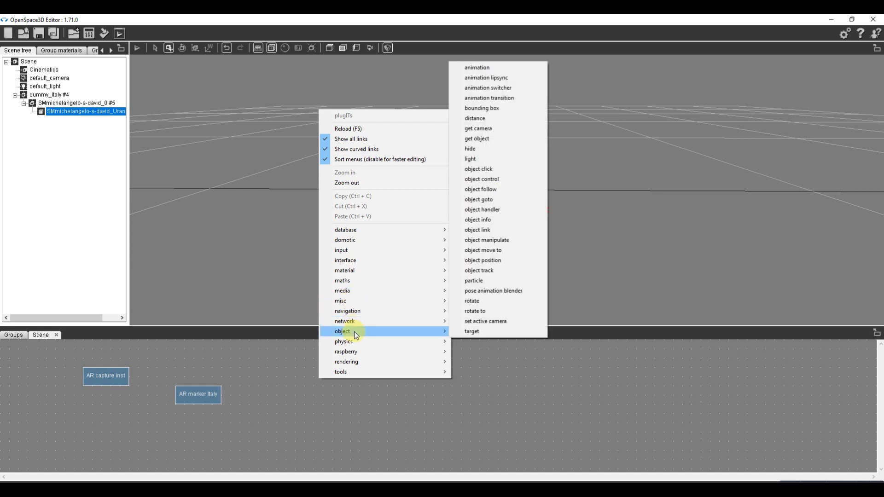
{"action": "left_click", "coordinate": [470, 148]}
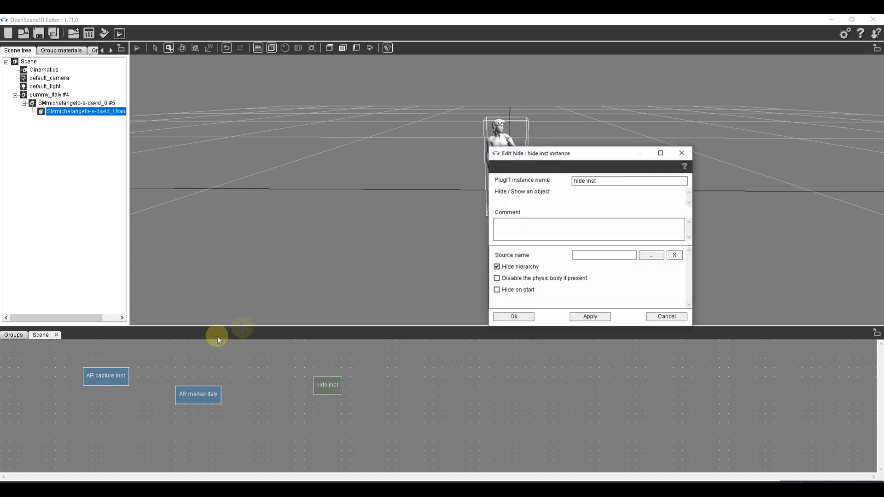
{"action": "left_click", "coordinate": [496, 289]}
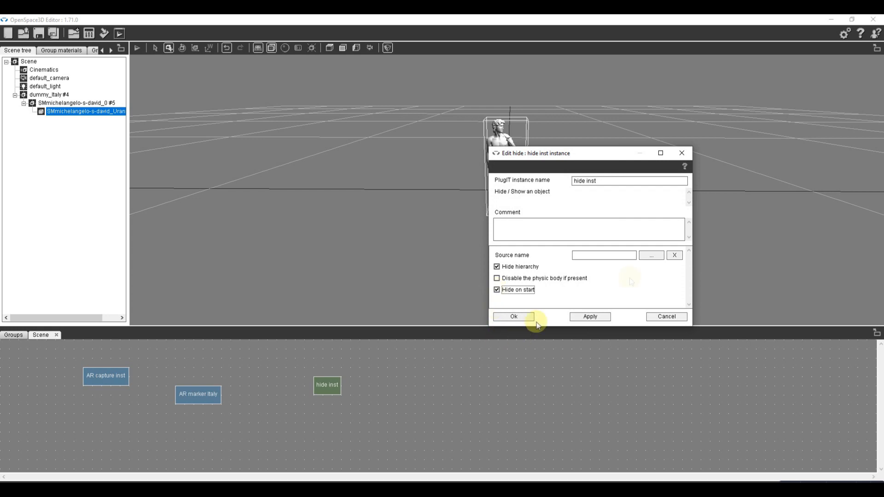
{"action": "left_click", "coordinate": [651, 255]}
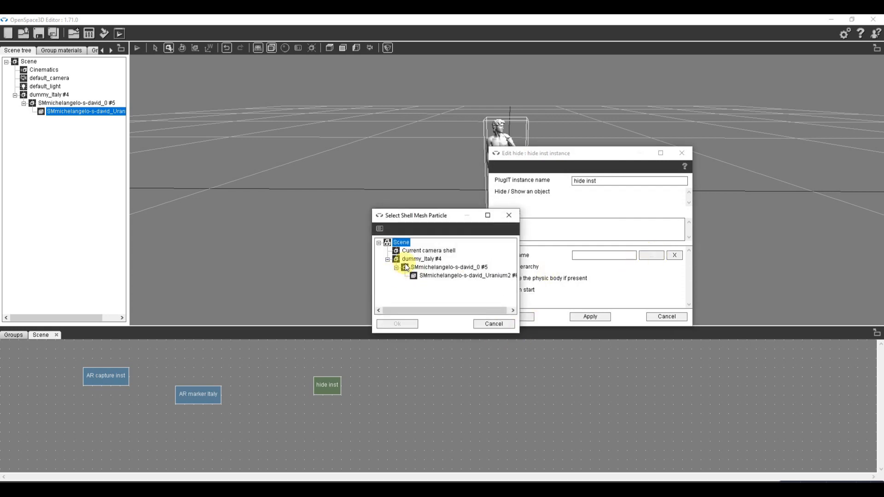
{"action": "left_click", "coordinate": [397, 323]}
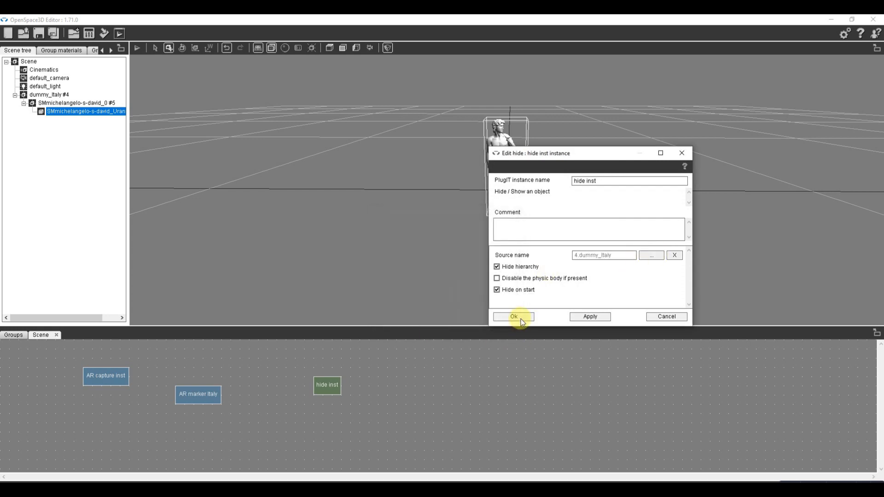
{"action": "left_click", "coordinate": [513, 316]}
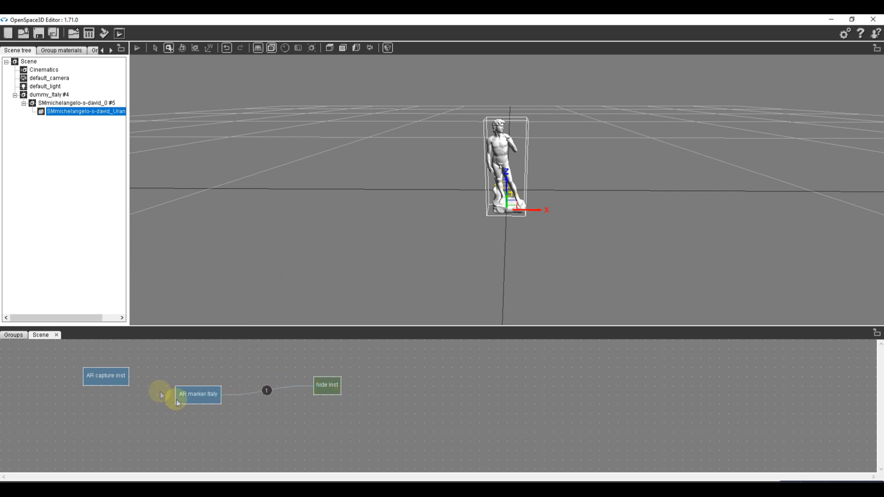
- Link AR marker Italy to the hide block again with the Hide/Show action
{"action": "left_click", "coordinate": [198, 394]}
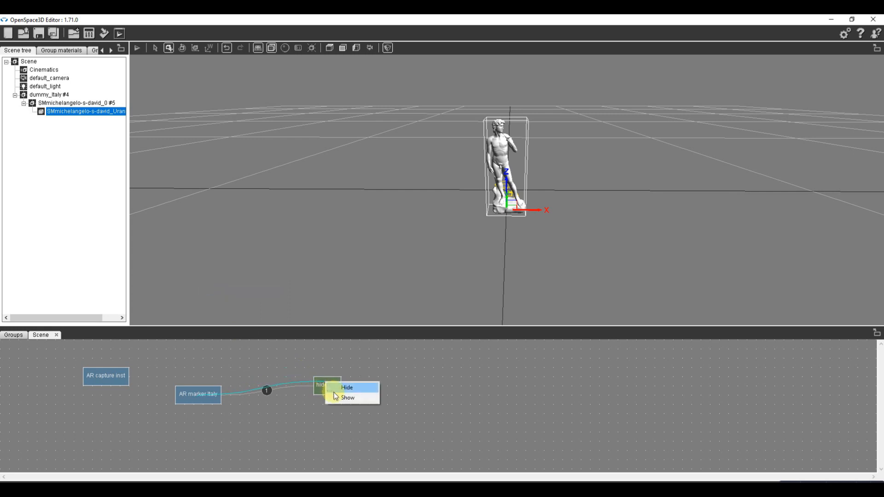
{"action": "left_click", "coordinate": [347, 388]}
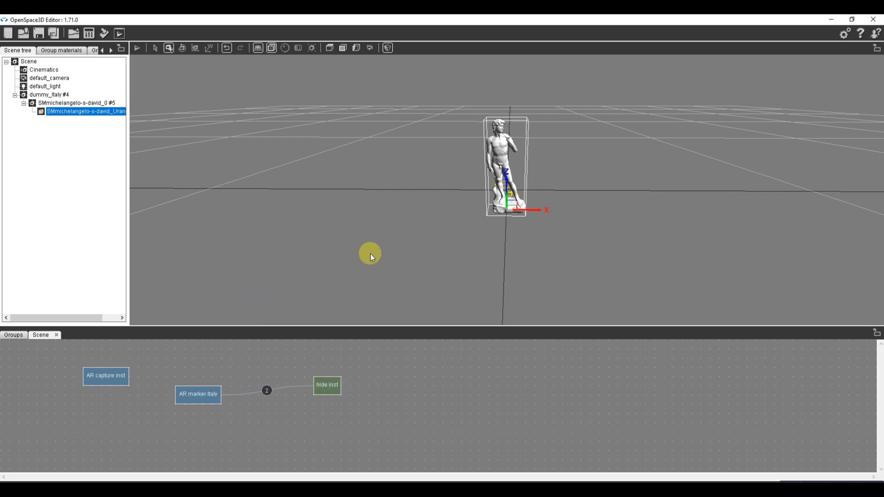
{"action": "mouse_move", "coordinate": [362, 253]}
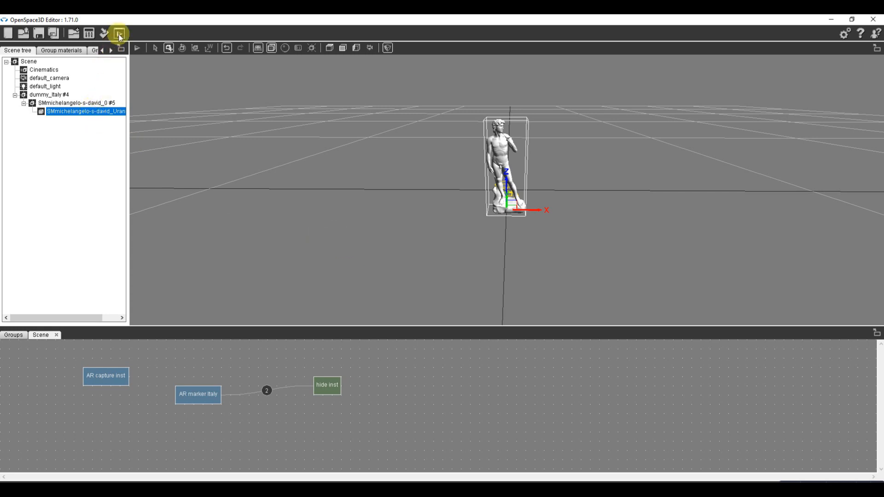
- Start a test run, agree to save first, and store the scene as europa3.xos in Europe
{"action": "left_click", "coordinate": [118, 33]}
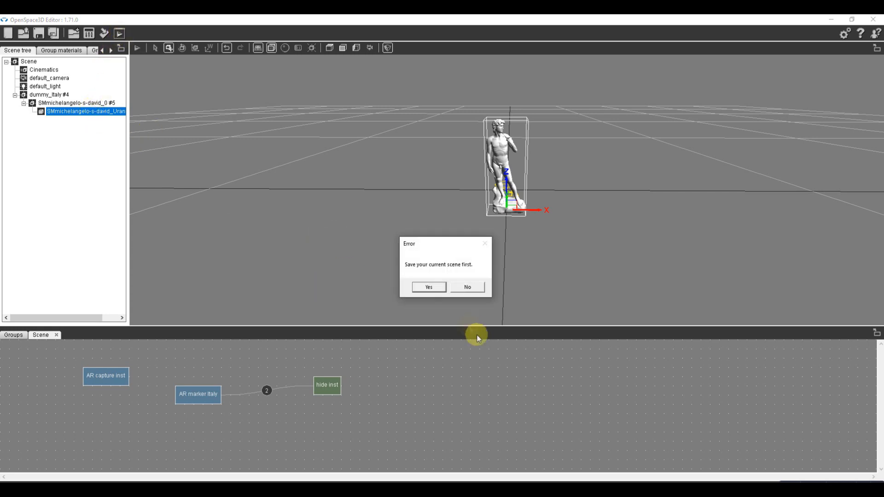
{"action": "left_click", "coordinate": [427, 287]}
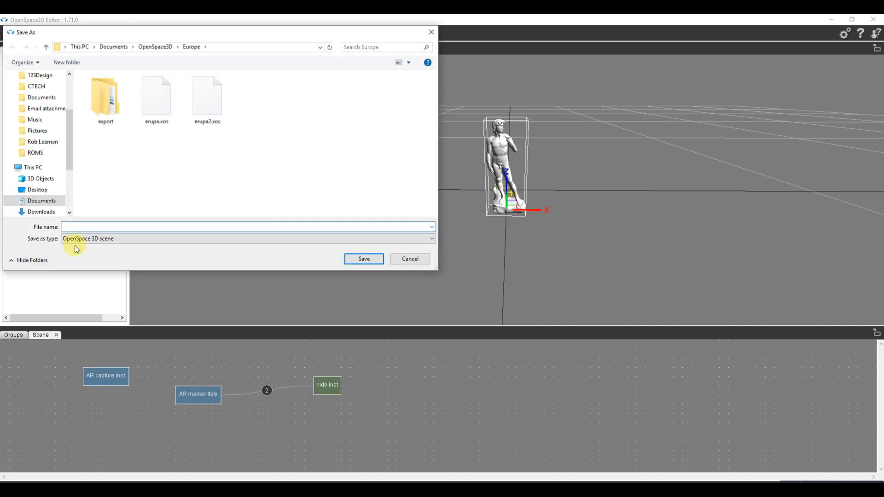
{"action": "type", "text": "europa"}
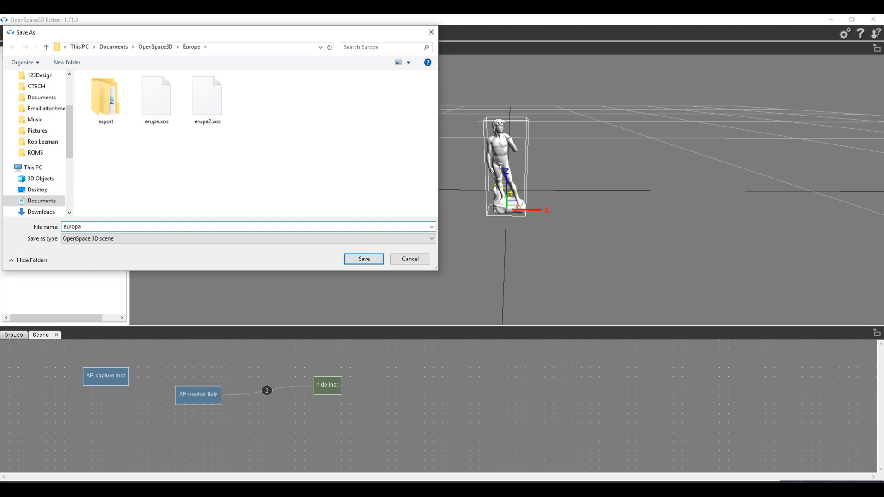
{"action": "left_click", "coordinate": [364, 259]}
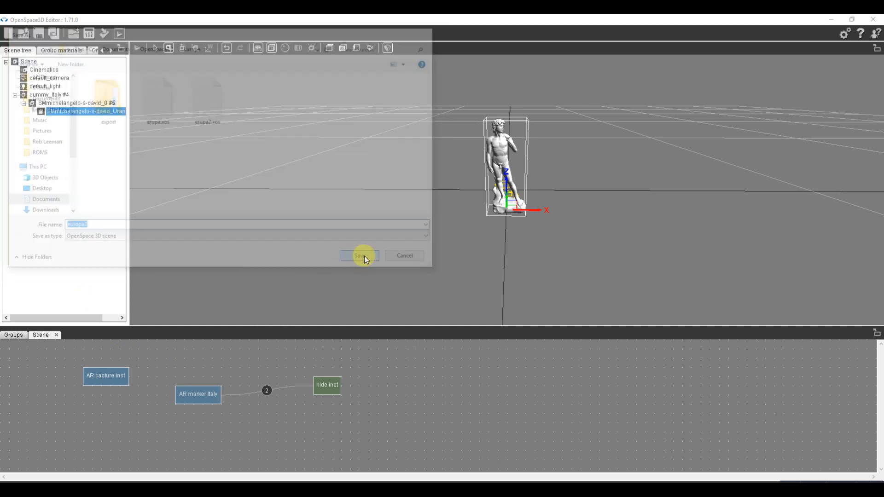
{"action": "left_click", "coordinate": [360, 255]}
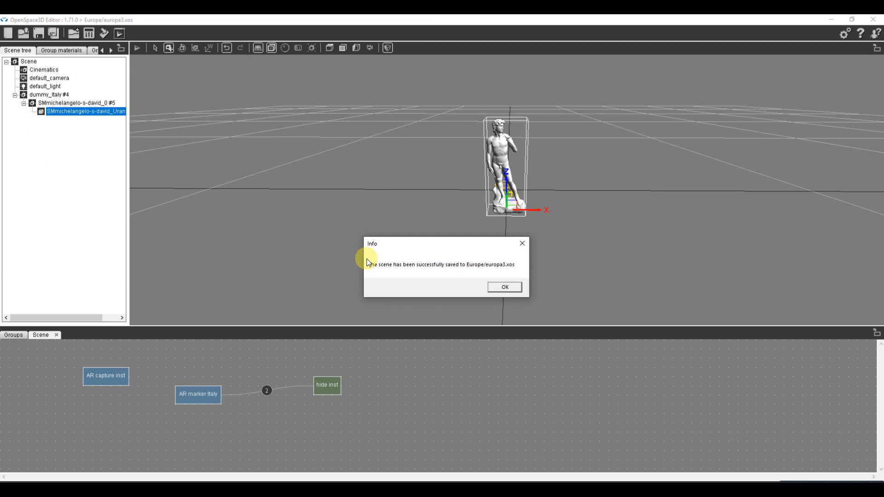
{"action": "left_click", "coordinate": [503, 287]}
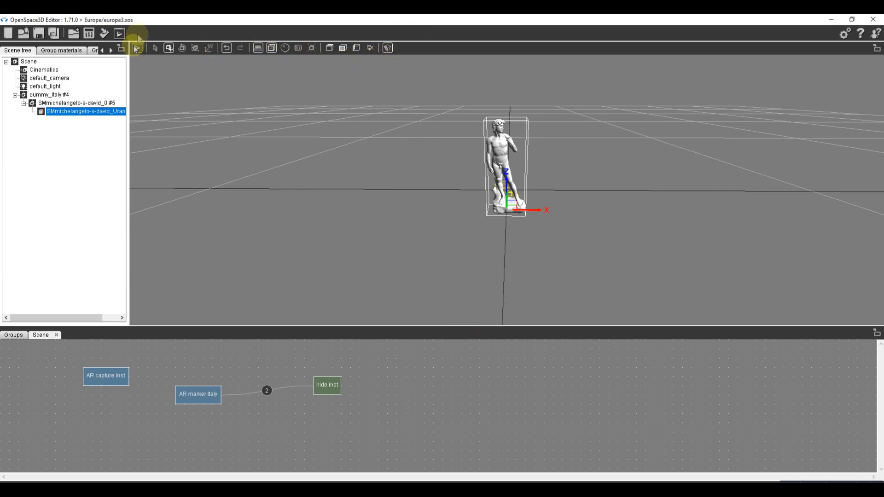
- Launch a test run of the scene
{"action": "left_click", "coordinate": [119, 33]}
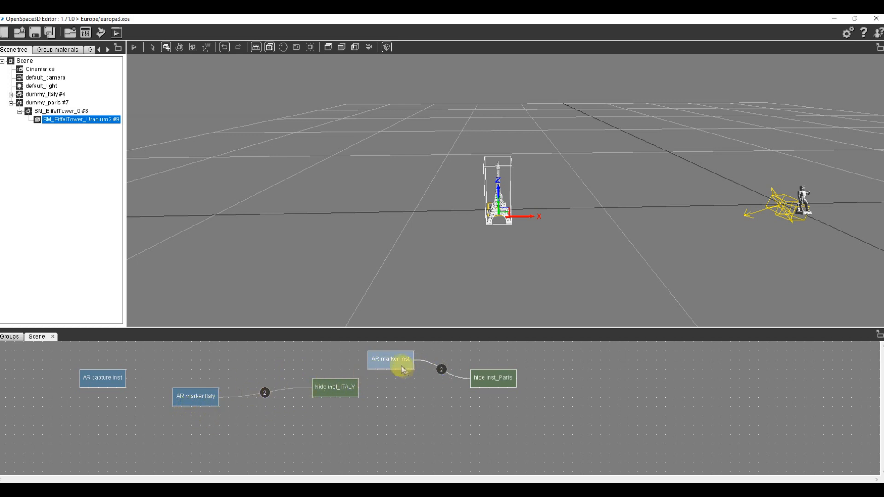
- Confirm the Paris AR marker block settings and test-run the scene
{"action": "double_click", "coordinate": [390, 359]}
{"action": "type", "text": "AR marker Paris"}
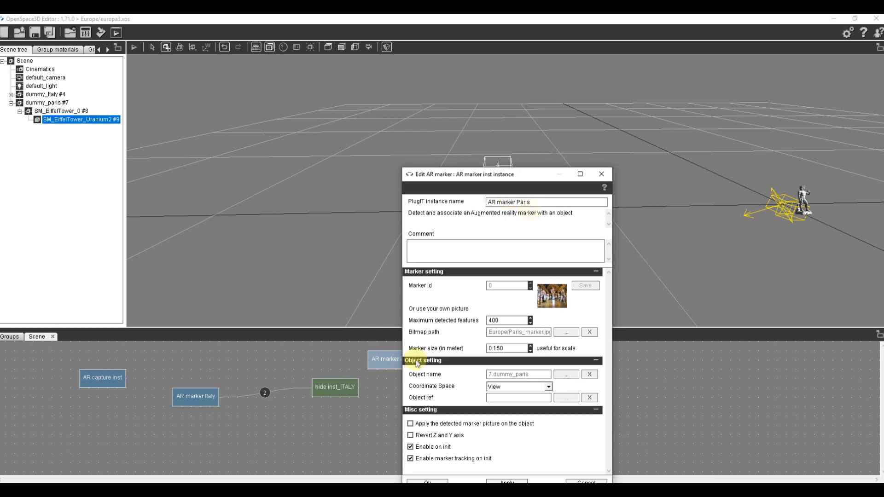
{"action": "left_click_drag", "start_coordinate": [497, 174], "coordinate": [451, 106]}
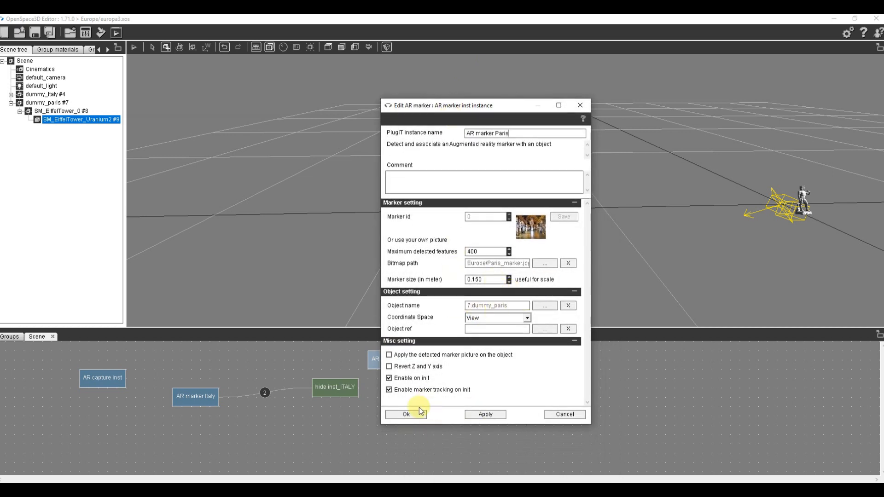
{"action": "left_click", "coordinate": [405, 414]}
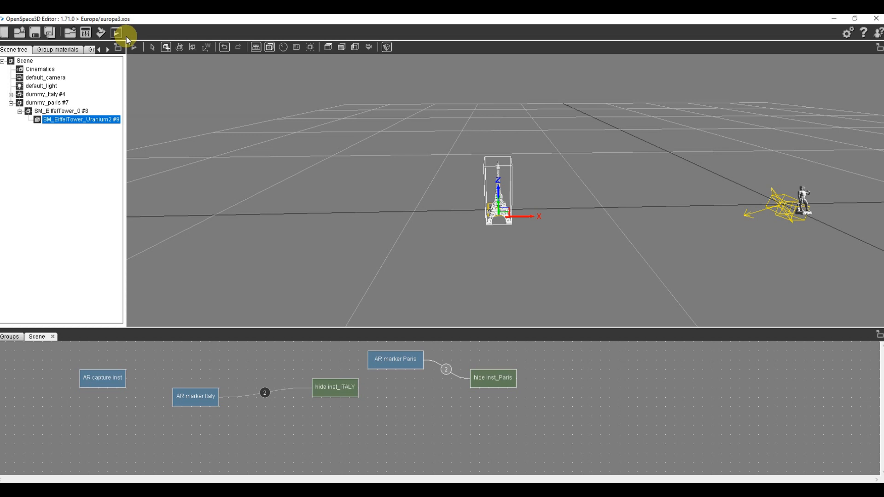
{"action": "left_click", "coordinate": [117, 32]}
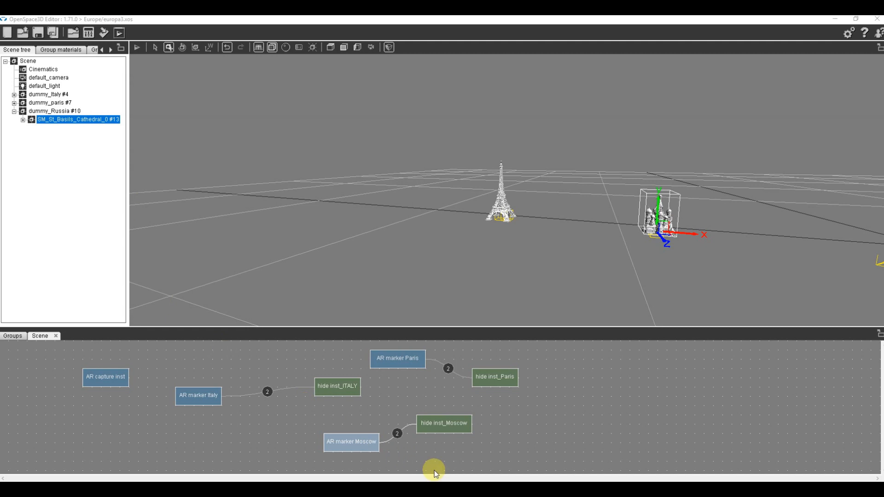
- Select dummy_Russia in the scene tree and check the AR marker Moscow block
{"action": "left_click", "coordinate": [31, 119]}
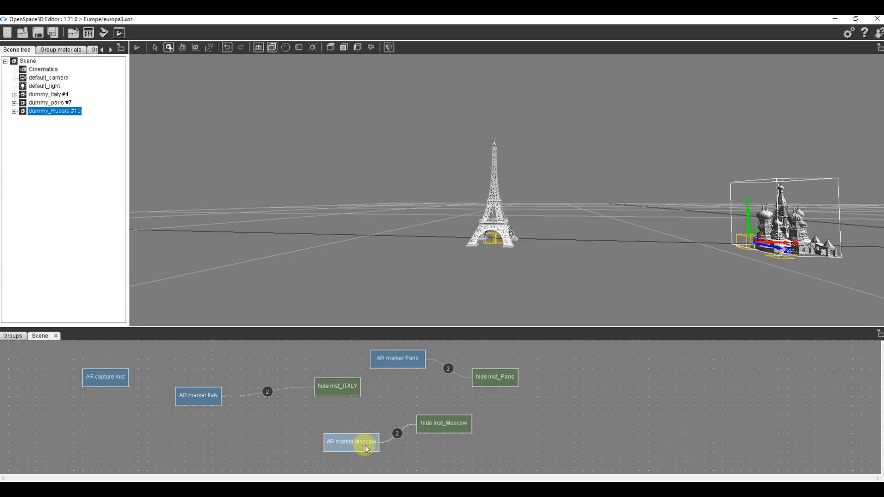
{"action": "left_click", "coordinate": [136, 46]}
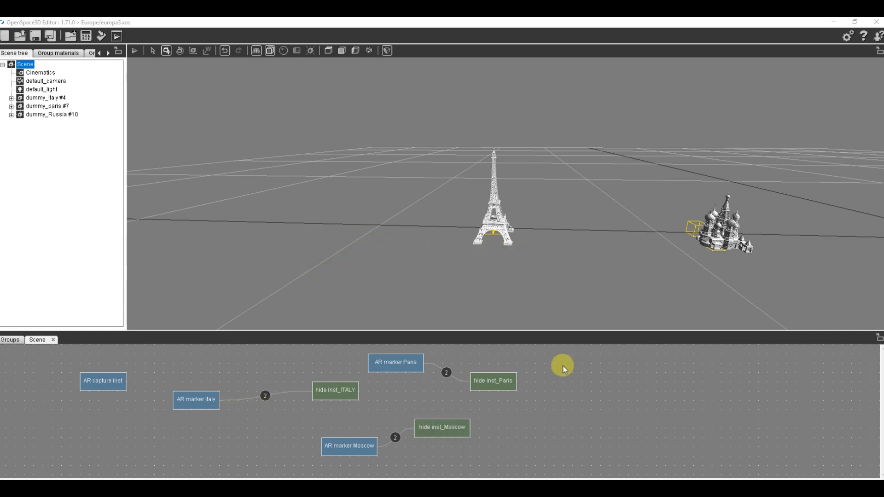
- Add a Menu plugIT with two submenu entries, '3d' and '2D'
{"action": "right_click", "coordinate": [562, 365]}
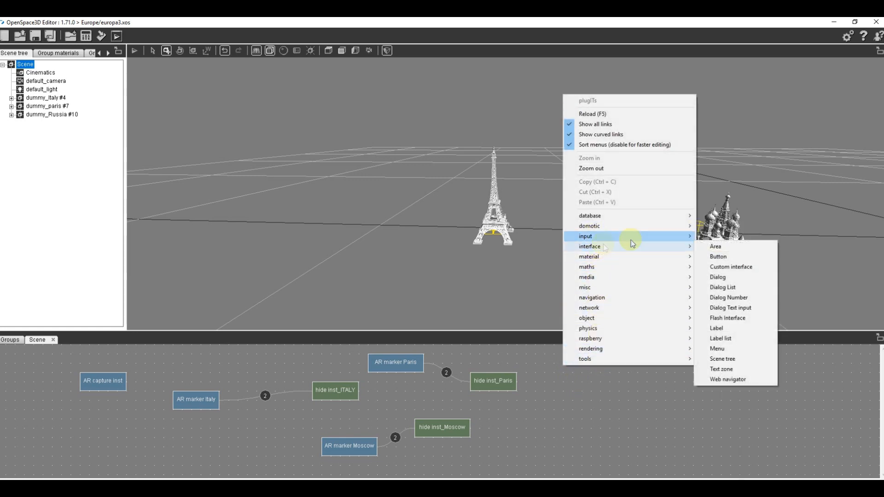
{"action": "left_click", "coordinate": [716, 348]}
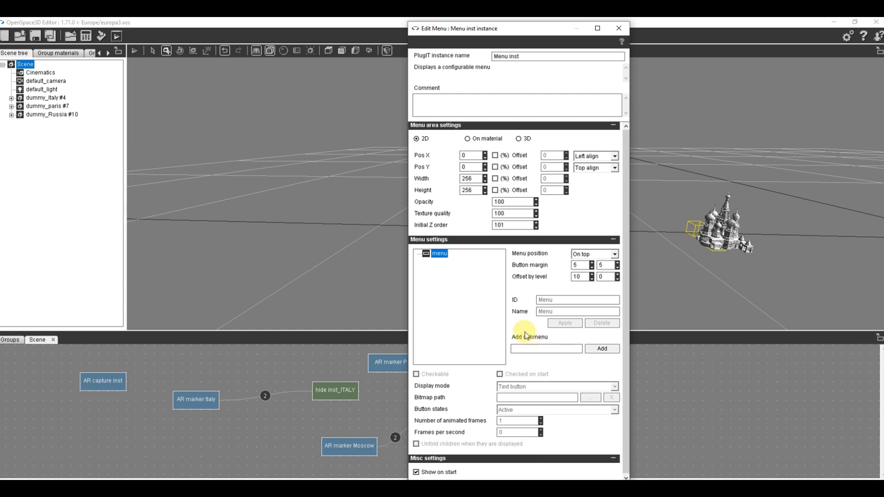
{"action": "type", "text": "3d"}
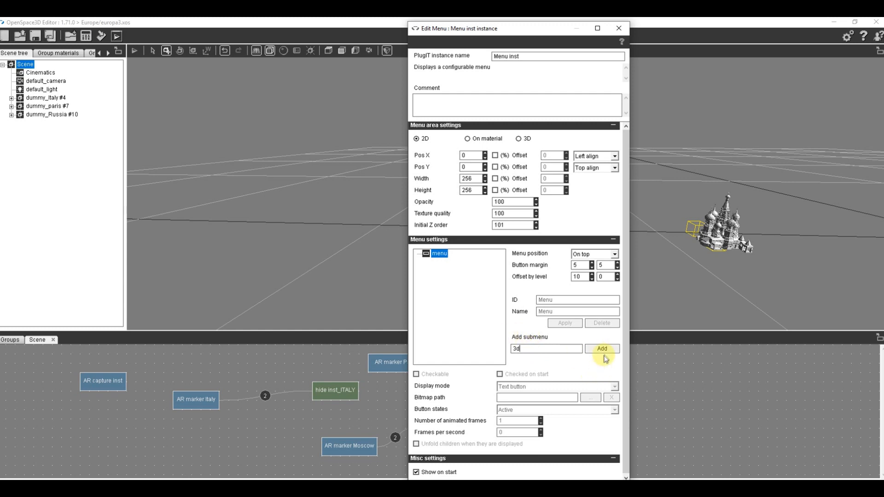
{"action": "left_click", "coordinate": [602, 349]}
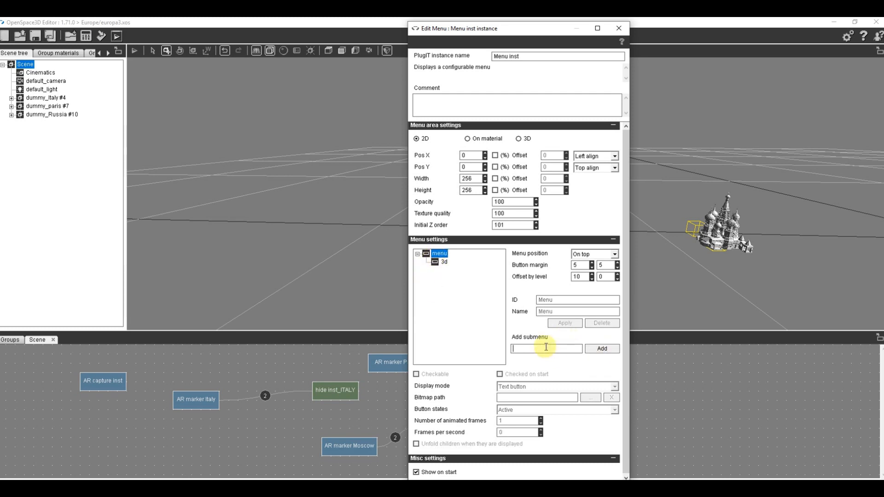
{"action": "type", "text": "2d"}
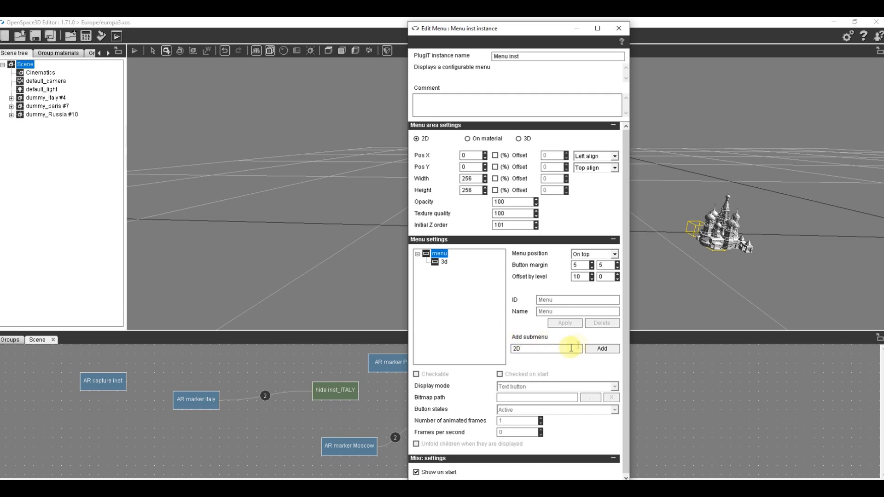
{"action": "left_click", "coordinate": [602, 349]}
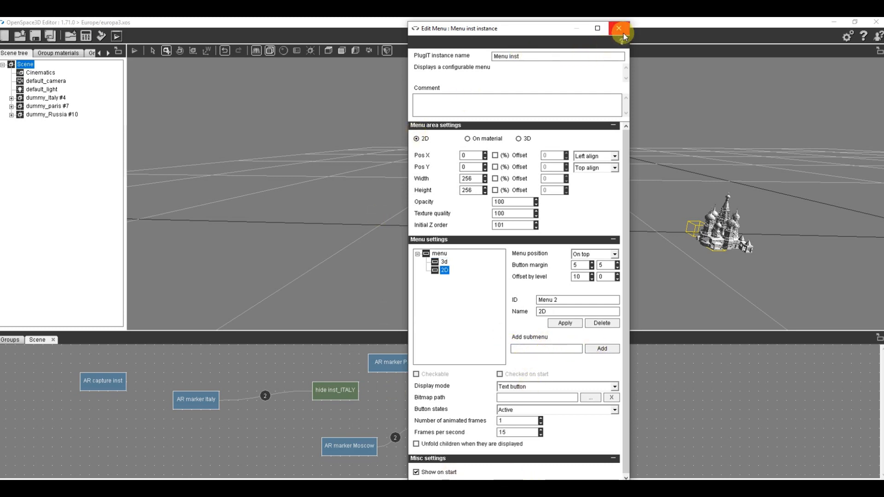
{"action": "left_click", "coordinate": [618, 28]}
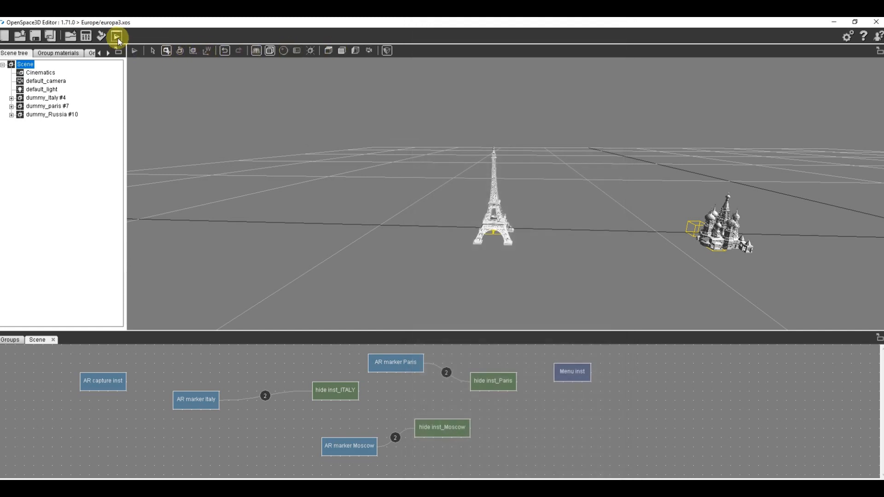
{"action": "mouse_move", "coordinate": [117, 38]}
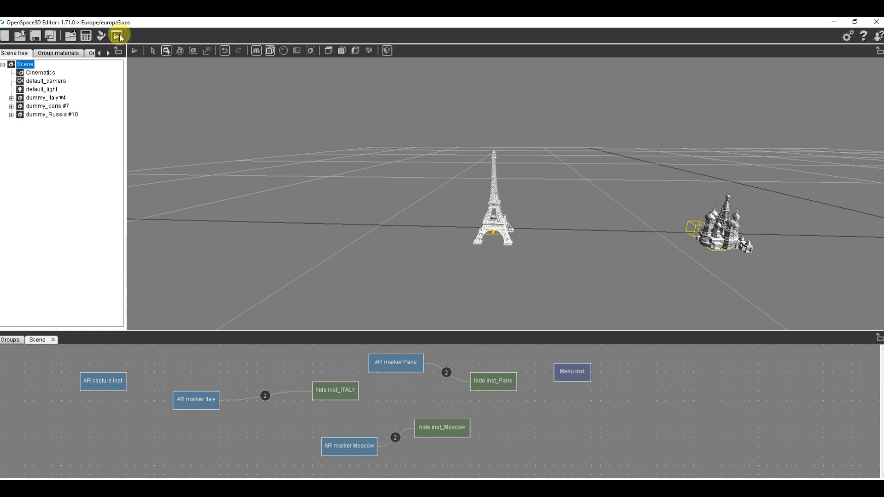
{"action": "left_click", "coordinate": [117, 35]}
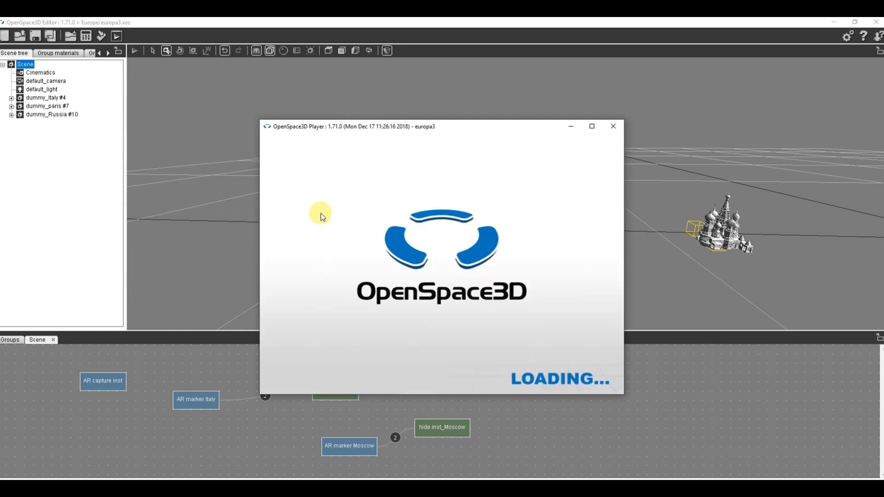
{"action": "mouse_move", "coordinate": [320, 216]}
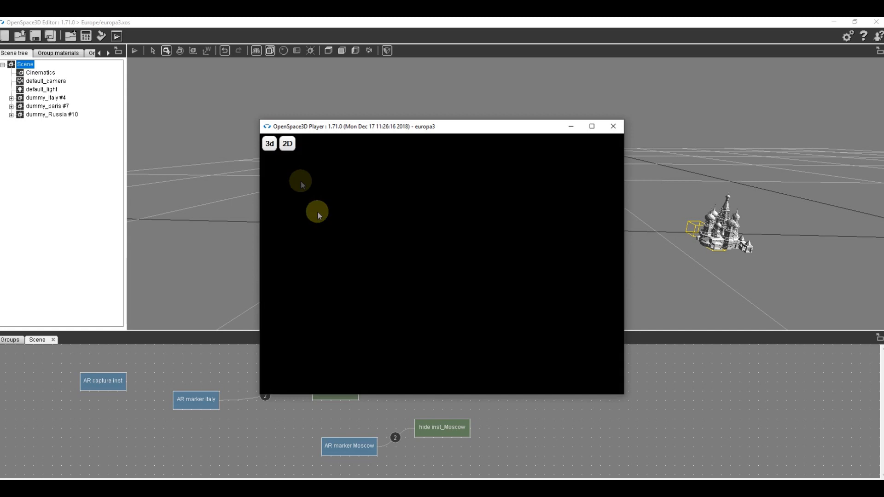
{"action": "left_click", "coordinate": [286, 144]}
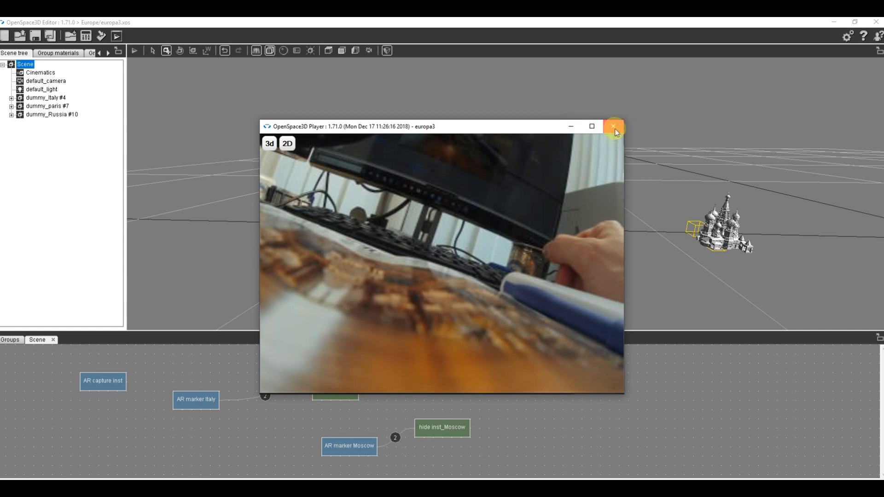
{"action": "left_click", "coordinate": [613, 125]}
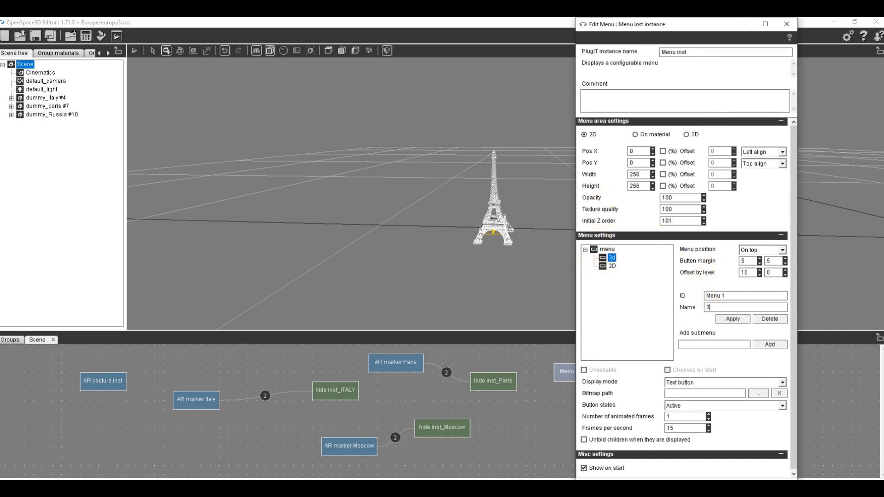
- Rename the menu's '3d' entry to '3D' and apply the change
{"action": "left_click", "coordinate": [732, 319]}
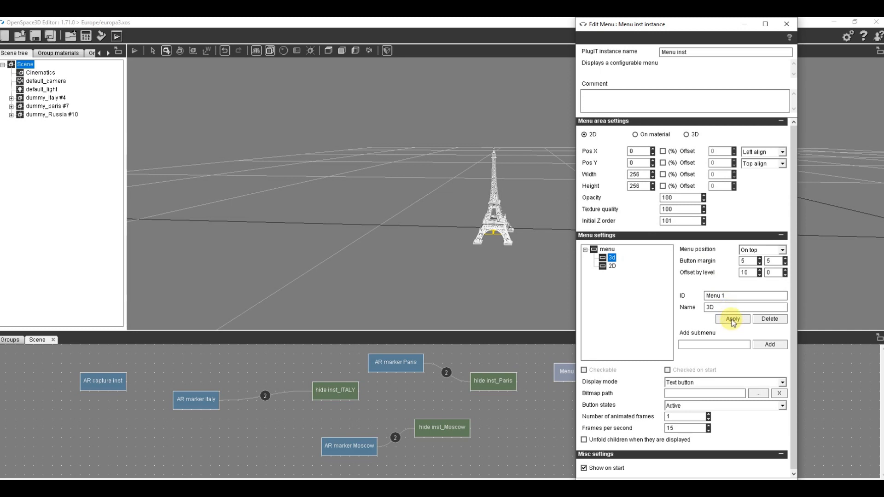
{"action": "left_click", "coordinate": [731, 319]}
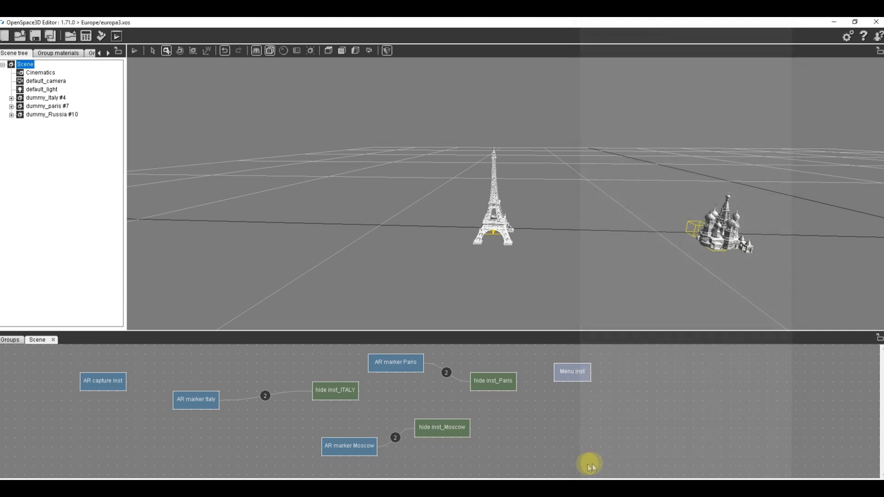
- Add a stereo rendering plugIT set to Anaglyph red/cyan mode
{"action": "right_click", "coordinate": [644, 391]}
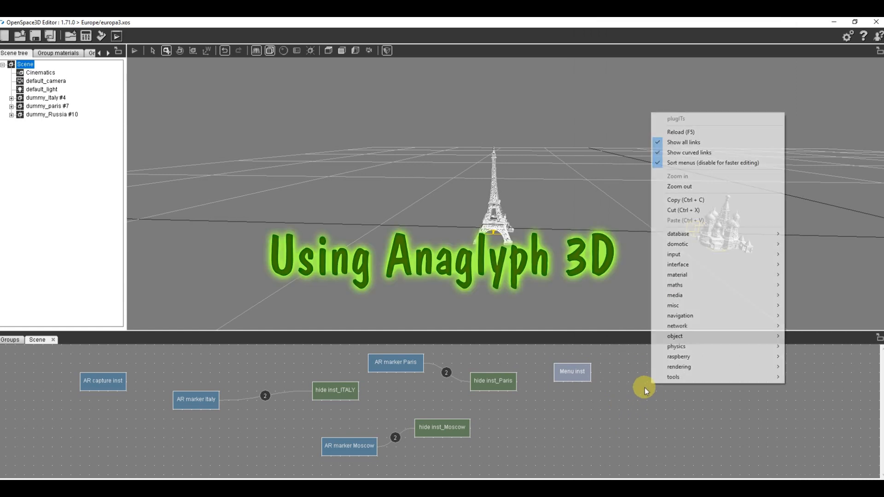
{"action": "mouse_move", "coordinate": [679, 367]}
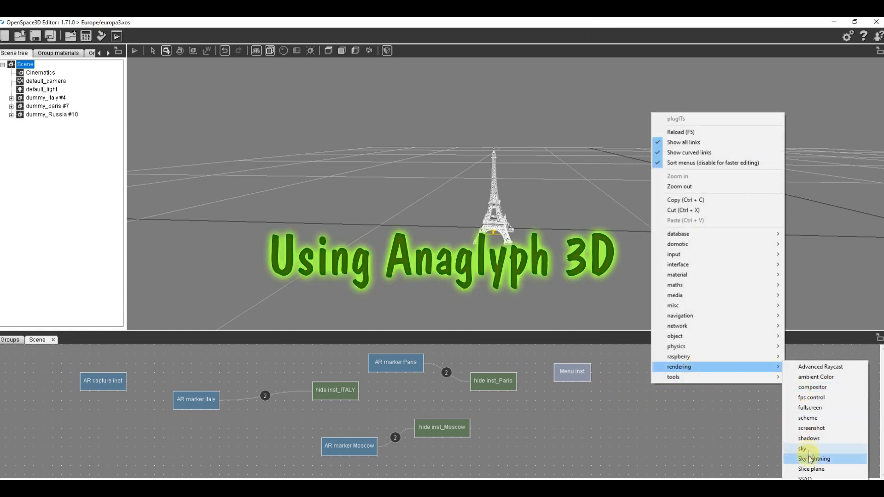
{"action": "left_click", "coordinate": [815, 449]}
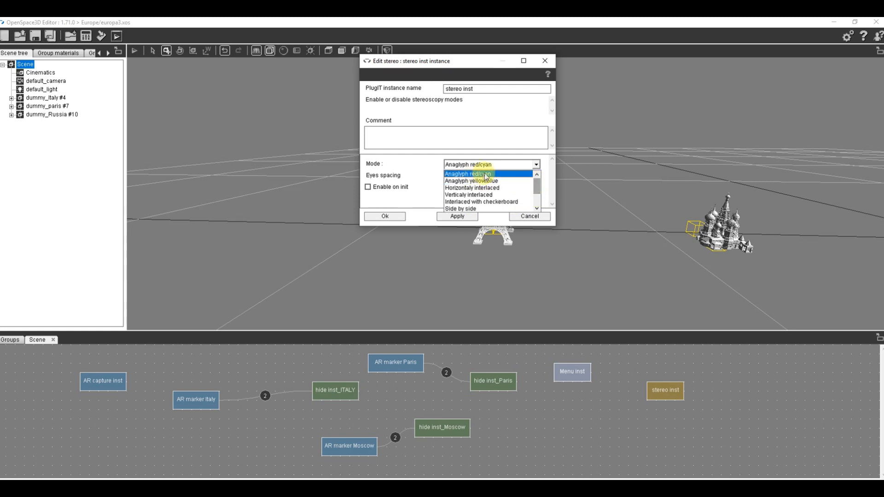
{"action": "left_click", "coordinate": [468, 173]}
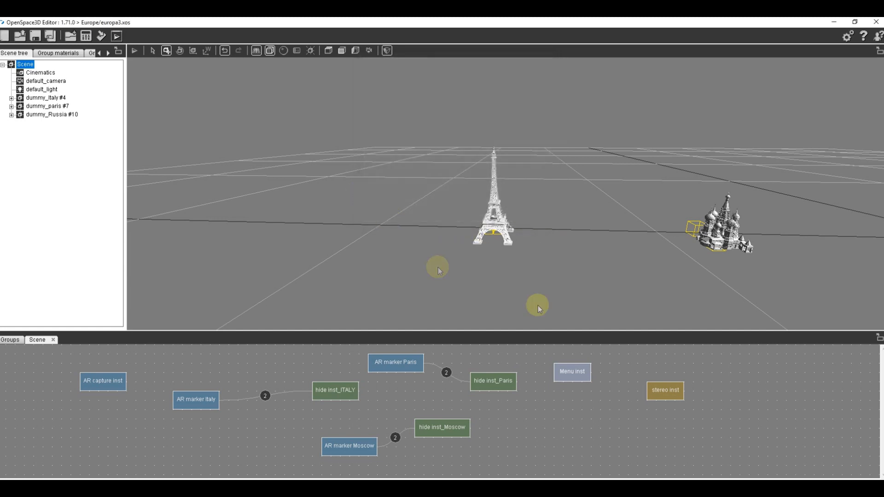
{"action": "double_click", "coordinate": [572, 372]}
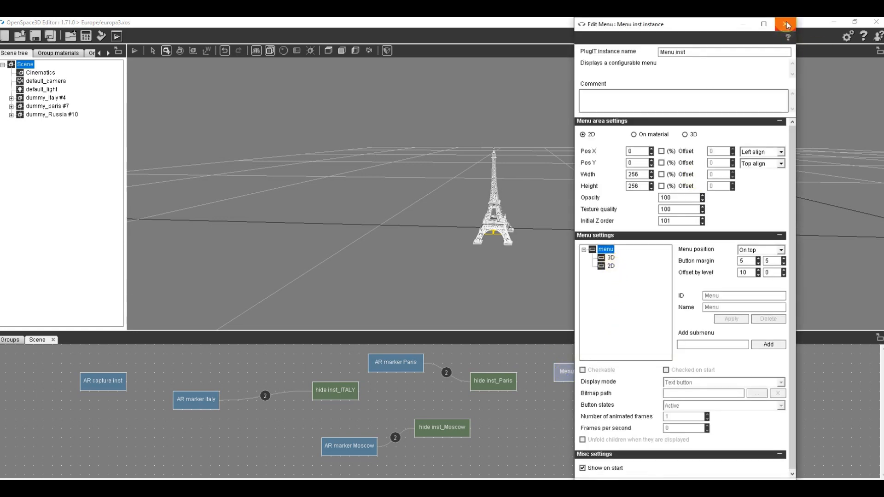
- Link Menu inst to stereo inst and choose the stereo action
{"action": "left_click", "coordinate": [786, 24]}
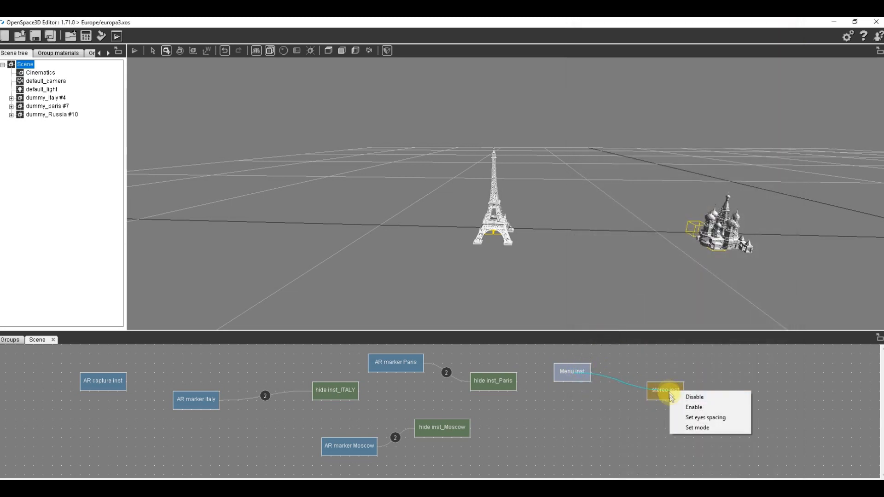
{"action": "right_click", "coordinate": [571, 372]}
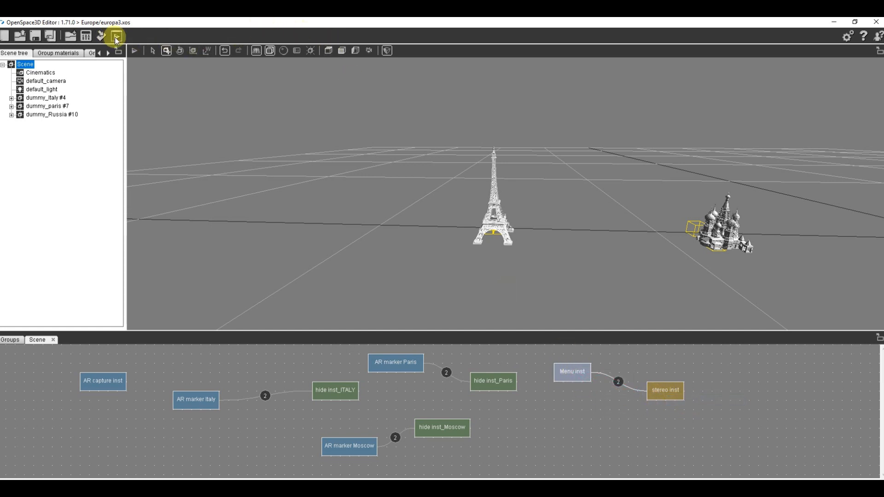
{"action": "mouse_move", "coordinate": [116, 37]}
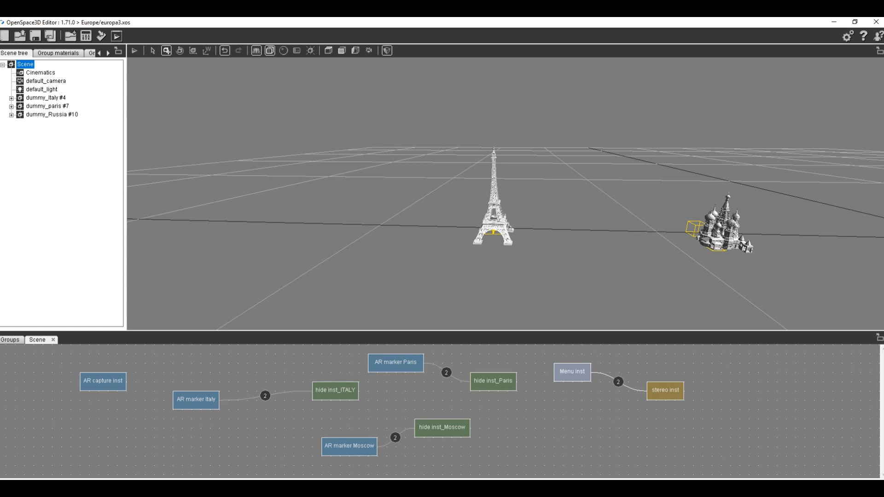
{"action": "left_click", "coordinate": [115, 35]}
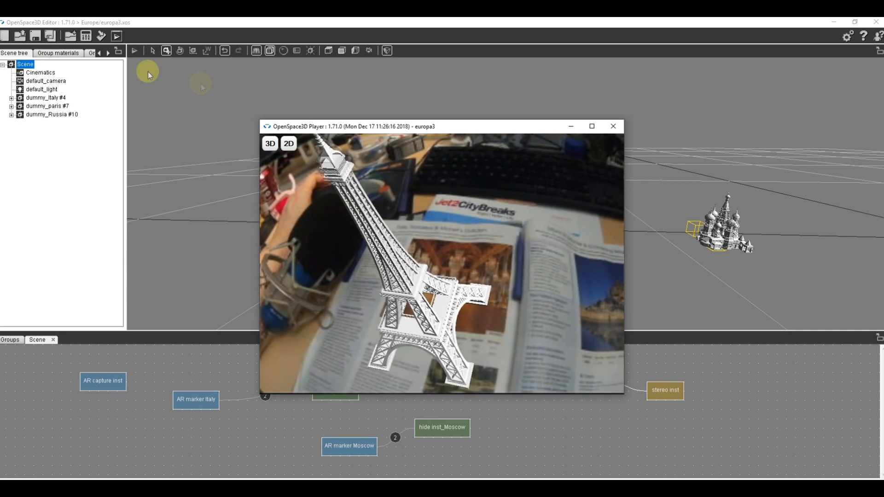
{"action": "left_click", "coordinate": [271, 143]}
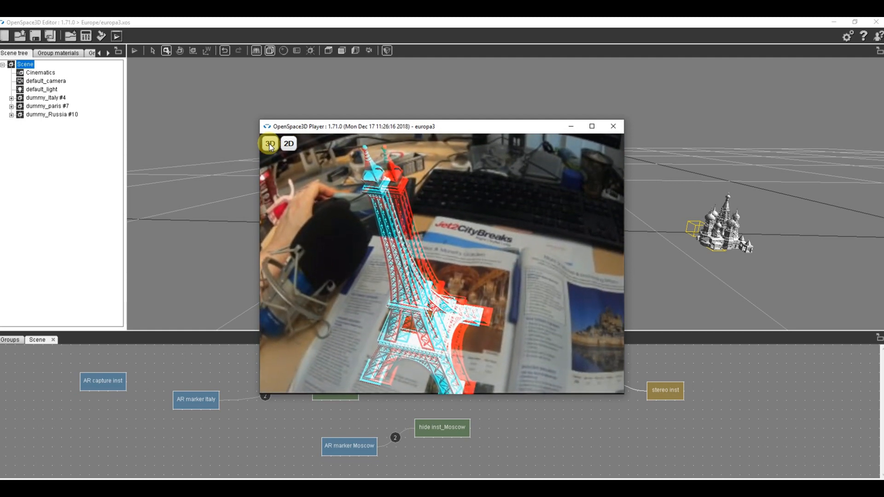
{"action": "left_click", "coordinate": [269, 143]}
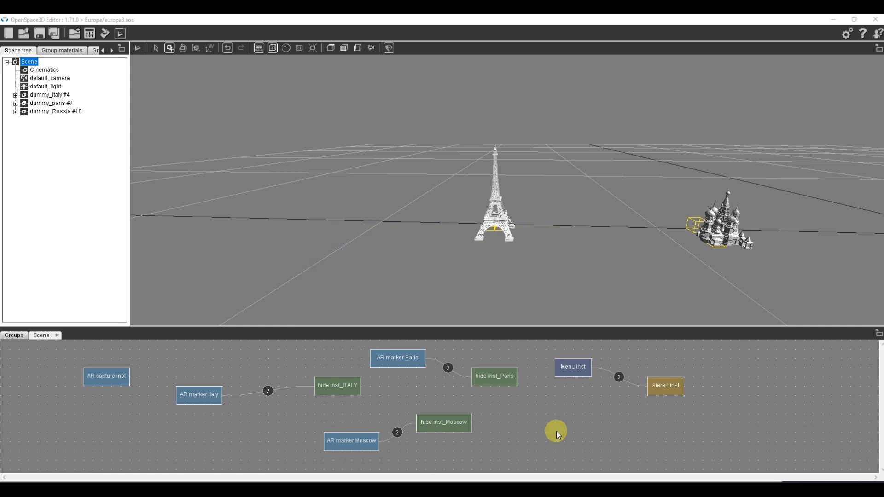
- Add a keyboard plugIT named 'keyboard 3D' triggered by key 1 in qwerty mode
{"action": "left_click_drag", "start_coordinate": [556, 434], "coordinate": [540, 404]}
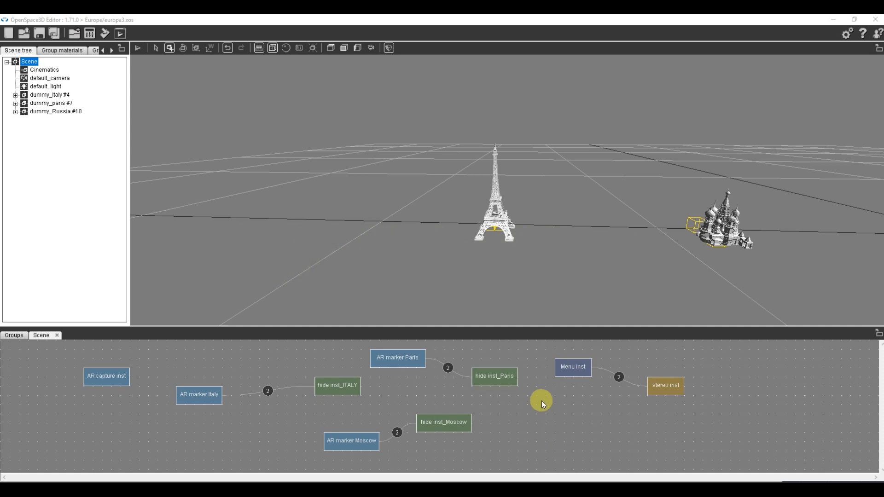
{"action": "right_click", "coordinate": [540, 403]}
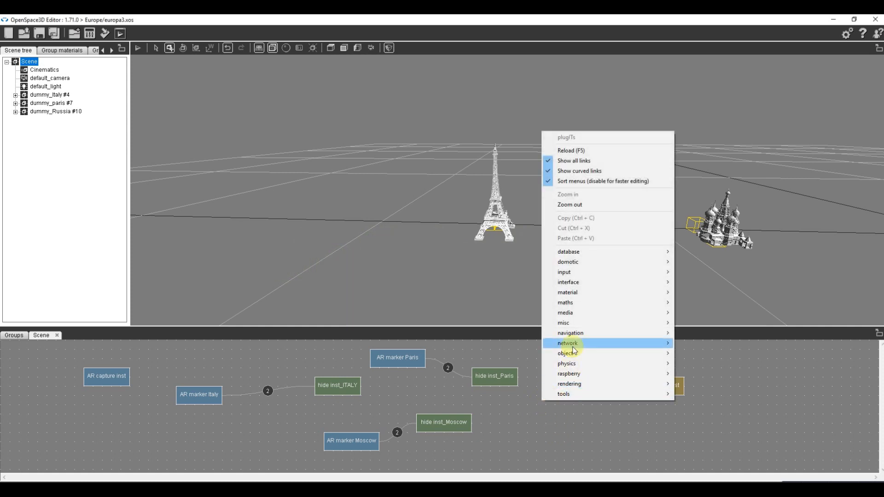
{"action": "mouse_move", "coordinate": [563, 273]}
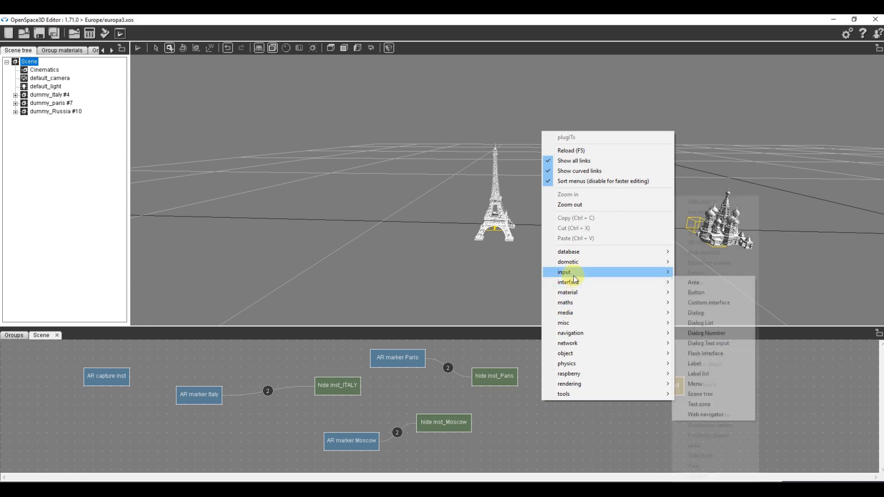
{"action": "mouse_move", "coordinate": [563, 272]}
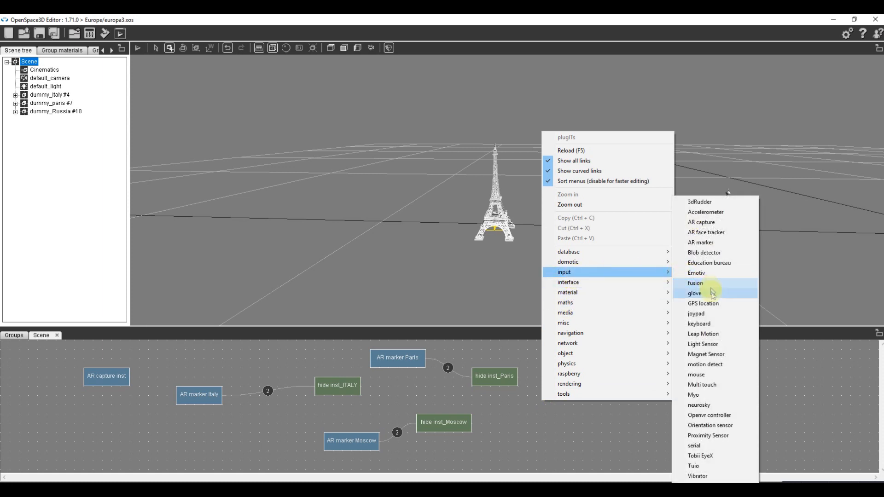
{"action": "mouse_move", "coordinate": [705, 334]}
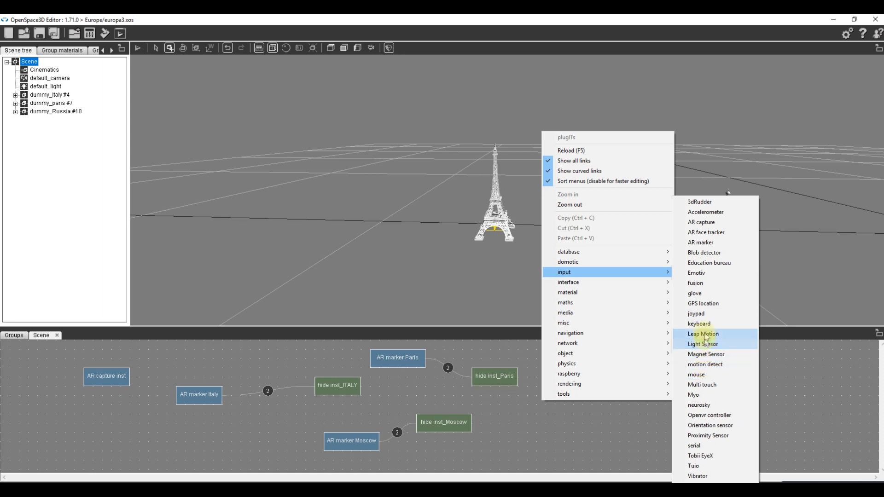
{"action": "left_click", "coordinate": [699, 323]}
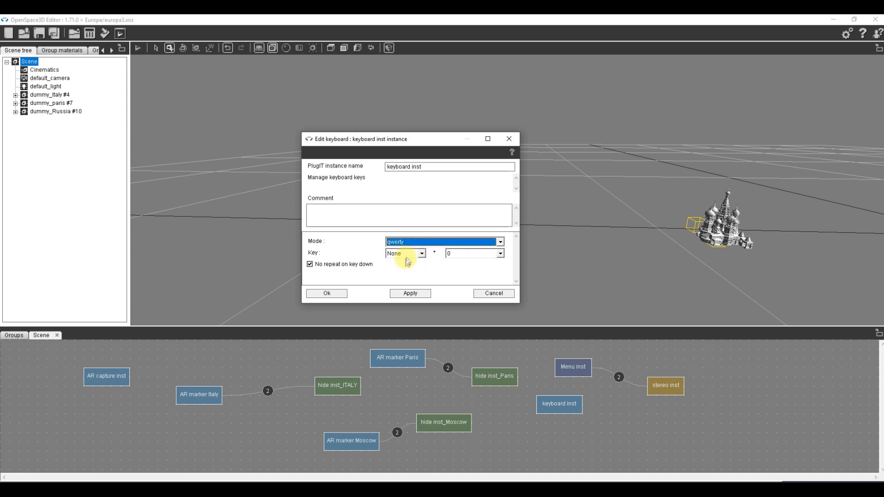
{"action": "left_click", "coordinate": [420, 253]}
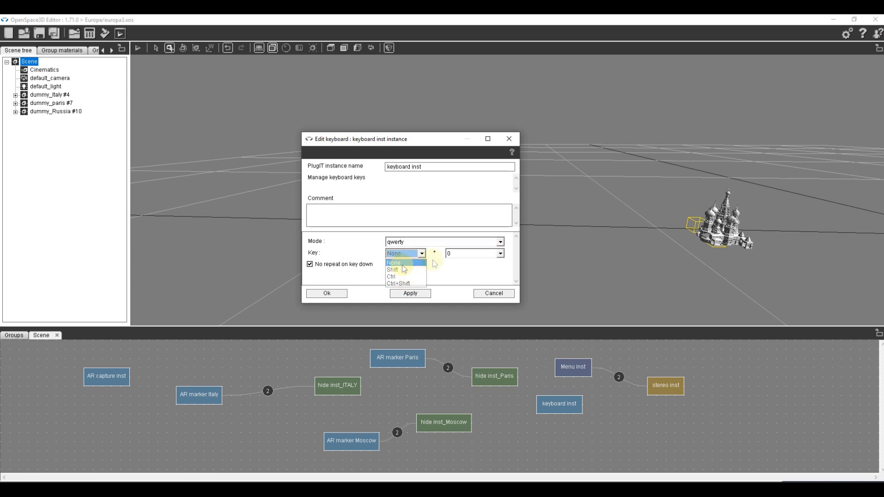
{"action": "left_click", "coordinate": [498, 253]}
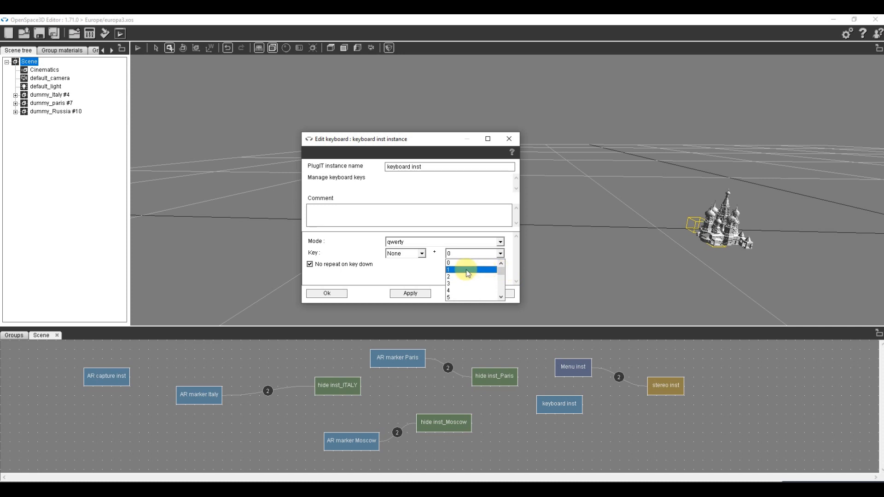
{"action": "left_click", "coordinate": [463, 269]}
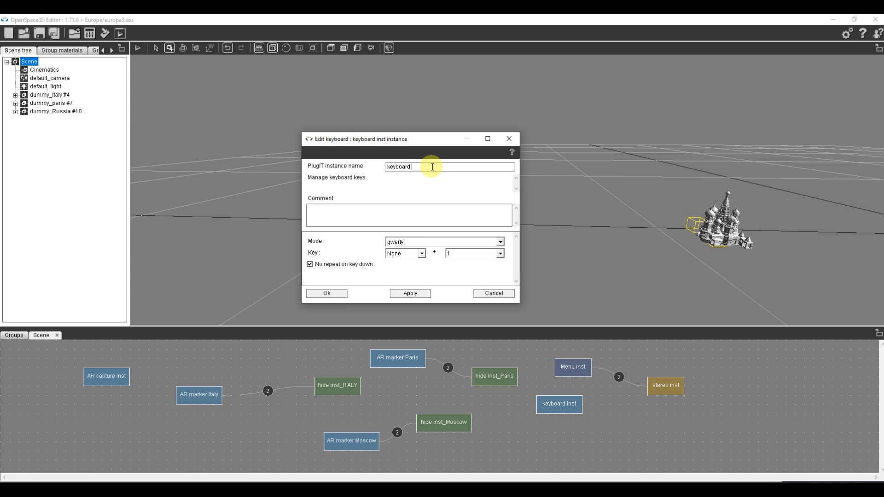
{"action": "type", "text": "£"}
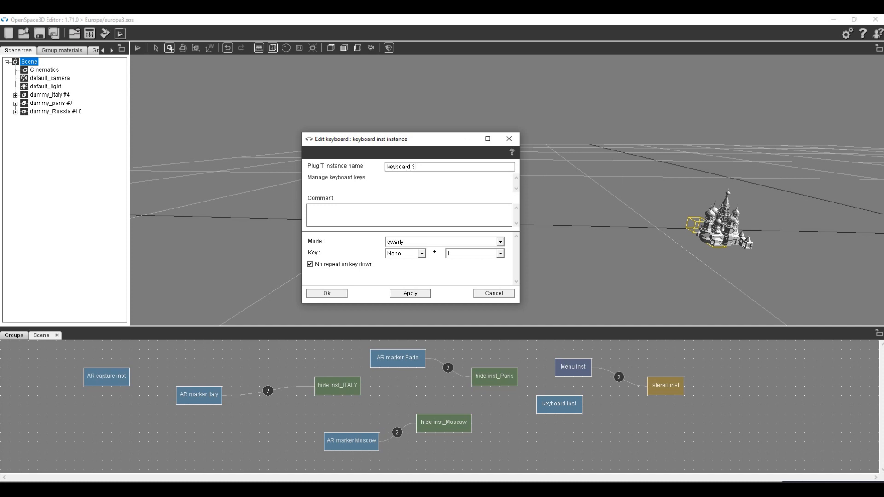
{"action": "type", "text": "D"}
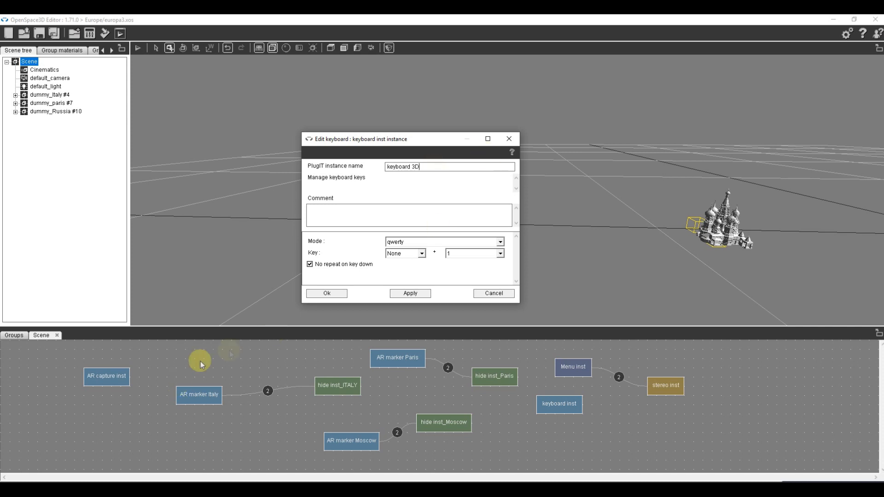
{"action": "left_click", "coordinate": [326, 293]}
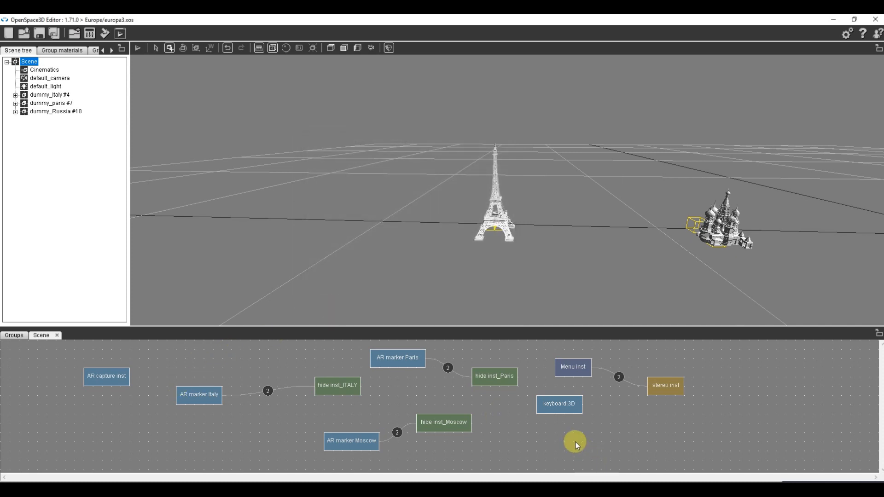
- Add a second keyboard plugIT, 'keyboard 2D', triggered by key 2 in qwerty mode
{"action": "right_click", "coordinate": [575, 442]}
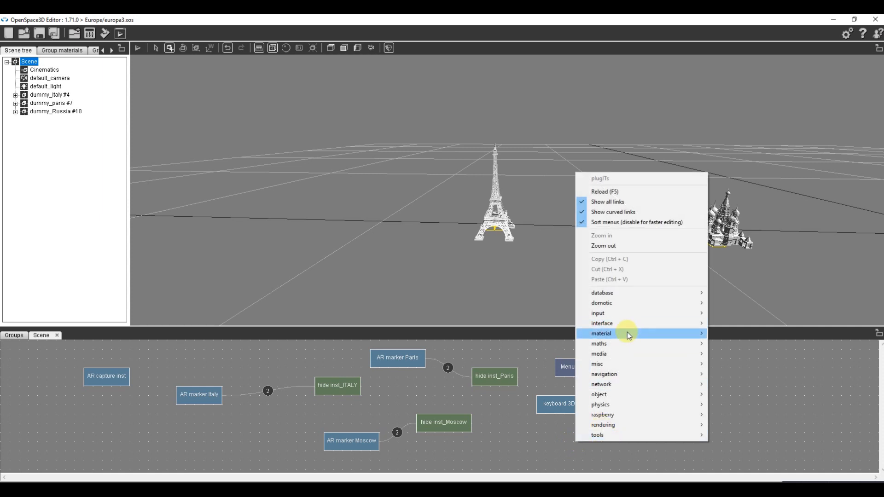
{"action": "mouse_move", "coordinate": [597, 313]}
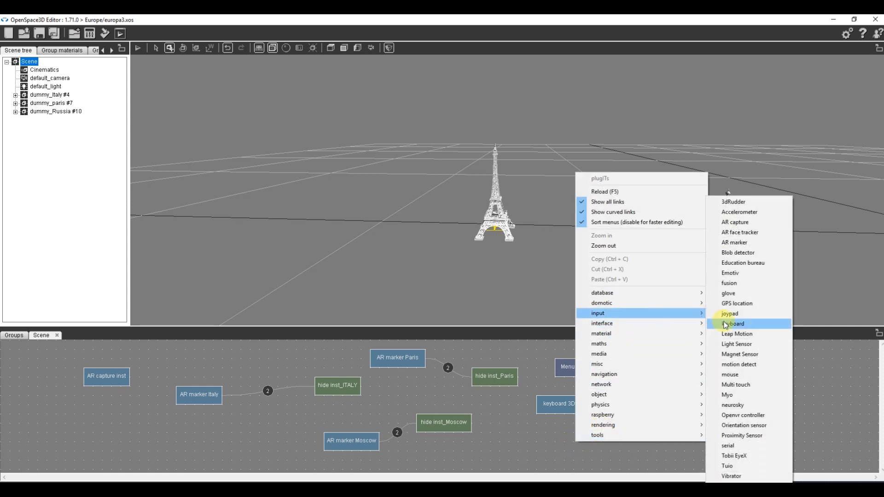
{"action": "left_click", "coordinate": [734, 323]}
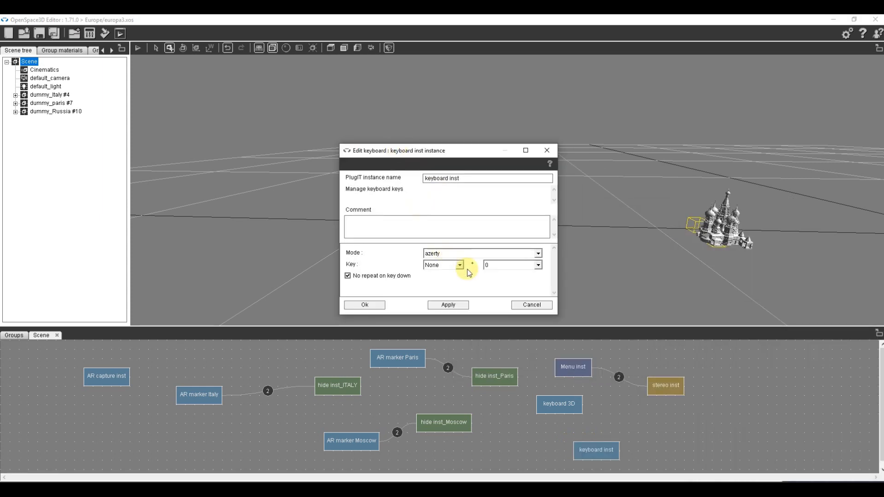
{"action": "left_click", "coordinate": [508, 265]}
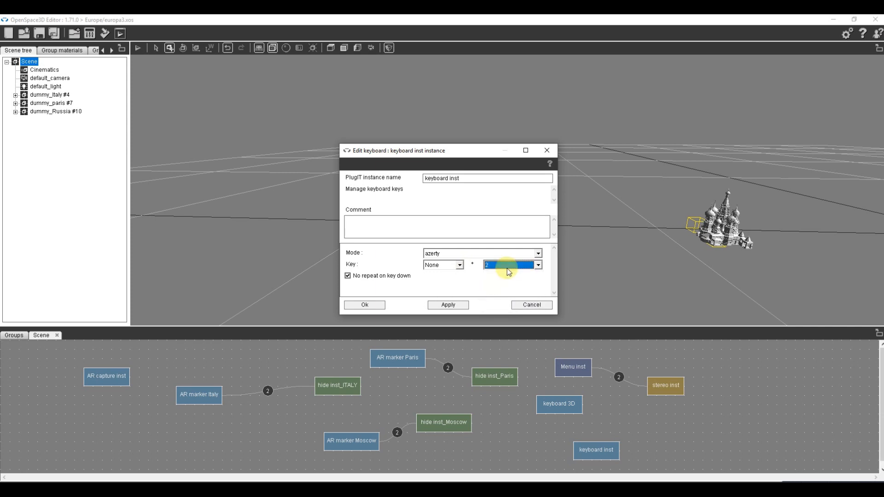
{"action": "left_click", "coordinate": [536, 265]}
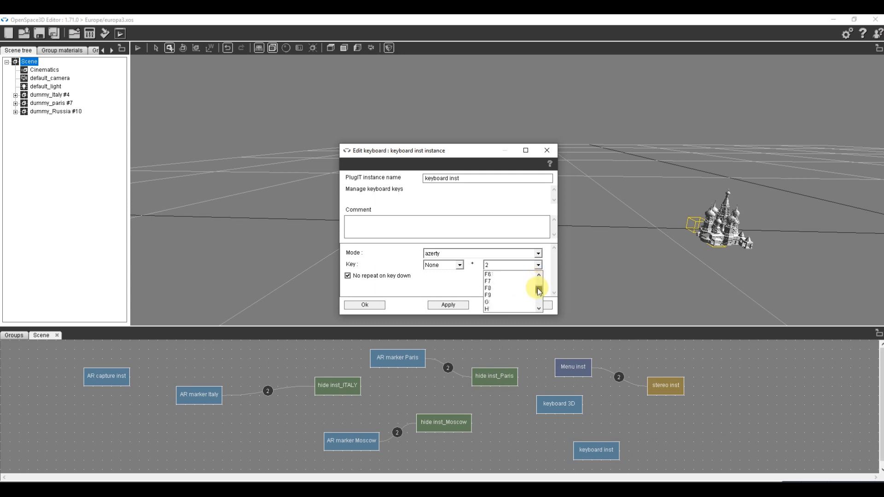
{"action": "left_click", "coordinate": [536, 265]}
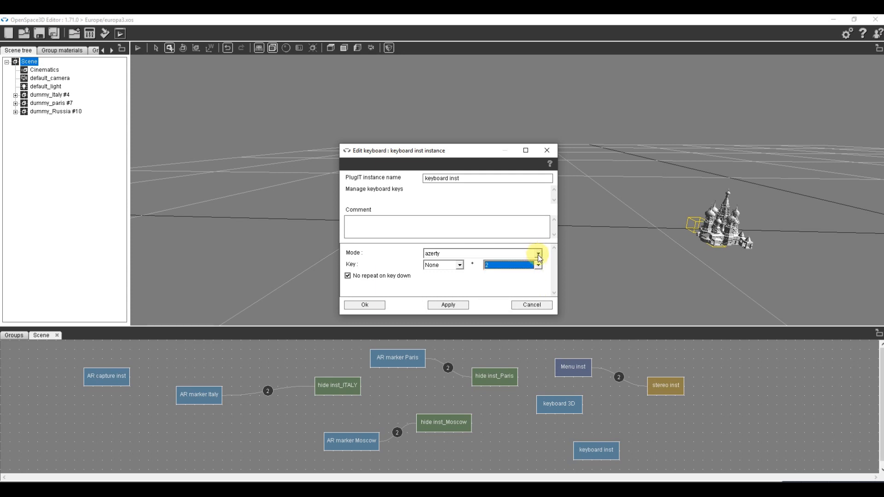
{"action": "left_click", "coordinate": [535, 266]}
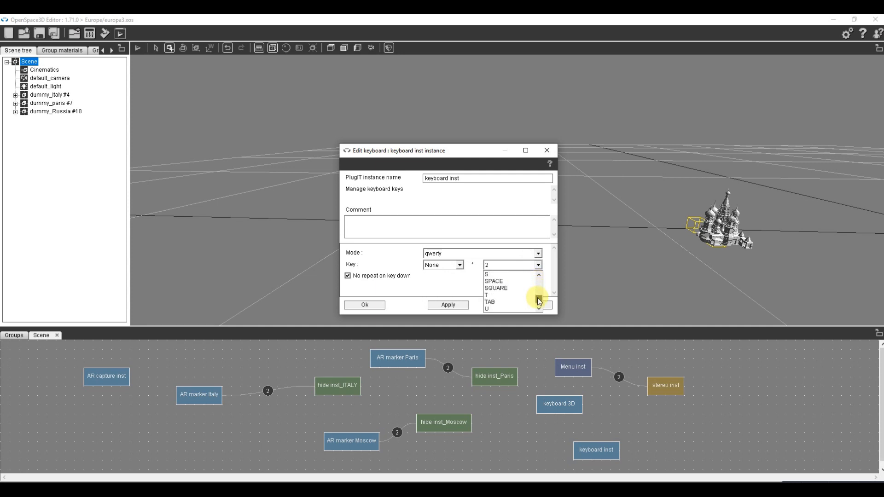
{"action": "scroll", "scroll_direction": "down", "scroll_amount": 3}
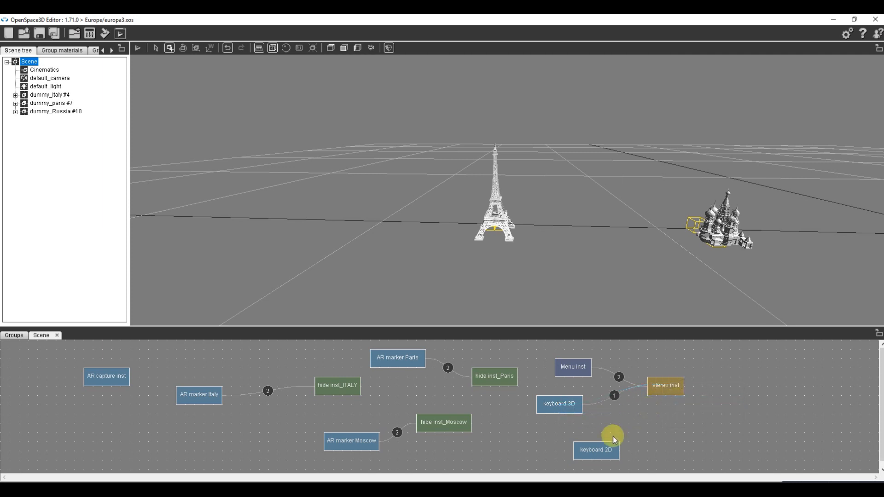
- Link keyboard 2D to stereo inst and launch the scene in the player
{"action": "left_click", "coordinate": [614, 439]}
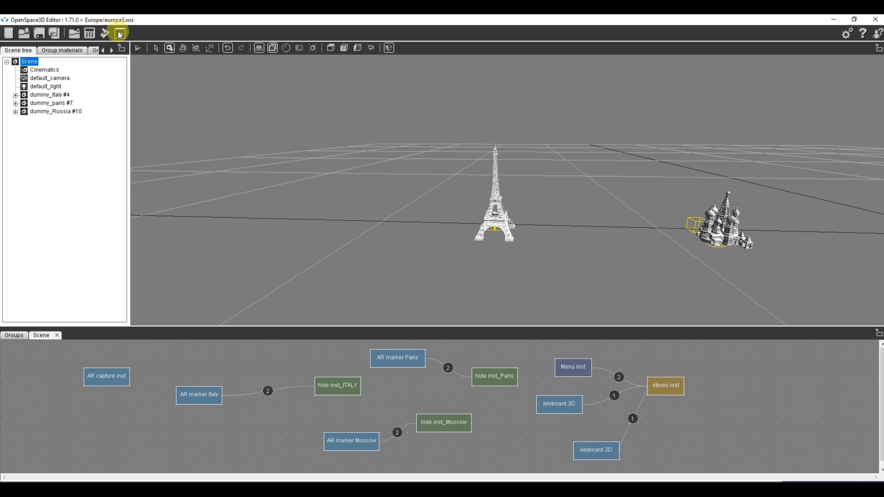
{"action": "mouse_move", "coordinate": [118, 33]}
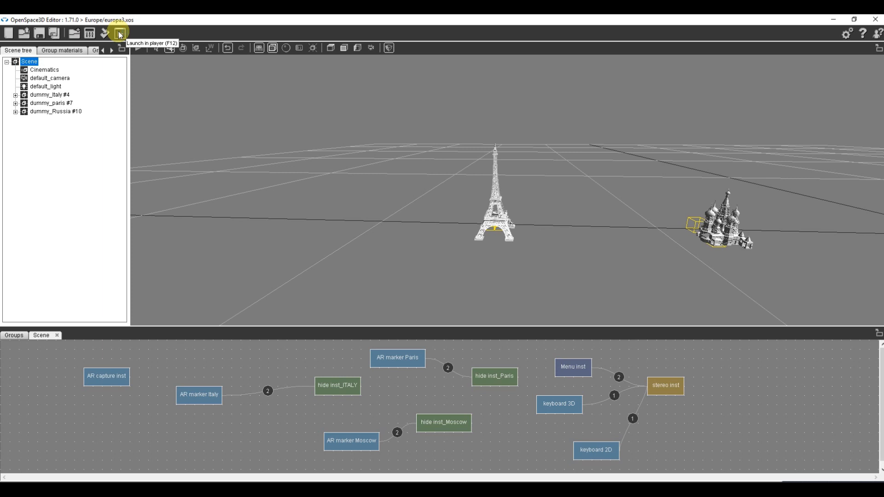
{"action": "left_click", "coordinate": [118, 32]}
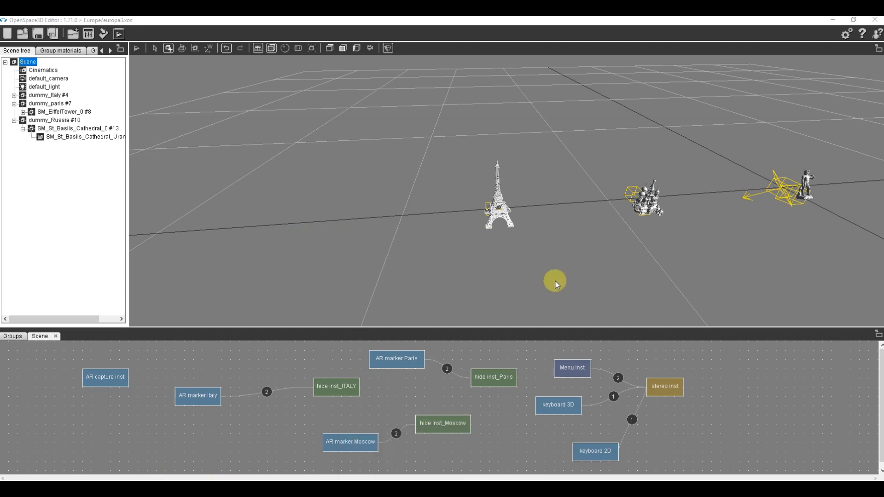
{"action": "mouse_move", "coordinate": [499, 198]}
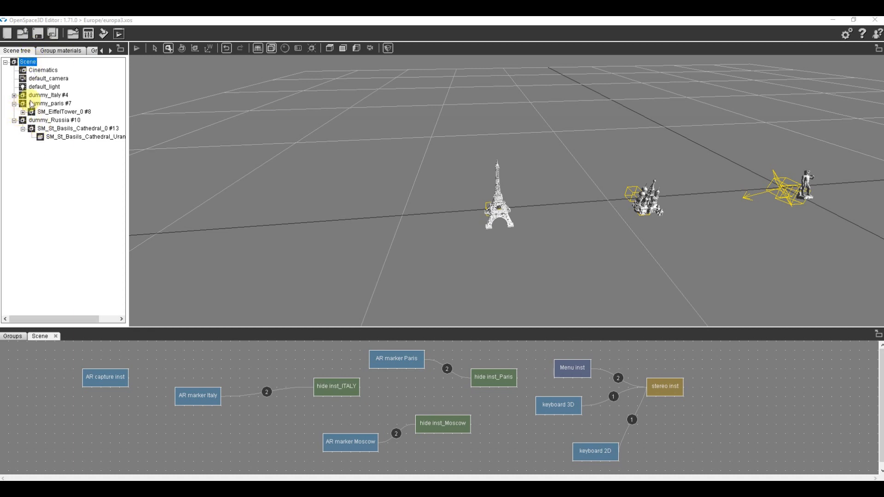
- Import prim_plane.mesh from assets/primitives under the dummy_paris node
{"action": "right_click", "coordinate": [48, 103]}
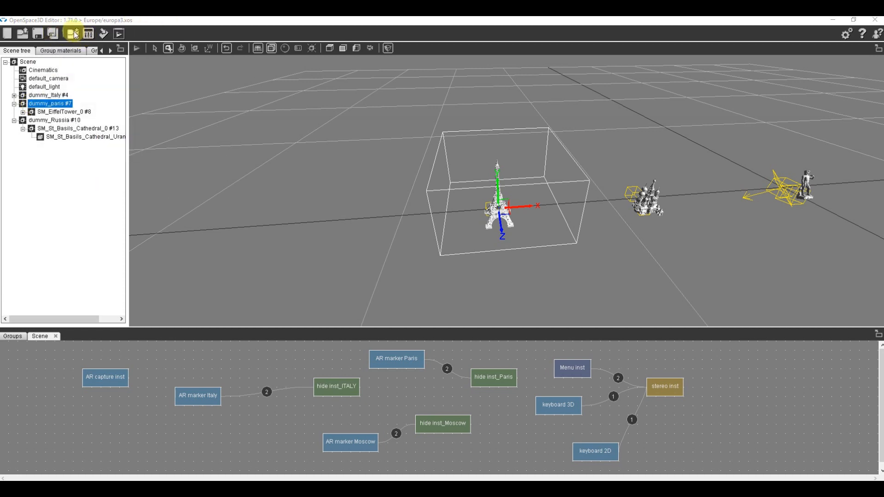
{"action": "left_click", "coordinate": [73, 33]}
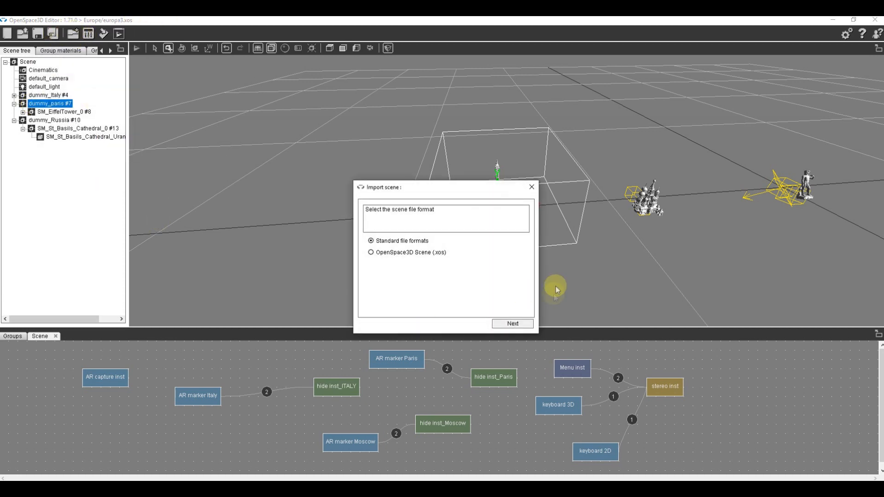
{"action": "left_click", "coordinate": [512, 324]}
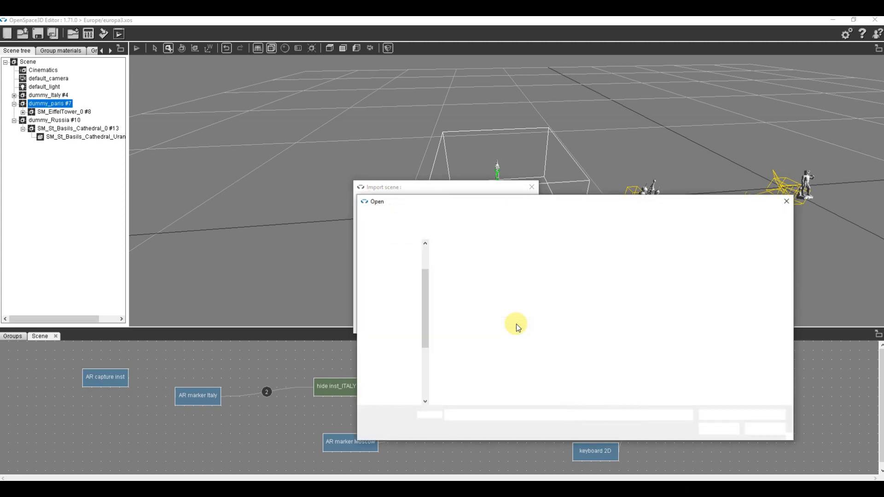
{"action": "left_click", "coordinate": [544, 216]}
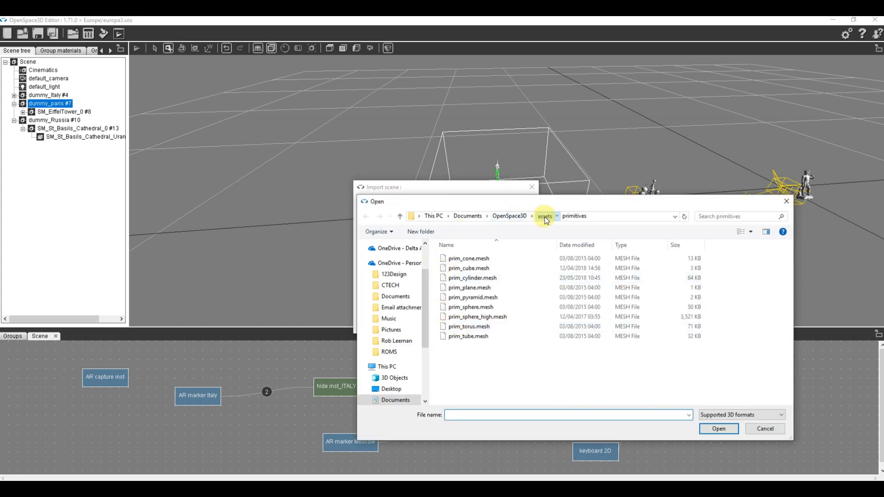
{"action": "left_click", "coordinate": [543, 216]}
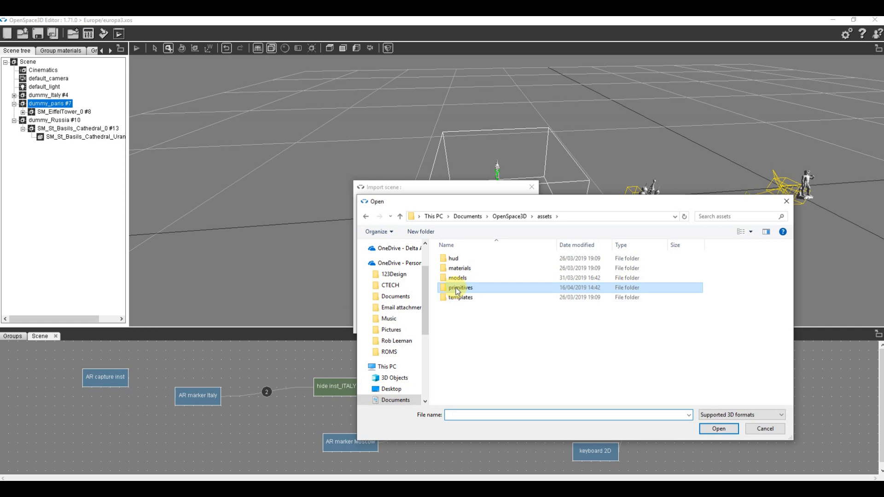
{"action": "double_click", "coordinate": [460, 287]}
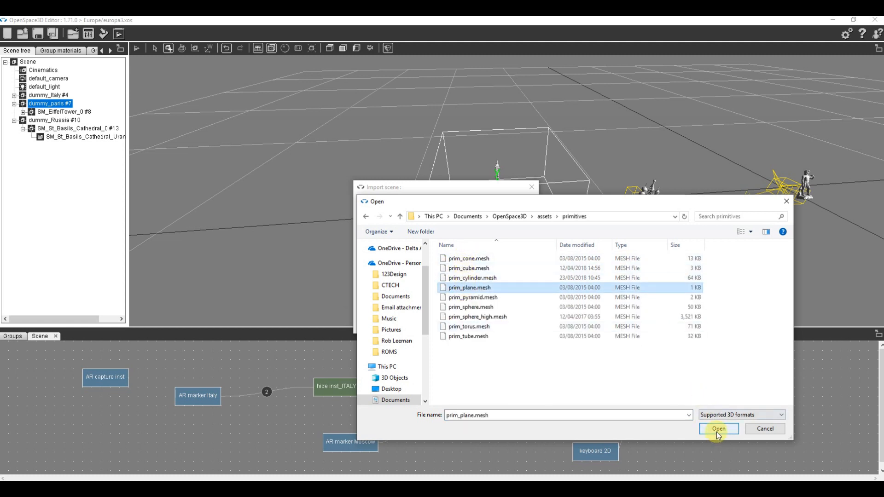
{"action": "left_click", "coordinate": [718, 429]}
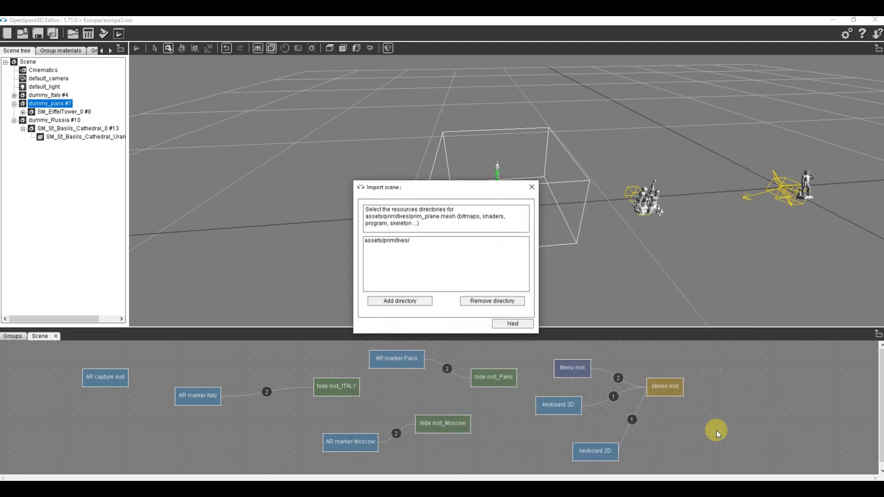
{"action": "left_click", "coordinate": [511, 324]}
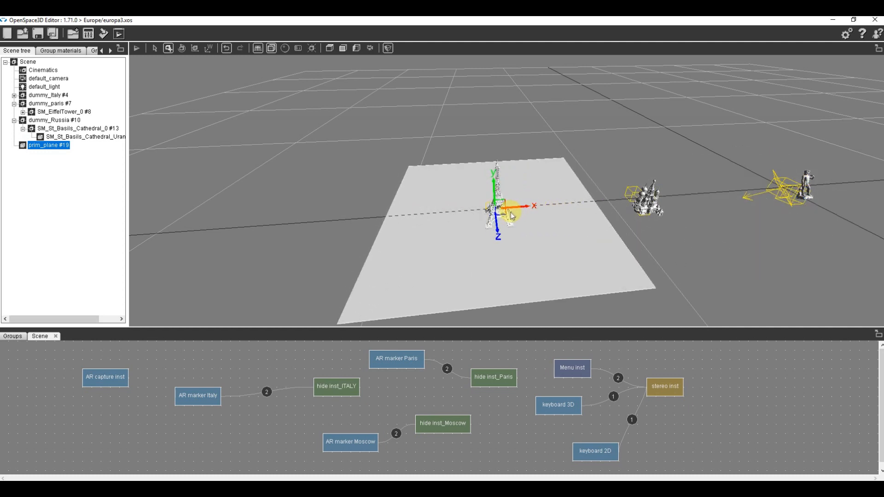
- Scale prim_plane down and drag it under dummy_paris in the Scene tree, confirming the warning
{"action": "left_click", "coordinate": [190, 48]}
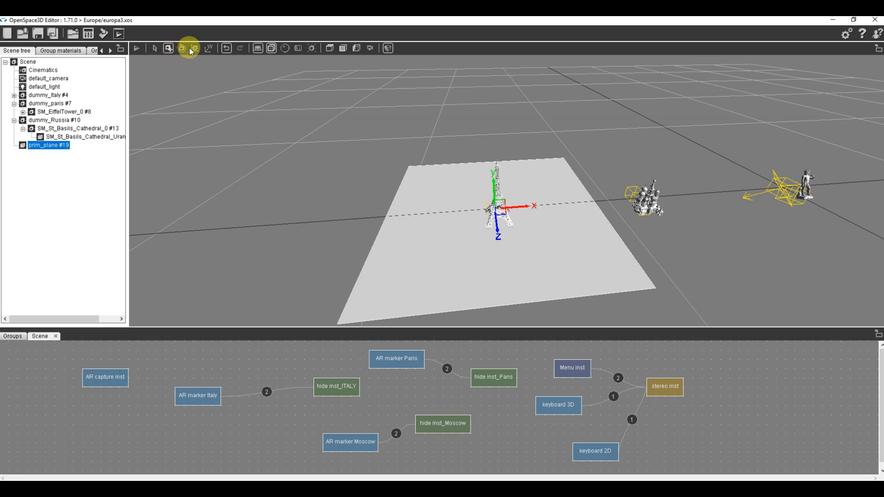
{"action": "left_click", "coordinate": [194, 47]}
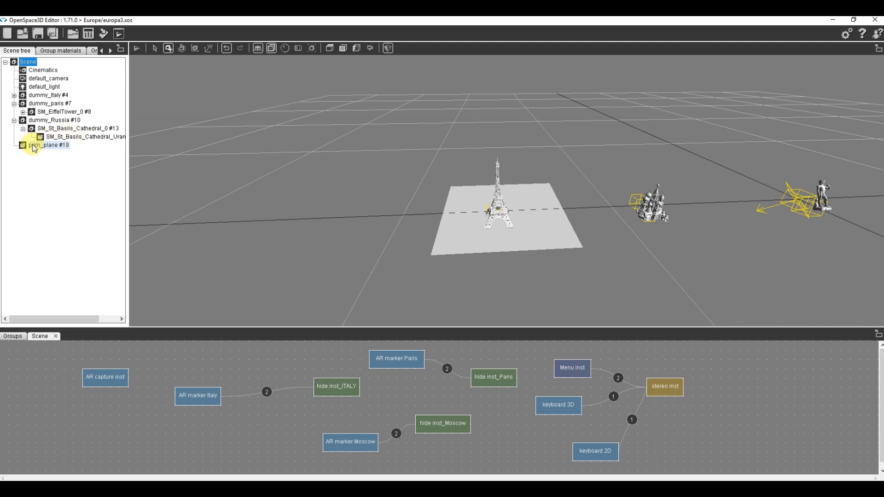
{"action": "left_click_drag", "start_coordinate": [48, 145], "coordinate": [50, 103]}
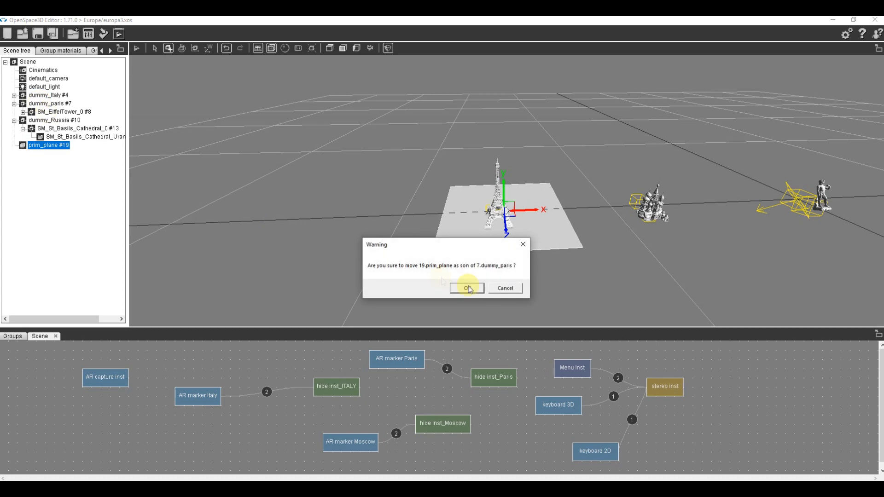
{"action": "left_click", "coordinate": [466, 289]}
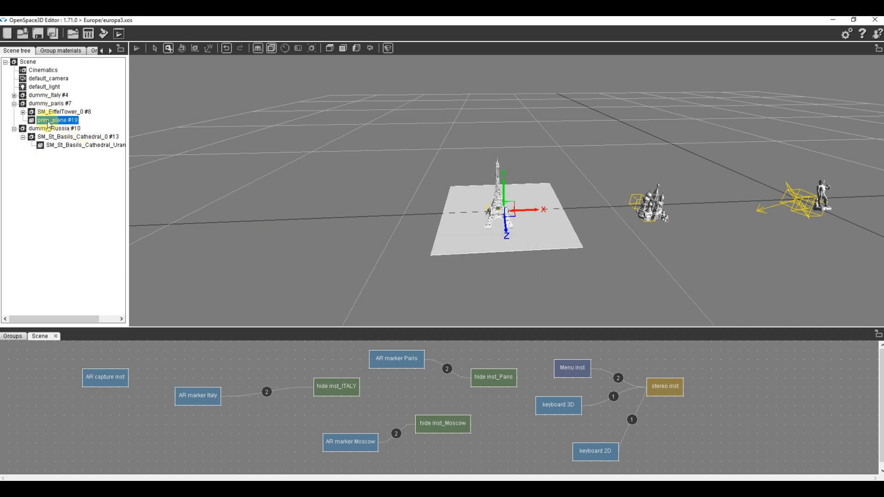
{"action": "left_click", "coordinate": [56, 120]}
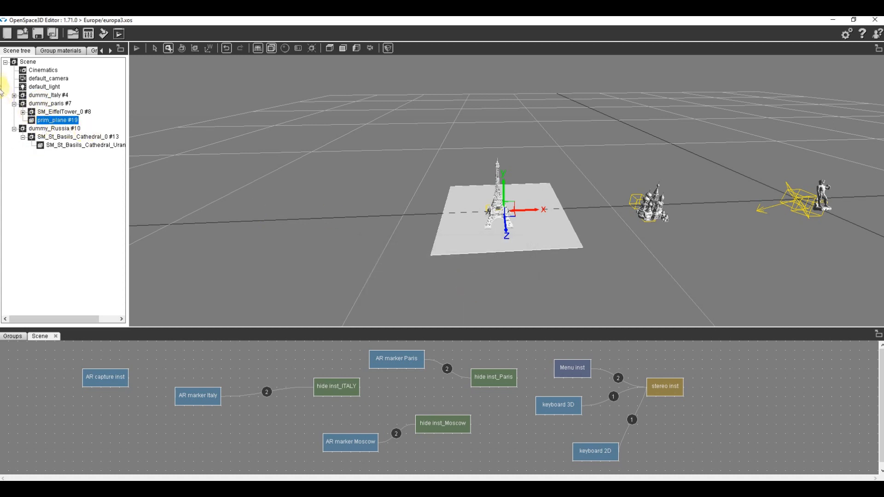
{"action": "left_click", "coordinate": [27, 61]}
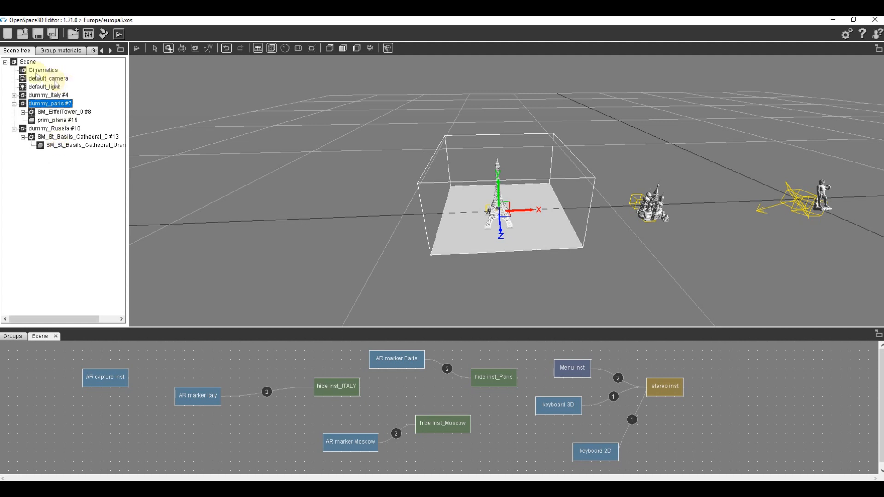
- Add transshadow.material from OpenSpace3D/assets/materials to the scene as a resource
{"action": "right_click", "coordinate": [27, 61]}
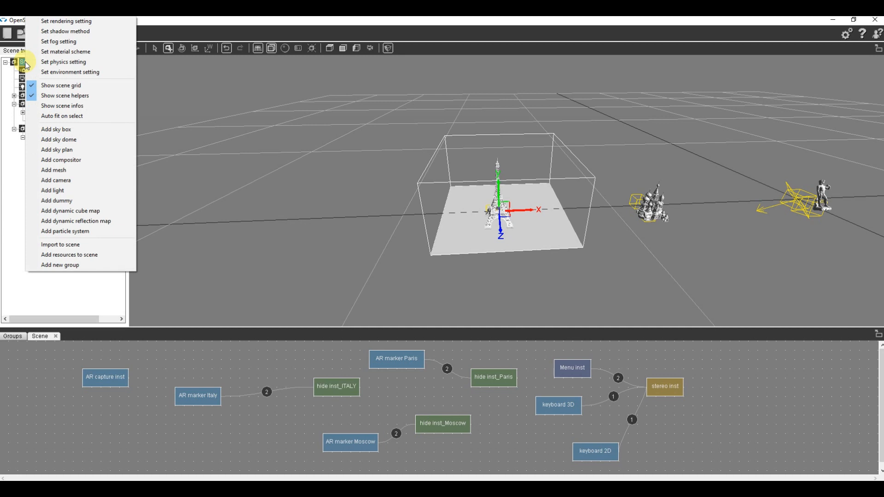
{"action": "left_click", "coordinate": [60, 244]}
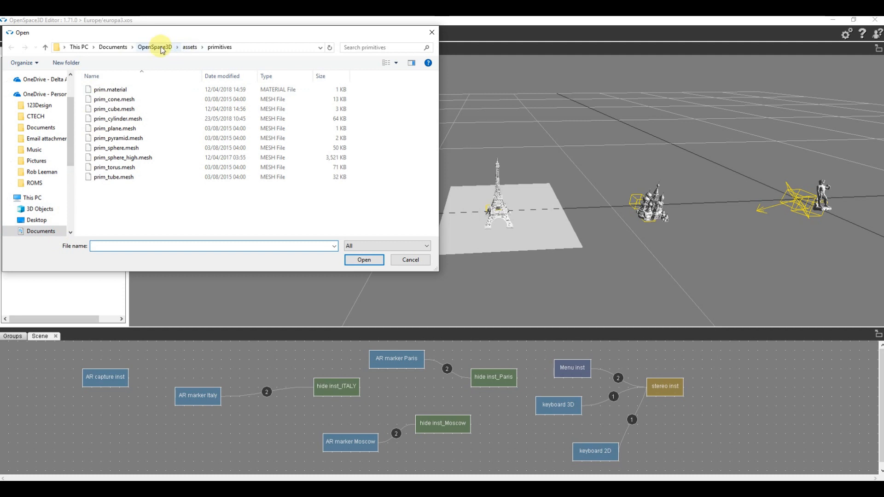
{"action": "left_click", "coordinate": [154, 47]}
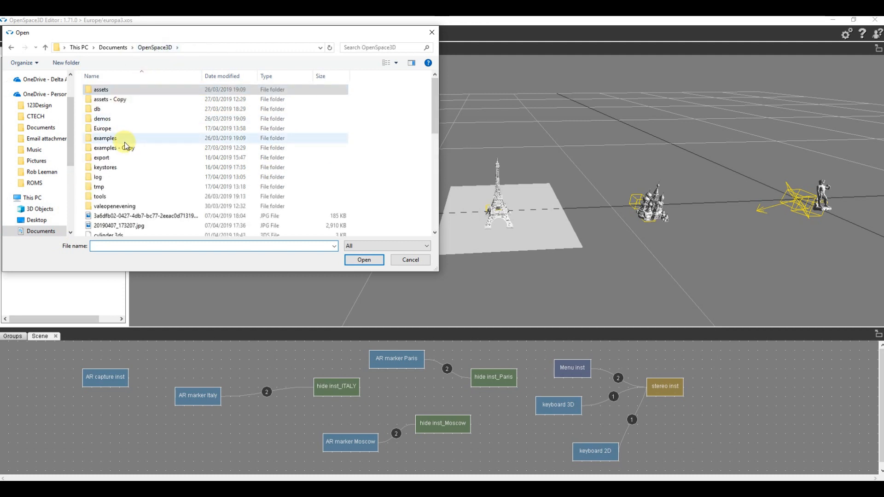
{"action": "left_click", "coordinate": [101, 88]}
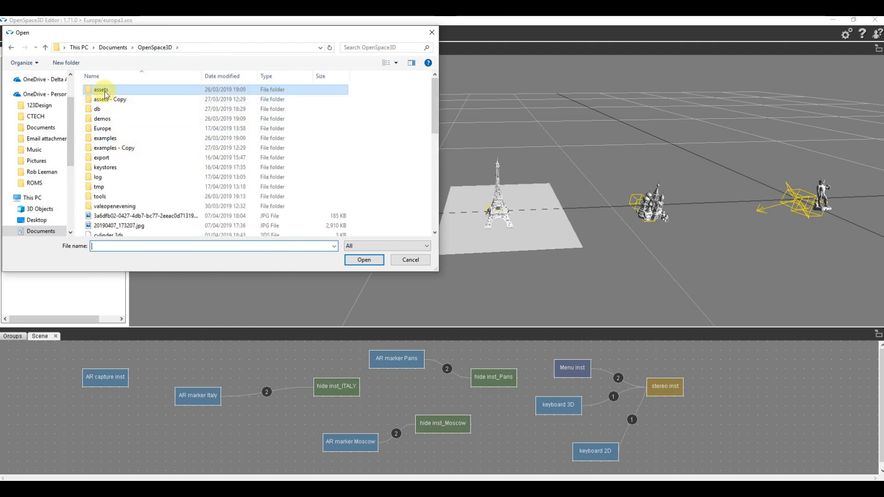
{"action": "double_click", "coordinate": [101, 90]}
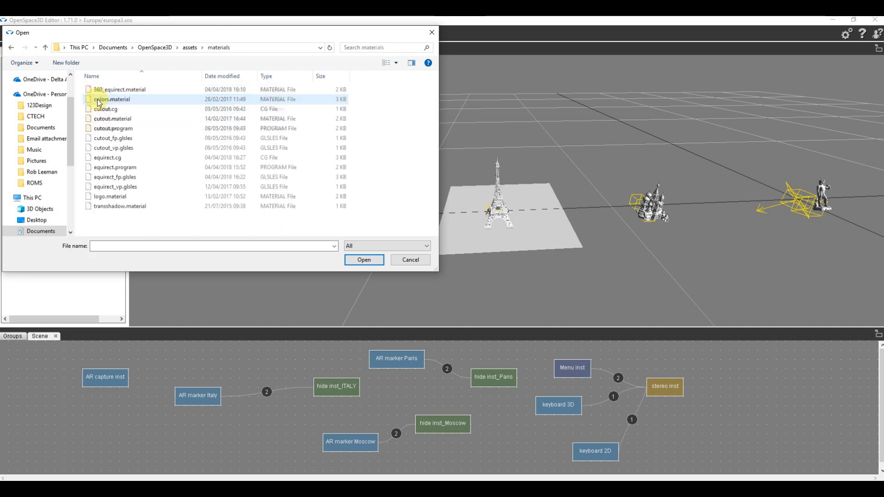
{"action": "left_click", "coordinate": [364, 259]}
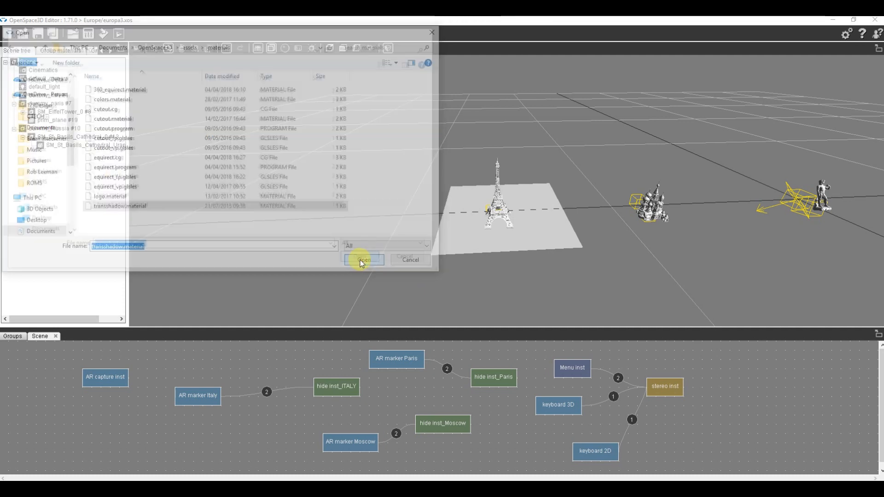
{"action": "left_click", "coordinate": [364, 260]}
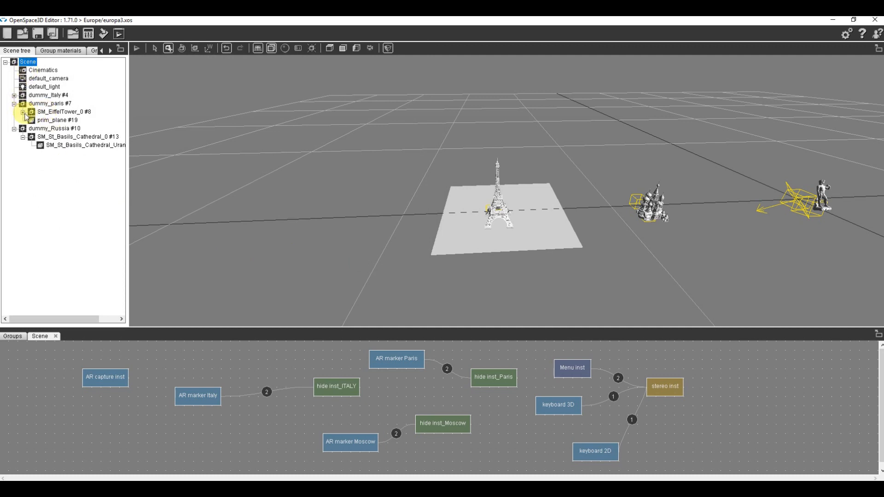
- Open Edit material for prim_plane under dummy_paris
{"action": "left_click", "coordinate": [57, 119]}
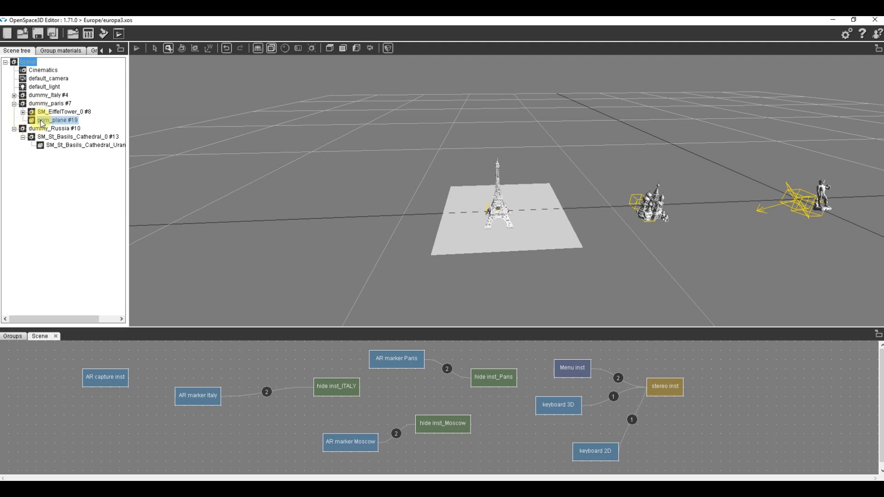
{"action": "left_click", "coordinate": [55, 120]}
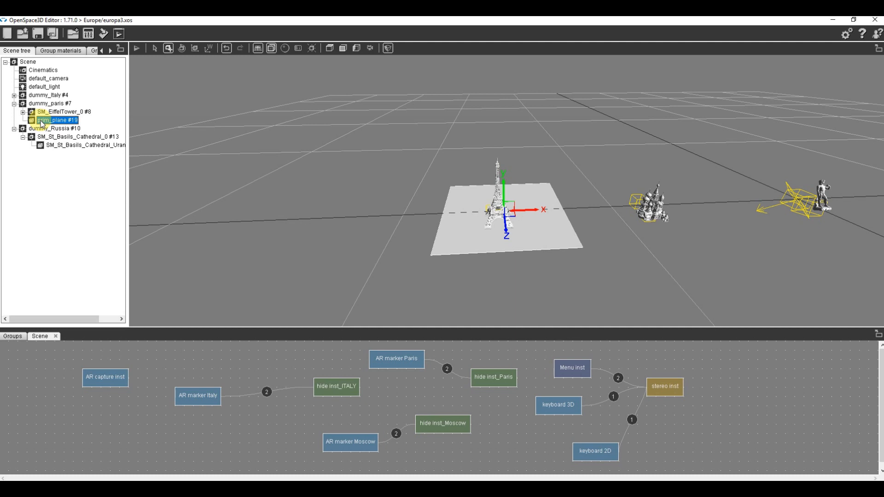
{"action": "right_click", "coordinate": [54, 120]}
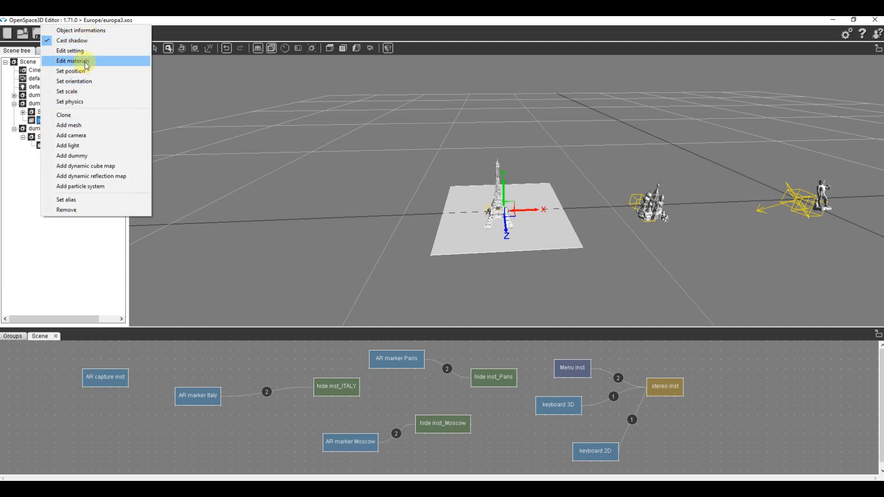
{"action": "left_click", "coordinate": [72, 61]}
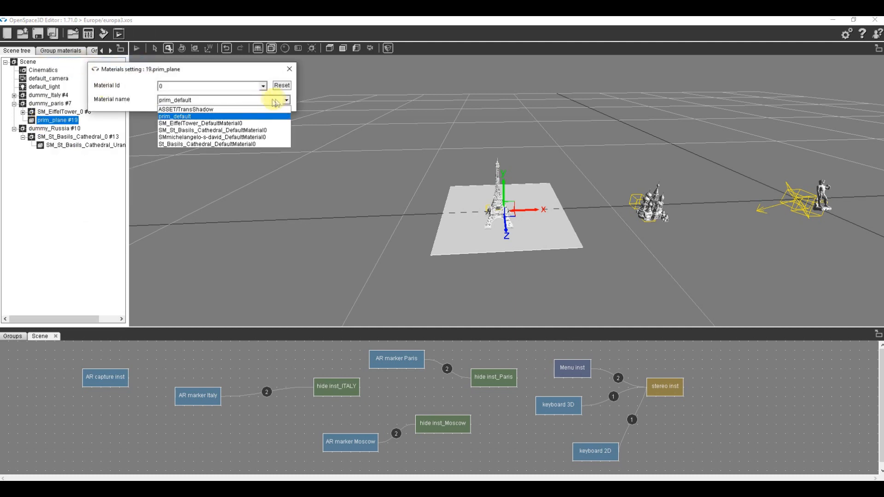
- Assign ASSET/TransShadow to prim_plane and set scene shadows to presetPSSM, far distance 200
{"action": "left_click", "coordinate": [186, 110]}
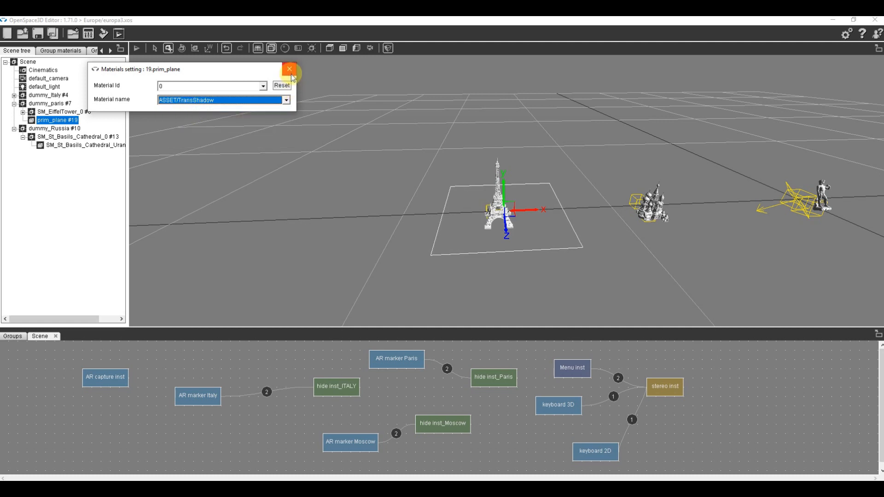
{"action": "left_click", "coordinate": [289, 69]}
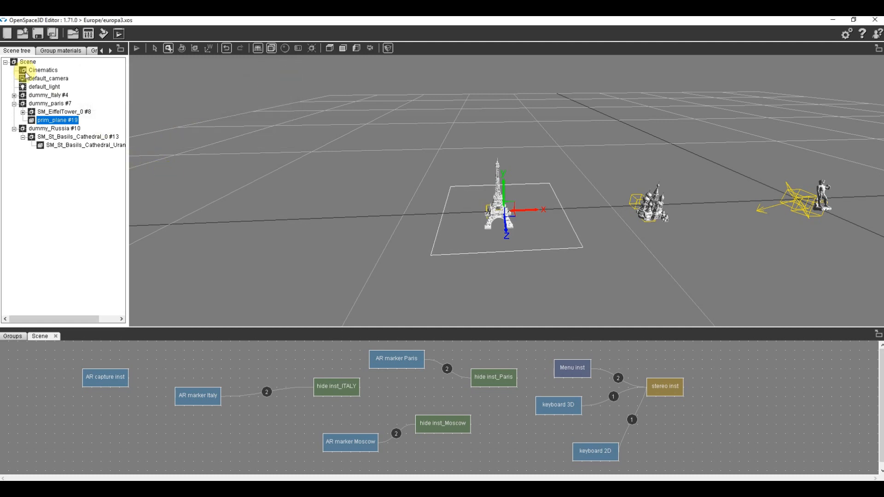
{"action": "right_click", "coordinate": [27, 61]}
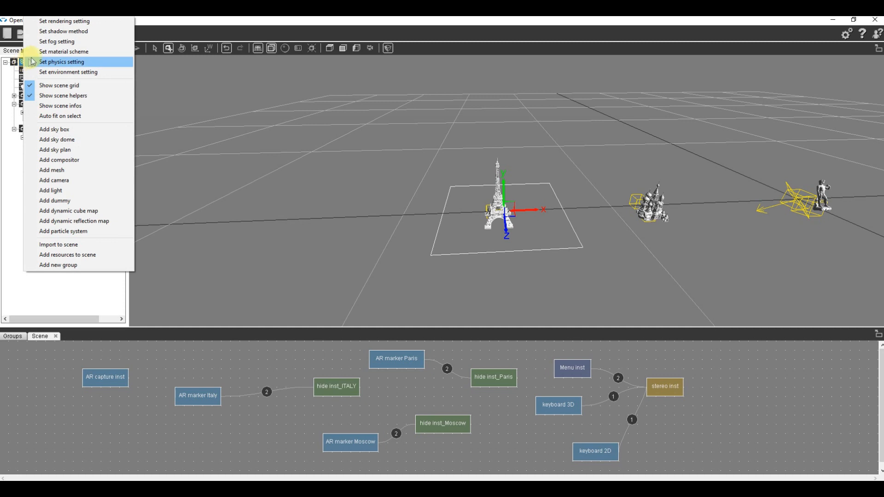
{"action": "mouse_move", "coordinate": [56, 41]}
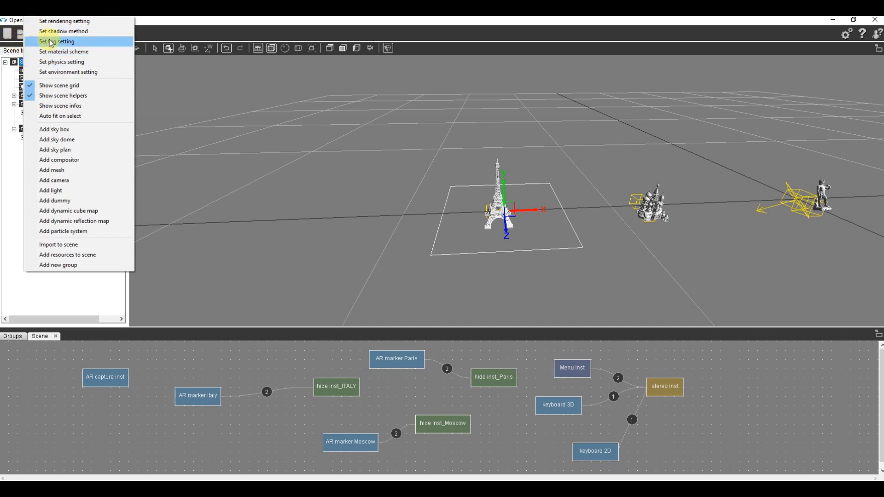
{"action": "left_click", "coordinate": [63, 31]}
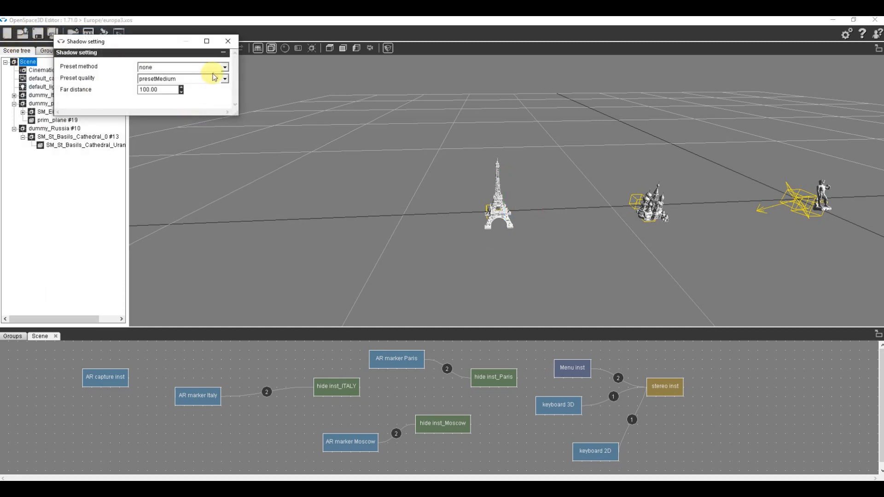
{"action": "left_click", "coordinate": [224, 67]}
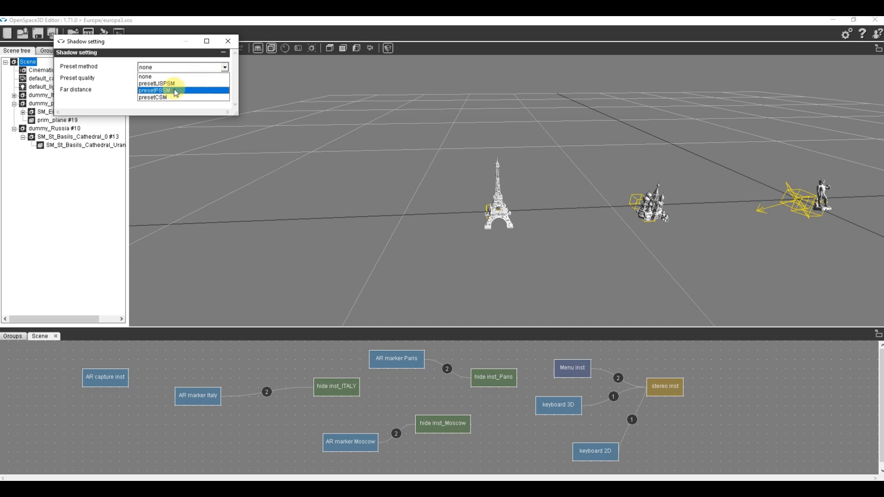
{"action": "left_click", "coordinate": [155, 91]}
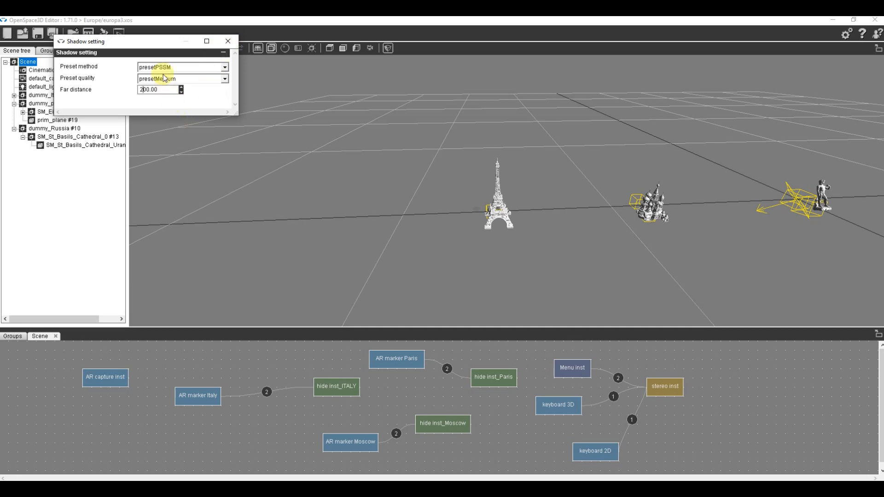
{"action": "left_click", "coordinate": [225, 78]}
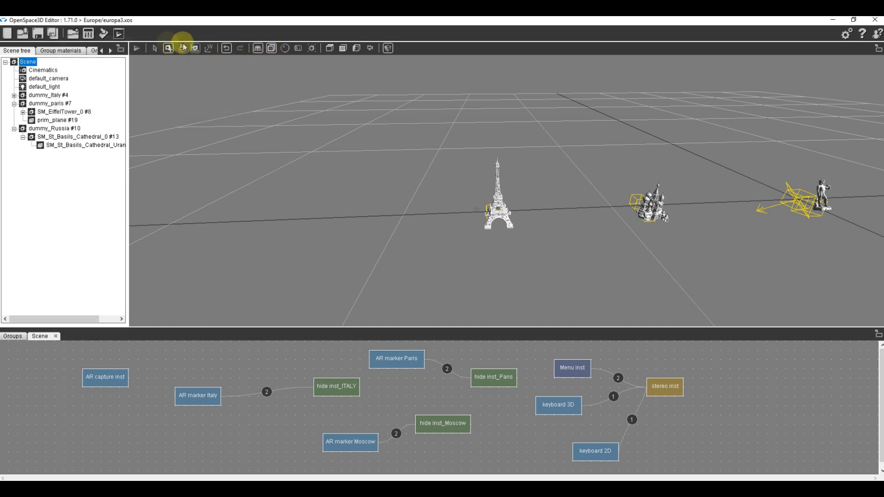
{"action": "mouse_move", "coordinate": [118, 33]}
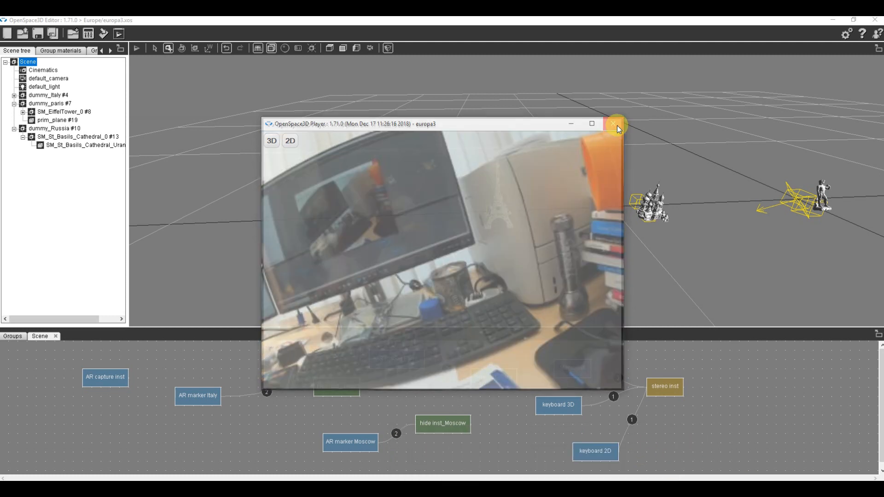
- Close the OpenSpace3D Player test run of the AR scene
{"action": "left_click", "coordinate": [613, 123]}
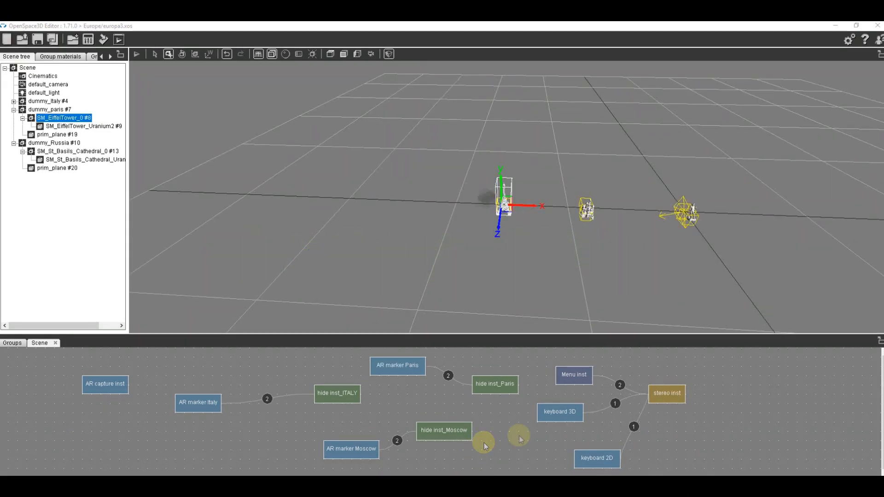
- In the Menu instance settings, add Italy and Russia entries under Rotate, then close
{"action": "double_click", "coordinate": [574, 374]}
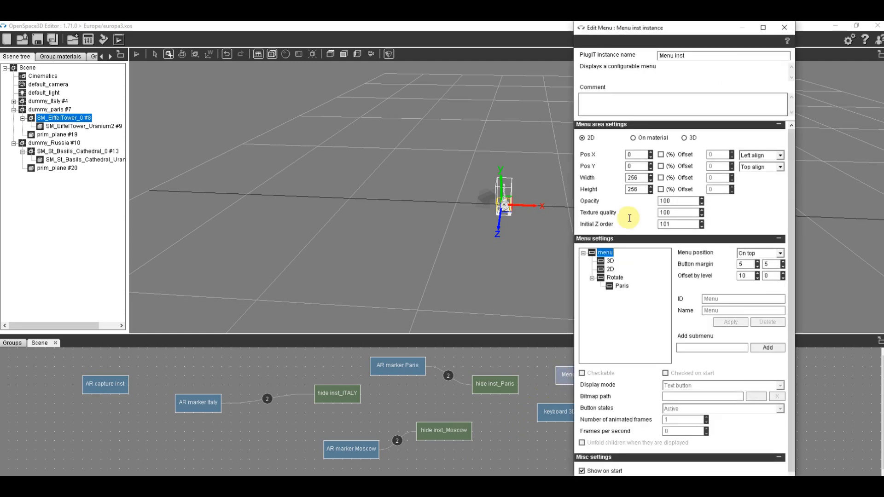
{"action": "left_click", "coordinate": [615, 278]}
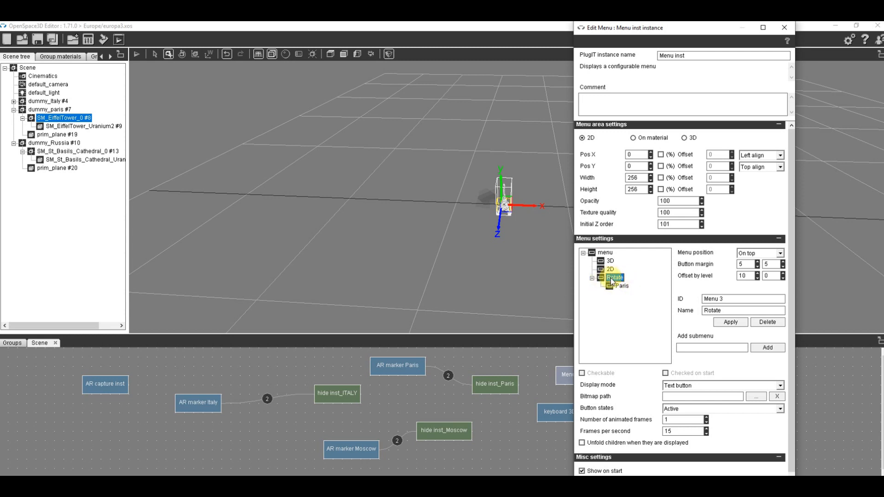
{"action": "left_click", "coordinate": [622, 286]}
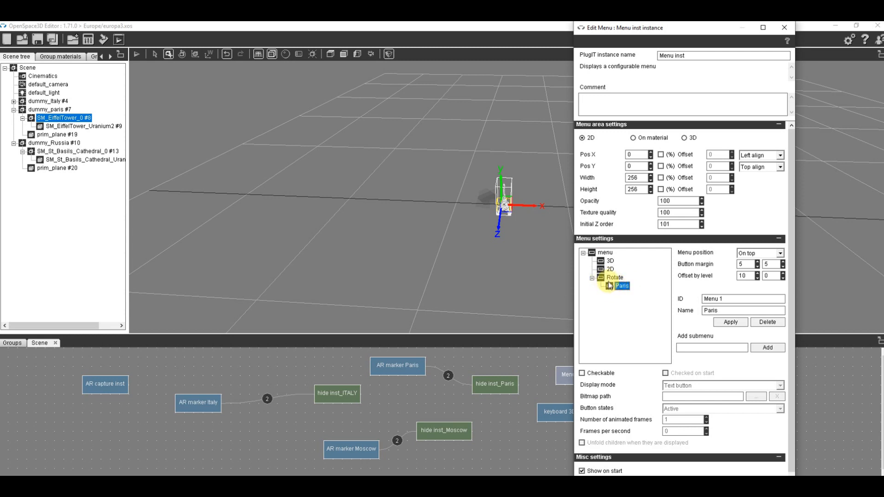
{"action": "left_click", "coordinate": [615, 278]}
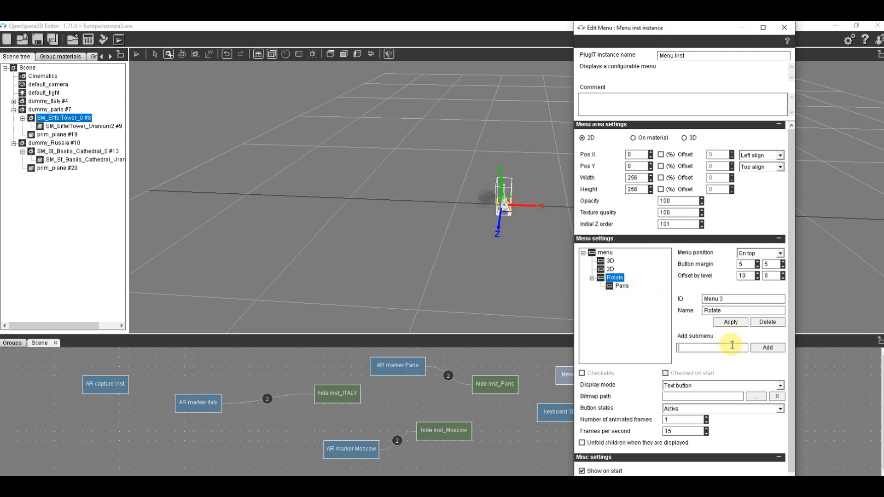
{"action": "type", "text": "Italy"}
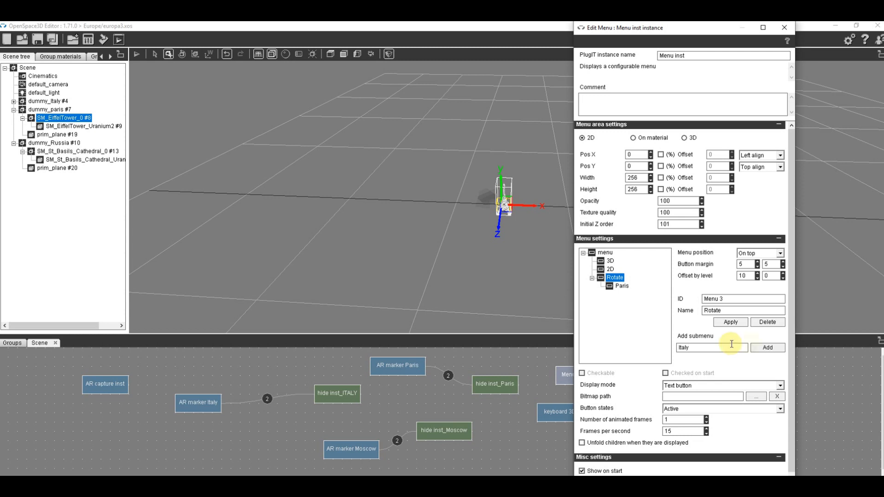
{"action": "left_click", "coordinate": [767, 347]}
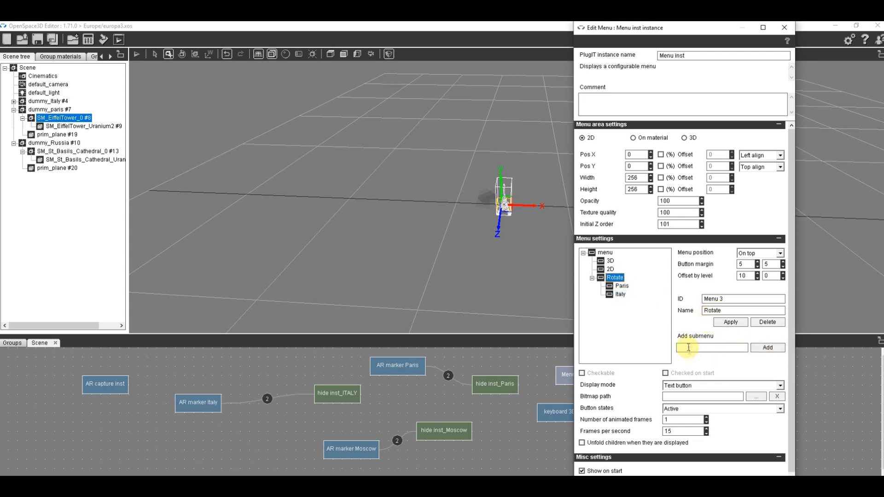
{"action": "type", "text": "Rusi"}
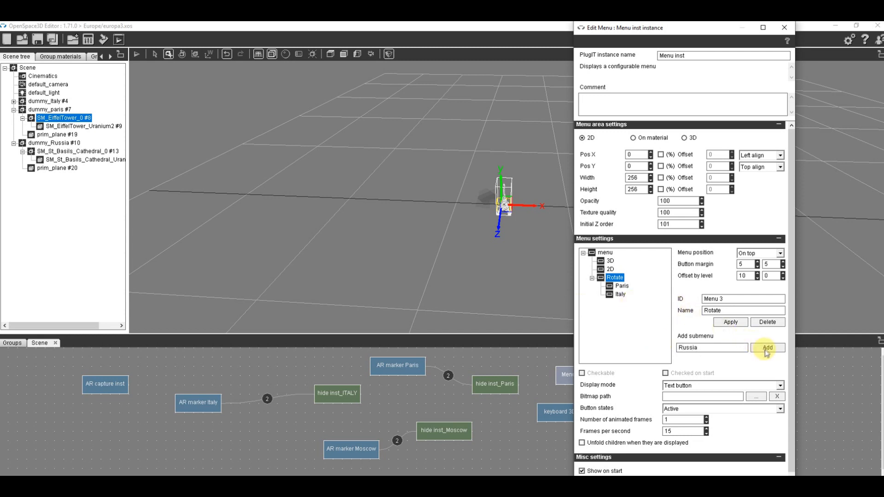
{"action": "left_click", "coordinate": [767, 347]}
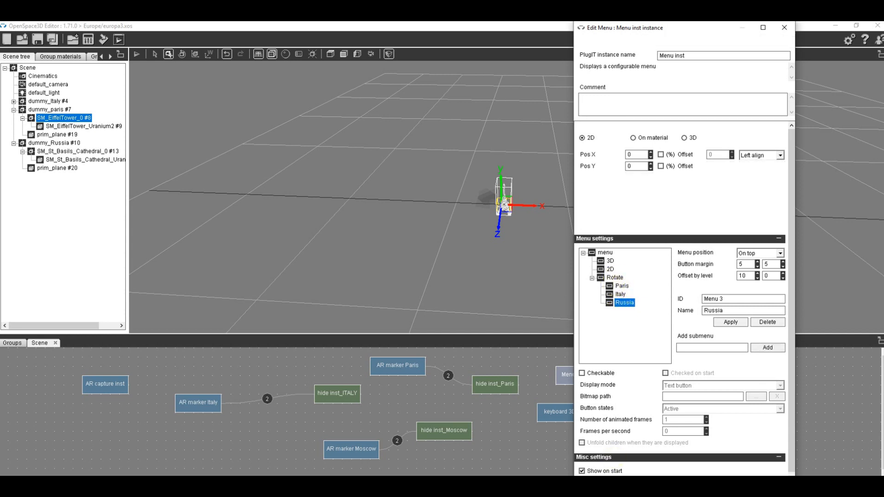
{"action": "left_click", "coordinate": [784, 28]}
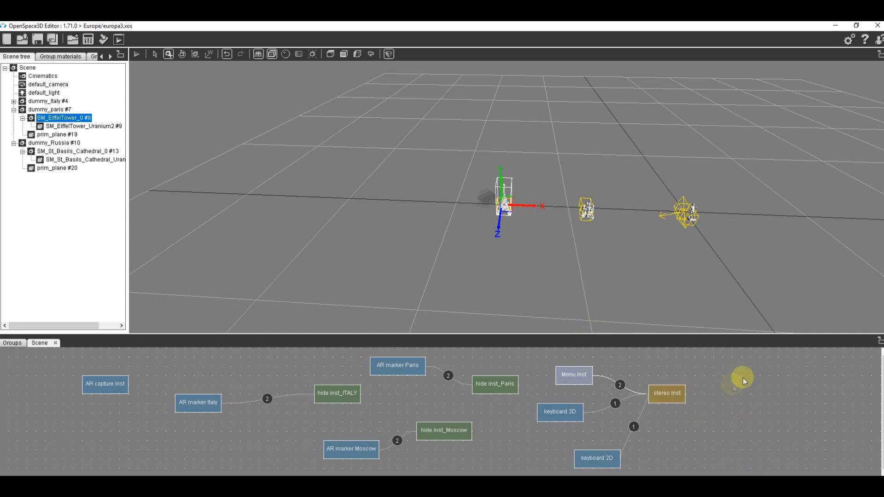
- Add object > rotate PlugITs for Paris, Russia and Italy to the logic graph
{"action": "right_click", "coordinate": [744, 378]}
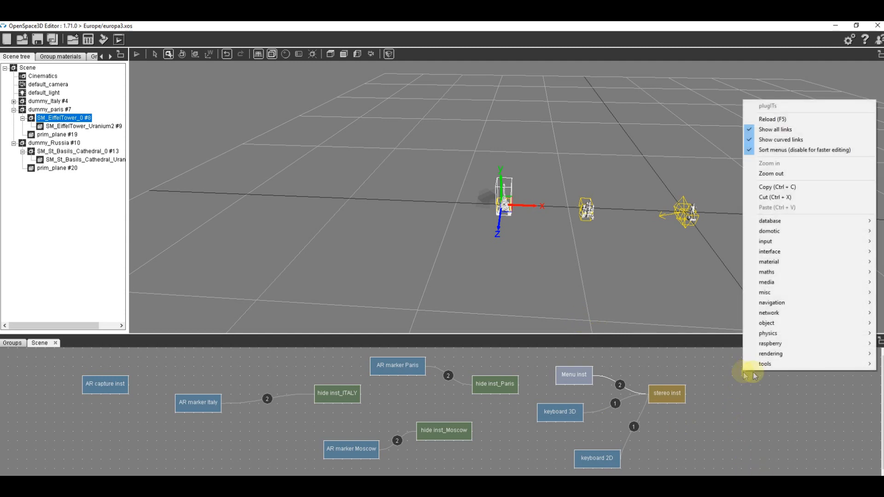
{"action": "mouse_move", "coordinate": [767, 322]}
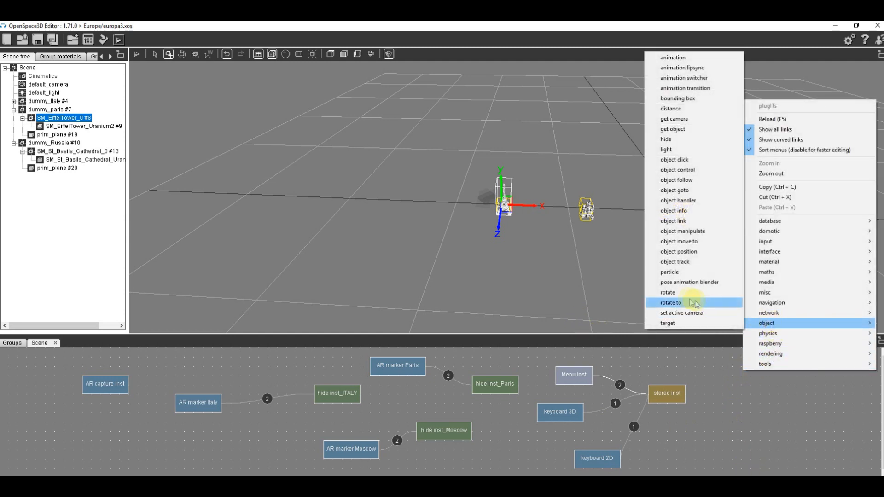
{"action": "left_click", "coordinate": [670, 303]}
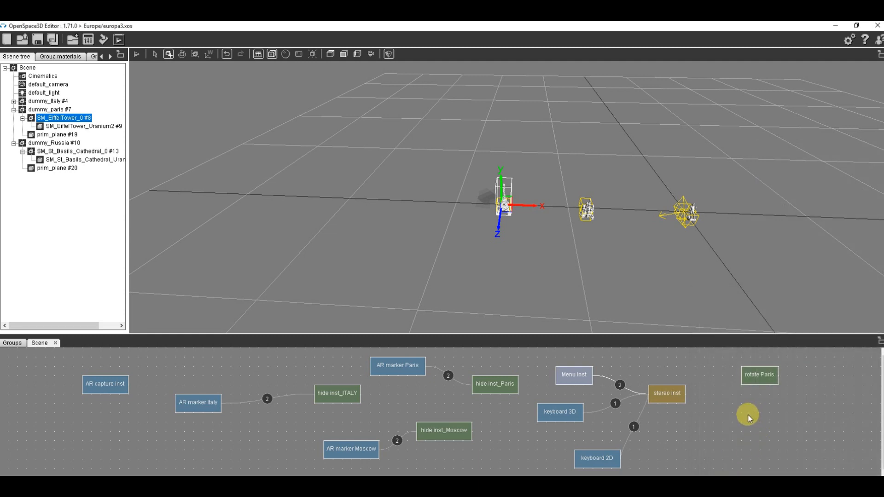
{"action": "right_click", "coordinate": [748, 415]}
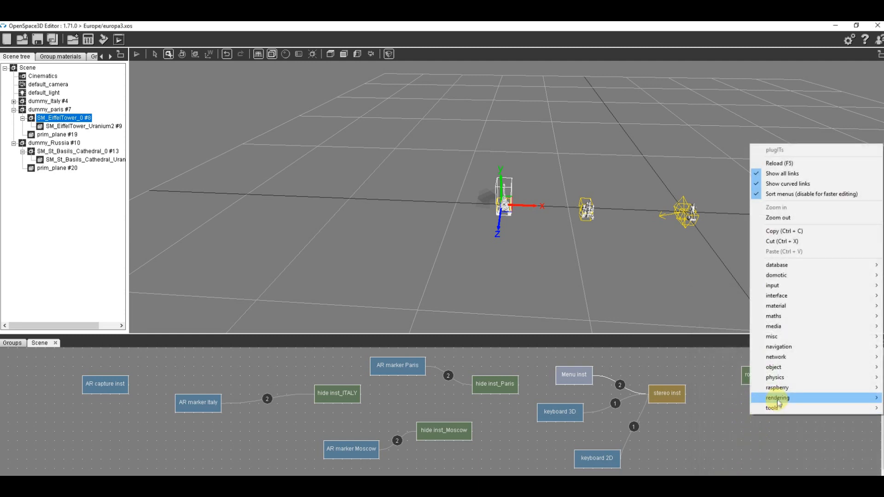
{"action": "mouse_move", "coordinate": [774, 367]}
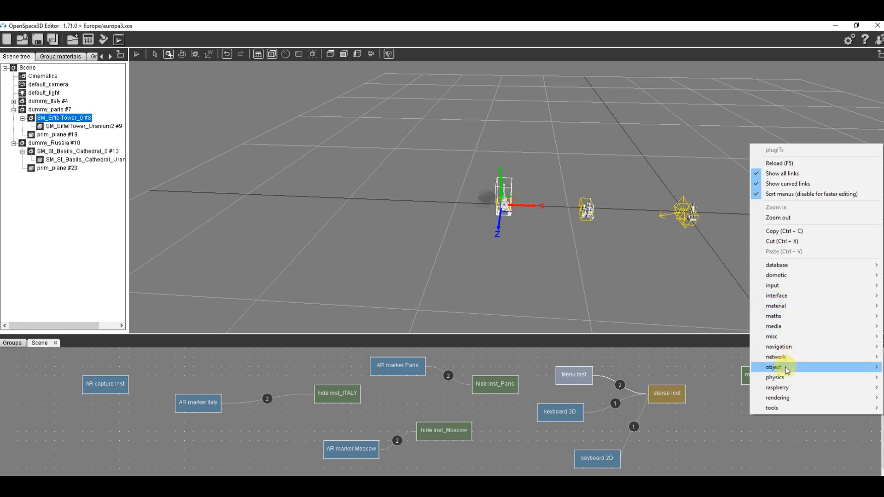
{"action": "left_click", "coordinate": [774, 367]}
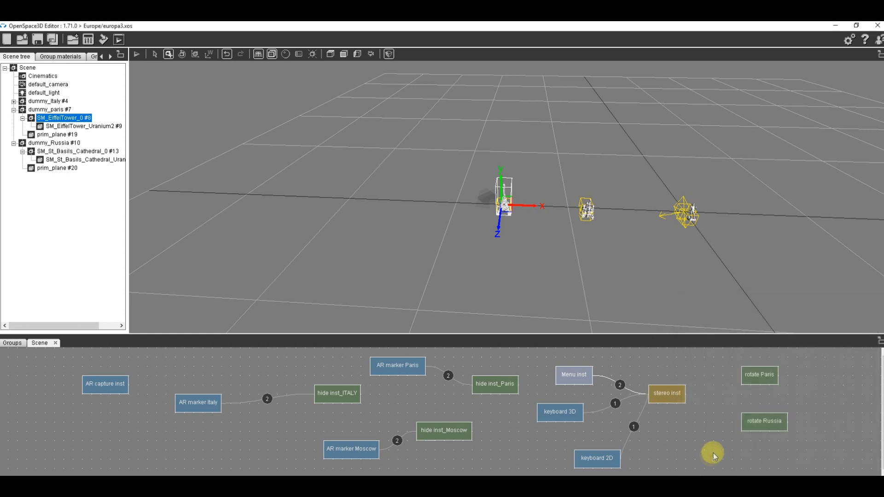
{"action": "right_click", "coordinate": [713, 452]}
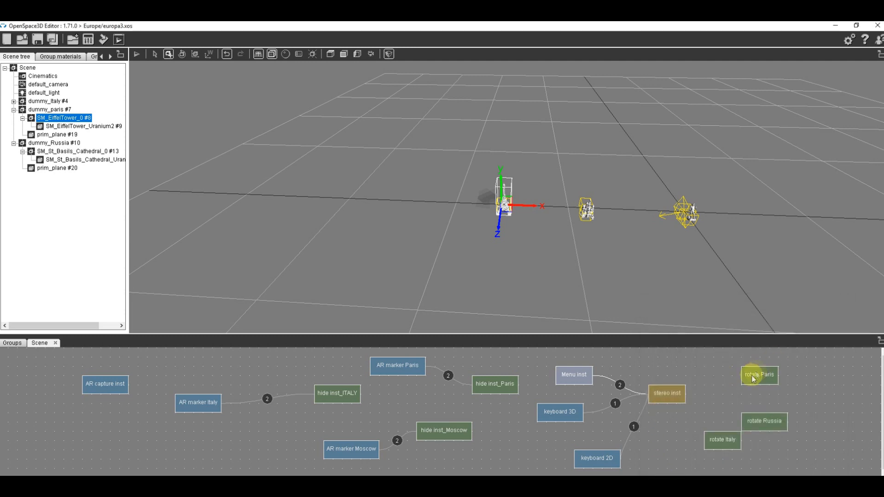
- Set rotate Paris to turn SM_EiffelTower_0 by 0.5 on Y
{"action": "double_click", "coordinate": [758, 374]}
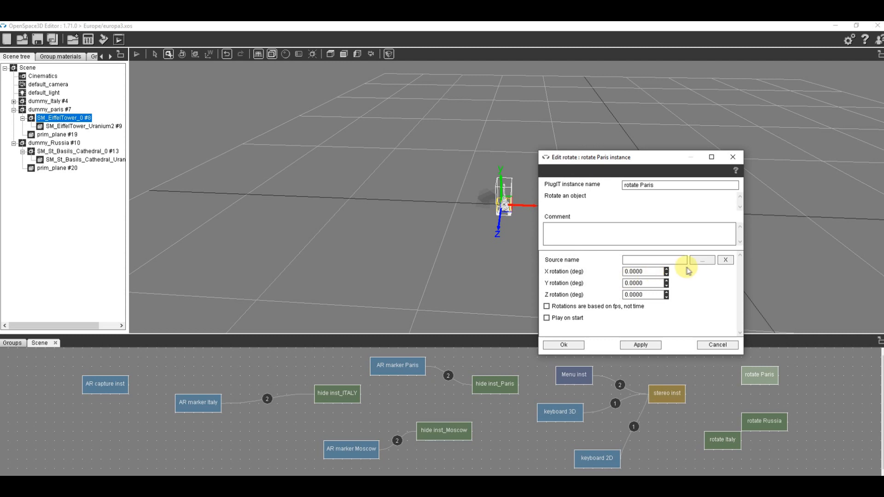
{"action": "left_click", "coordinate": [702, 260]}
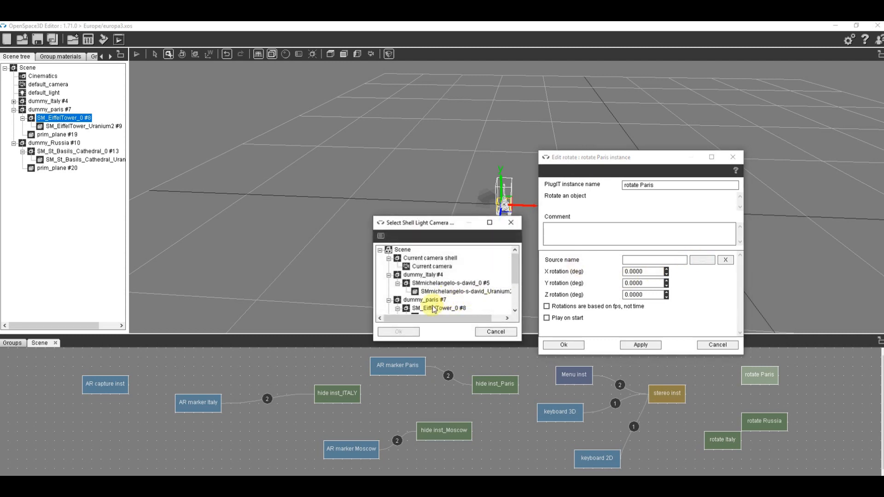
{"action": "left_click", "coordinate": [440, 309]}
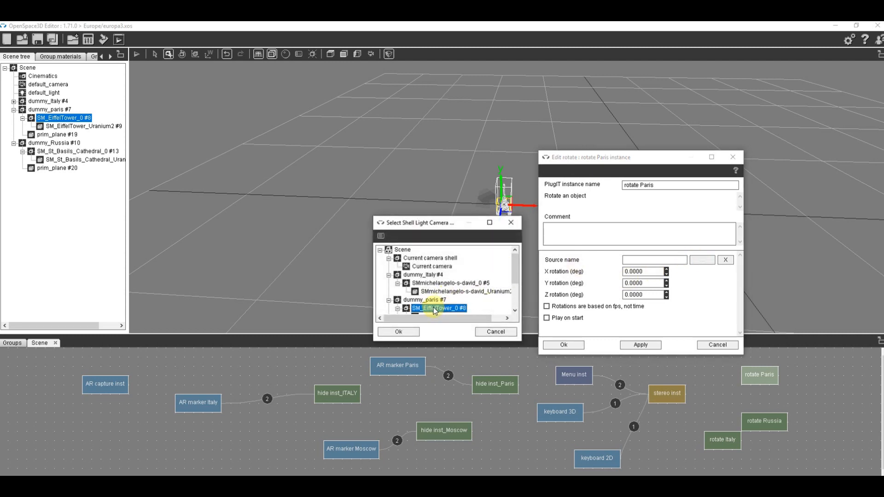
{"action": "left_click", "coordinate": [398, 332]}
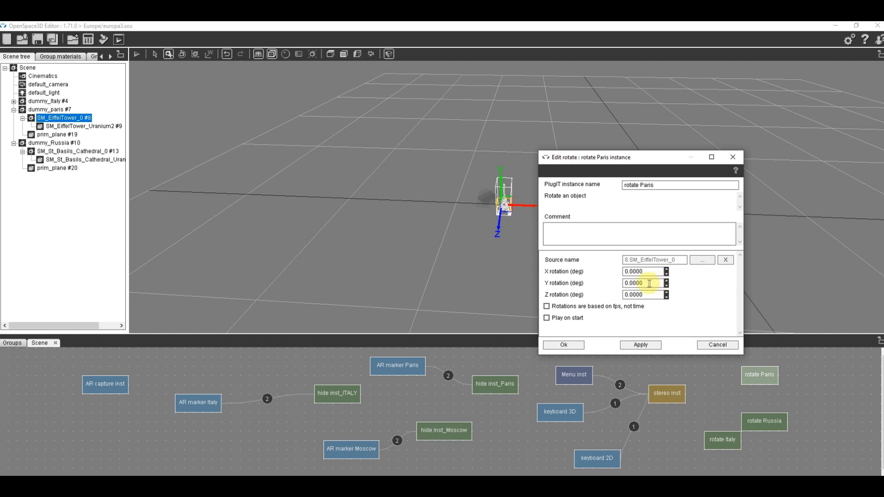
{"action": "type", "text": "0.5"}
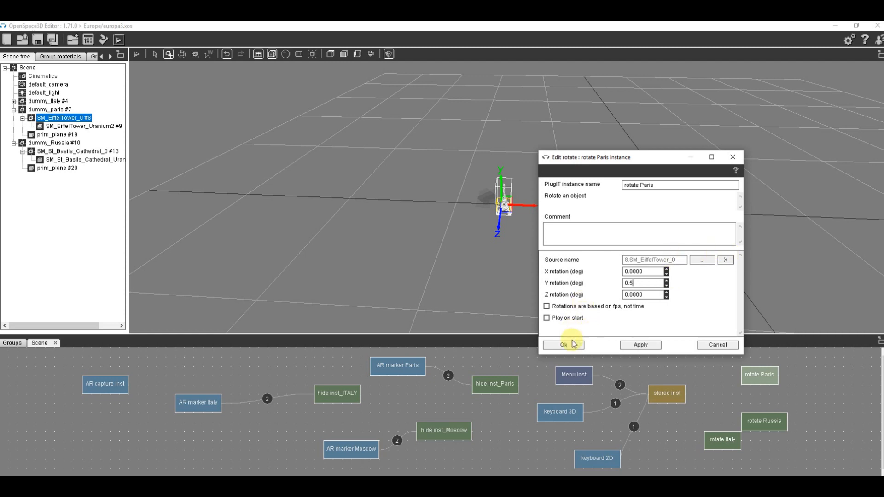
{"action": "left_click", "coordinate": [563, 344]}
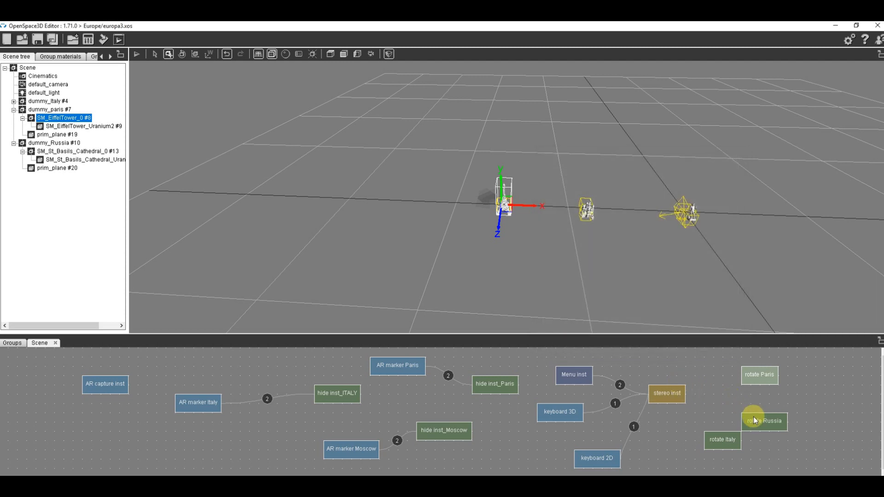
- Set rotate Russia to turn St Basil's Cathedral by 0.5 on Y
{"action": "double_click", "coordinate": [764, 420]}
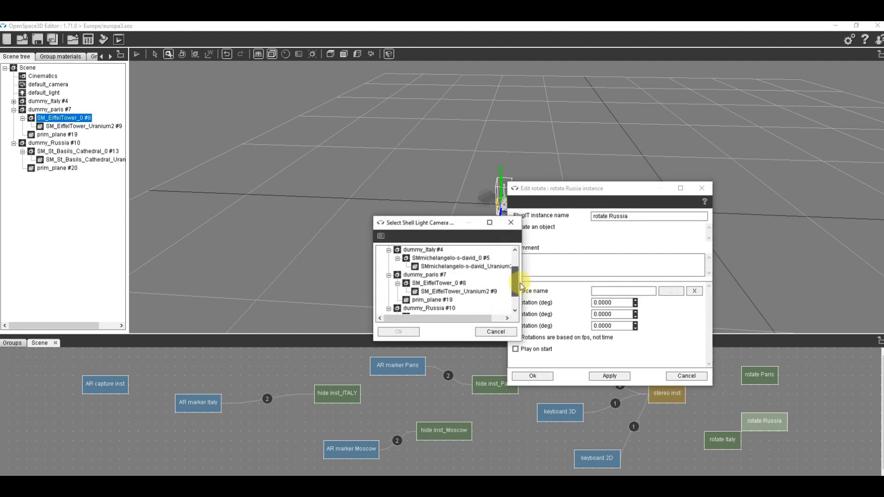
{"action": "scroll", "scroll_direction": "down", "scroll_amount": 3}
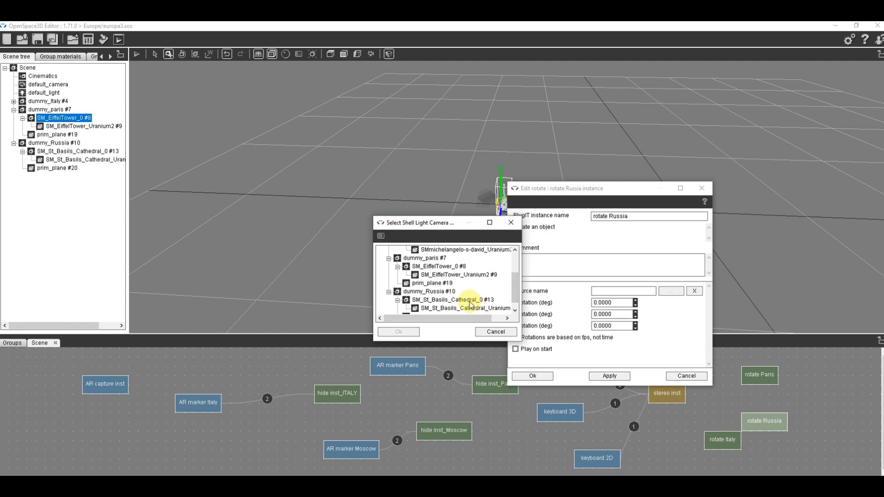
{"action": "left_click", "coordinate": [397, 332]}
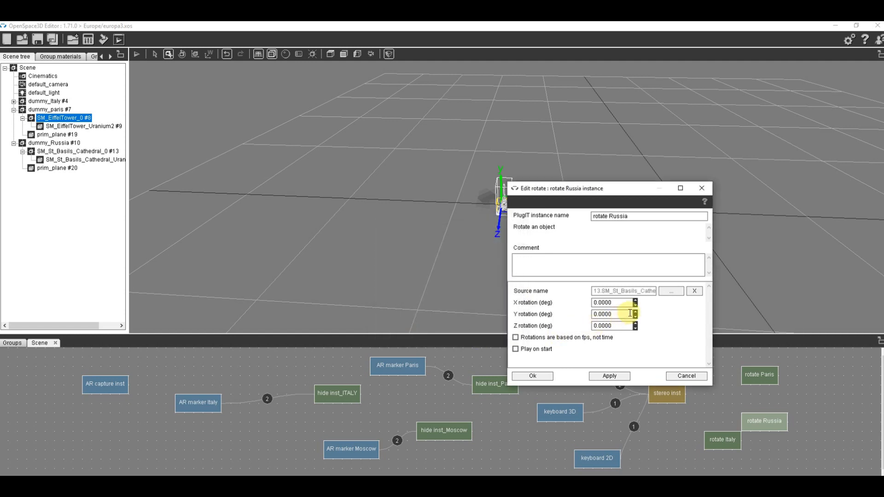
{"action": "left_click", "coordinate": [634, 312]}
{"action": "type", "text": "0.5"}
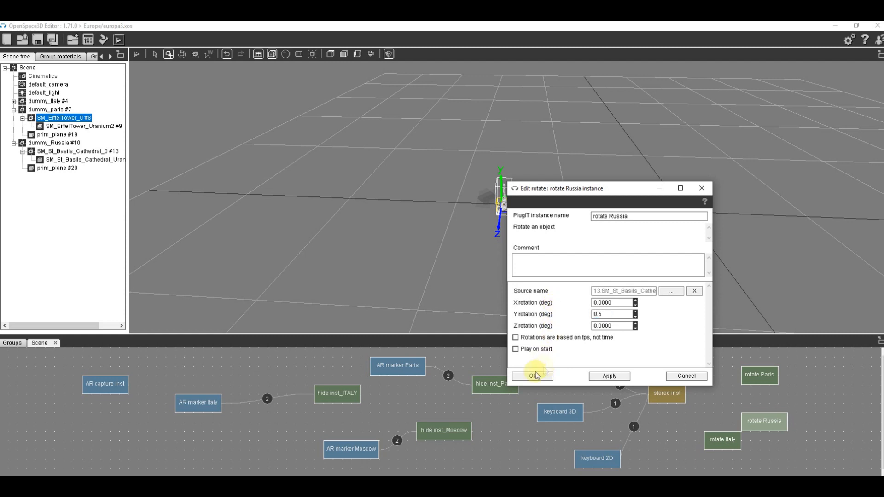
{"action": "left_click", "coordinate": [532, 376]}
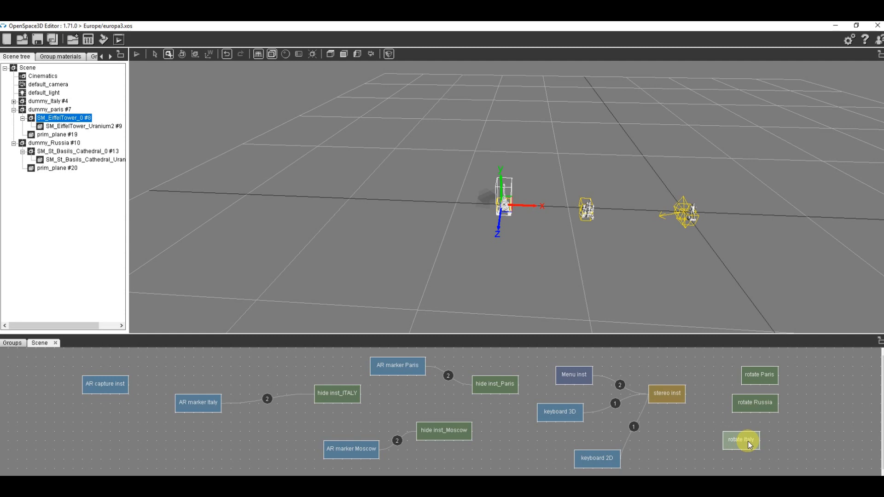
- Set rotate Italy to turn the David statue by -0.5 on Y
{"action": "double_click", "coordinate": [741, 440]}
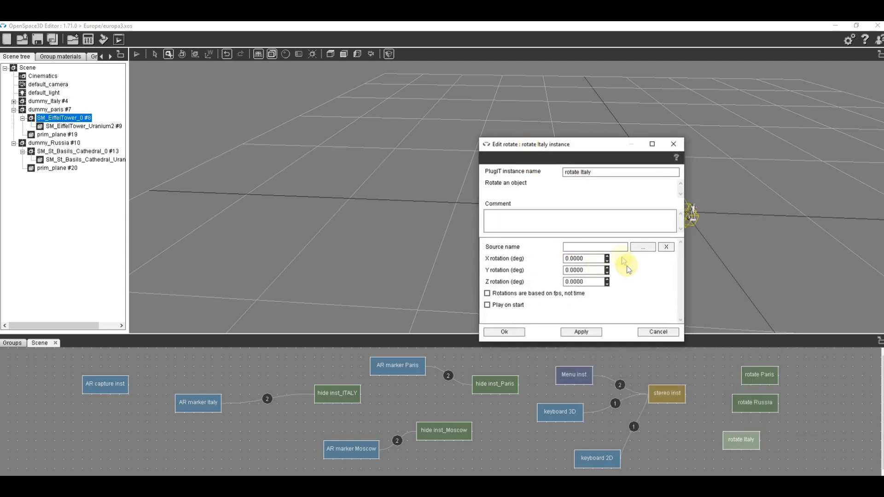
{"action": "left_click", "coordinate": [642, 247]}
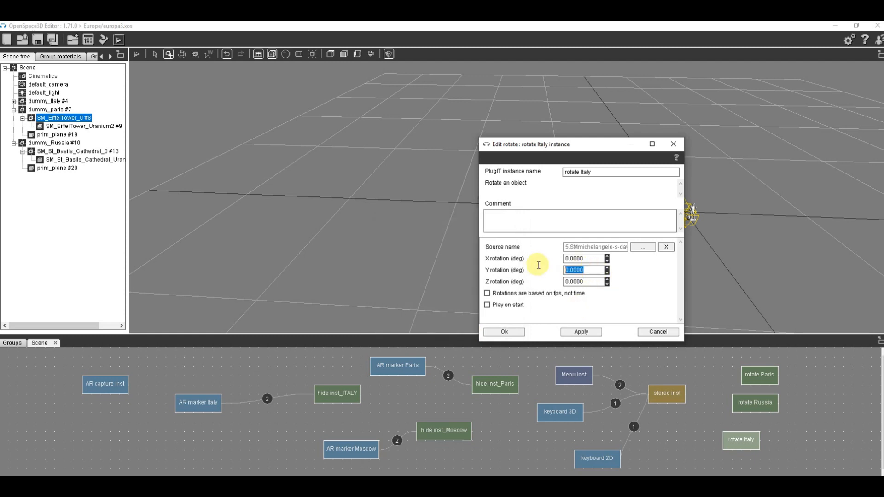
{"action": "type", "text": "-"}
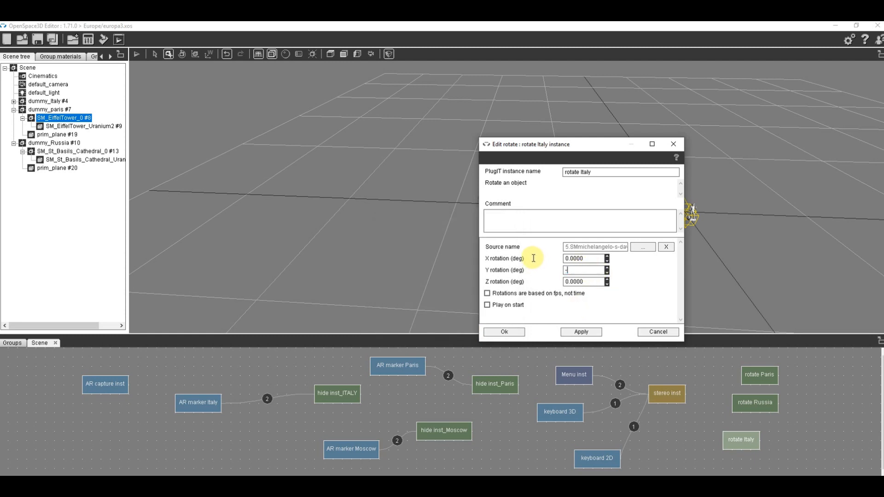
{"action": "mouse_move", "coordinate": [528, 251]}
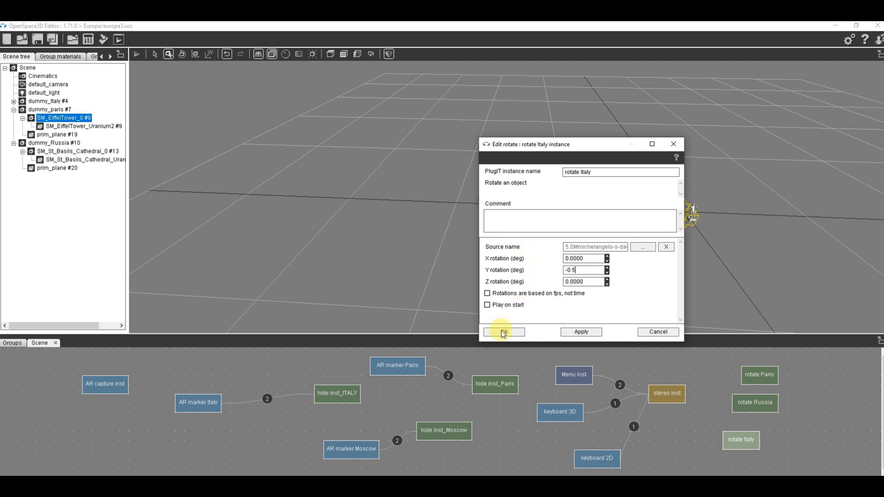
{"action": "left_click", "coordinate": [503, 331]}
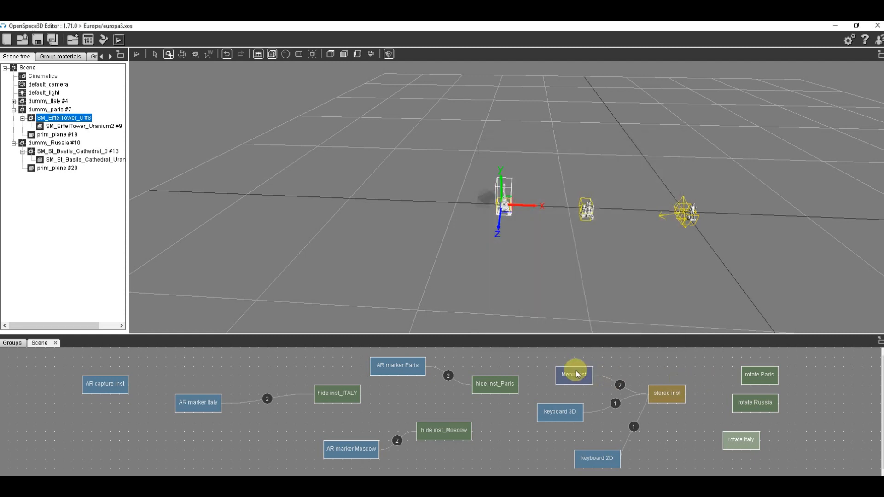
- Review the Menu instance's Rotate entries and reposition the rotate Italy node
{"action": "left_click", "coordinate": [574, 374]}
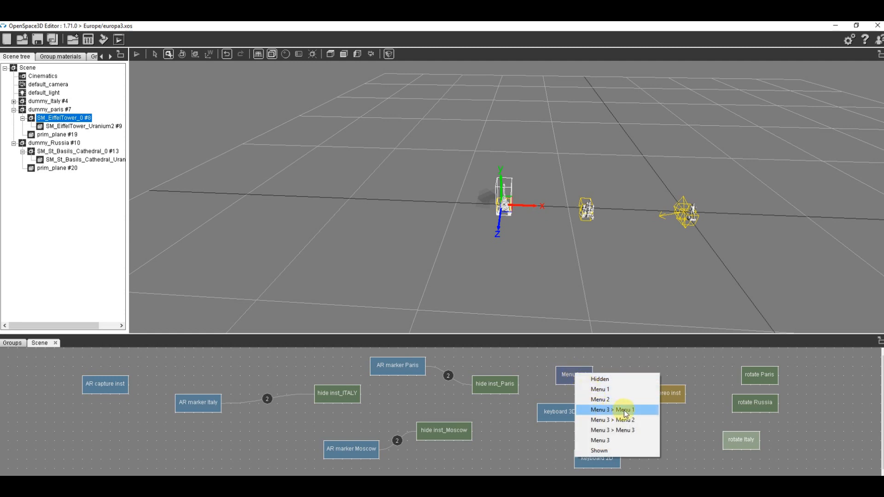
{"action": "left_click", "coordinate": [612, 410]}
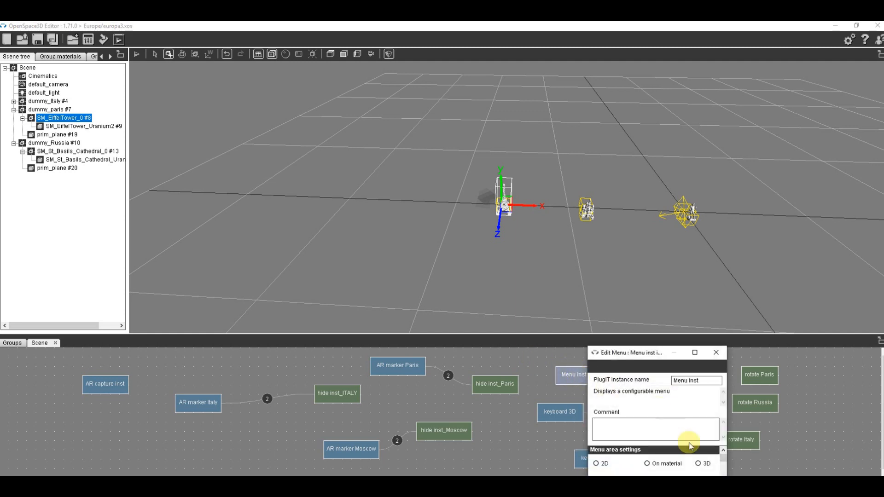
{"action": "left_click", "coordinate": [695, 352]}
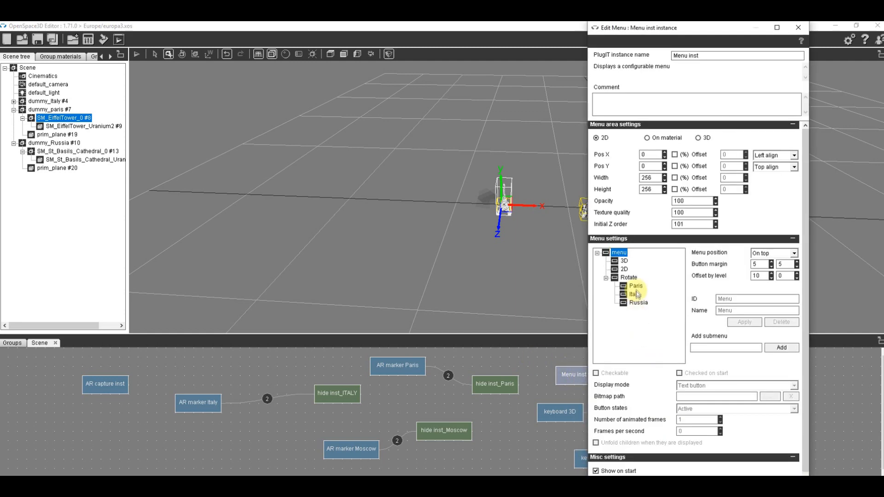
{"action": "left_click", "coordinate": [798, 28]}
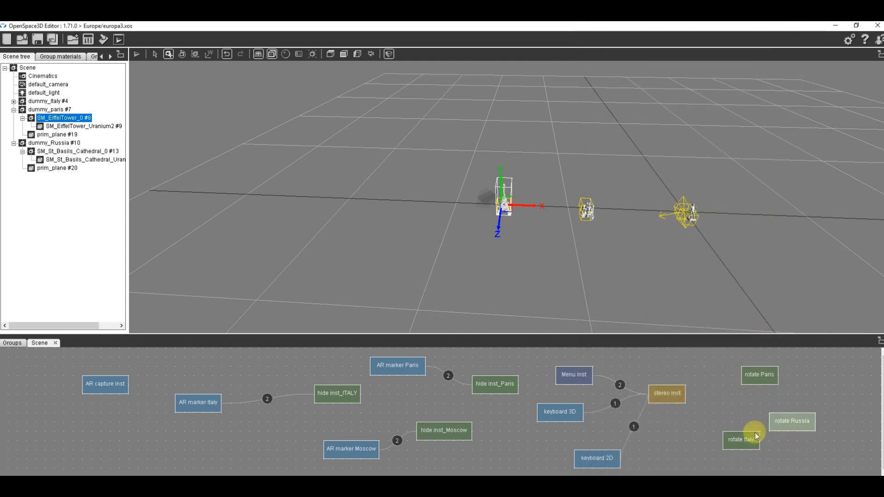
{"action": "left_click_drag", "start_coordinate": [742, 440], "coordinate": [751, 393]}
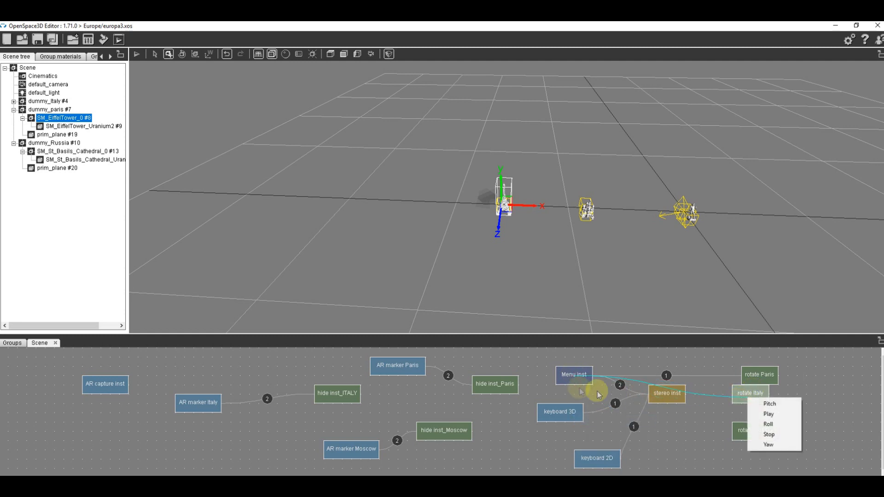
- Link Menu inst to rotate Russia with a menu-entry action and move the menu node below
{"action": "left_click", "coordinate": [574, 374]}
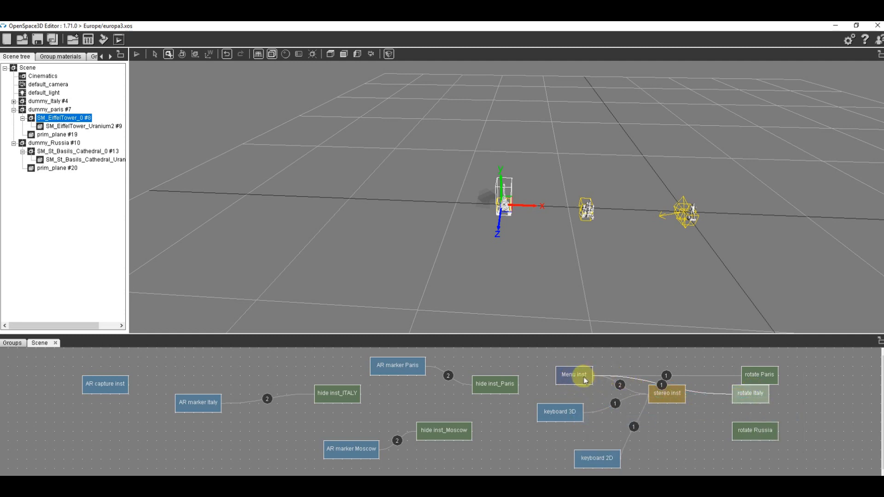
{"action": "left_click_drag", "start_coordinate": [586, 374], "coordinate": [765, 430]}
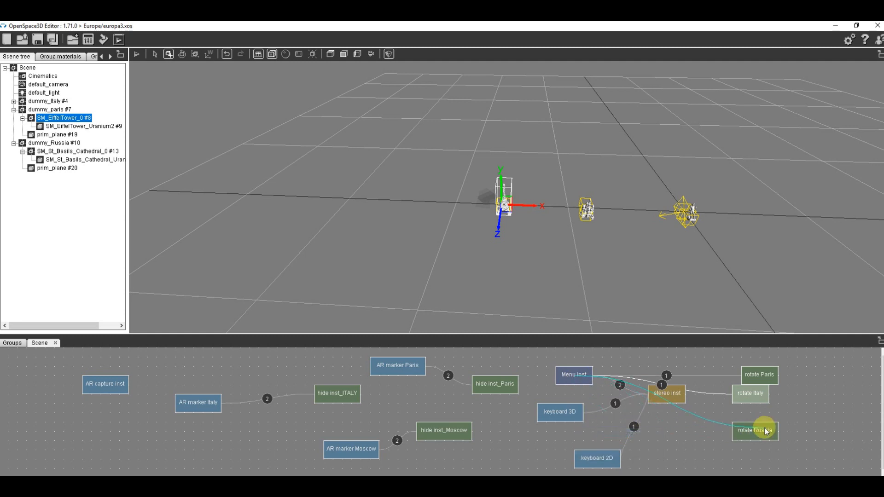
{"action": "right_click", "coordinate": [765, 430]}
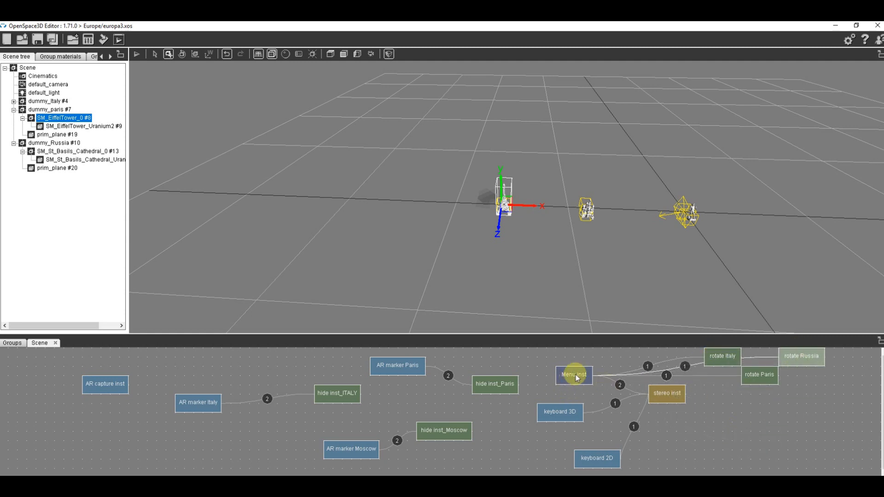
{"action": "left_click", "coordinate": [573, 374]}
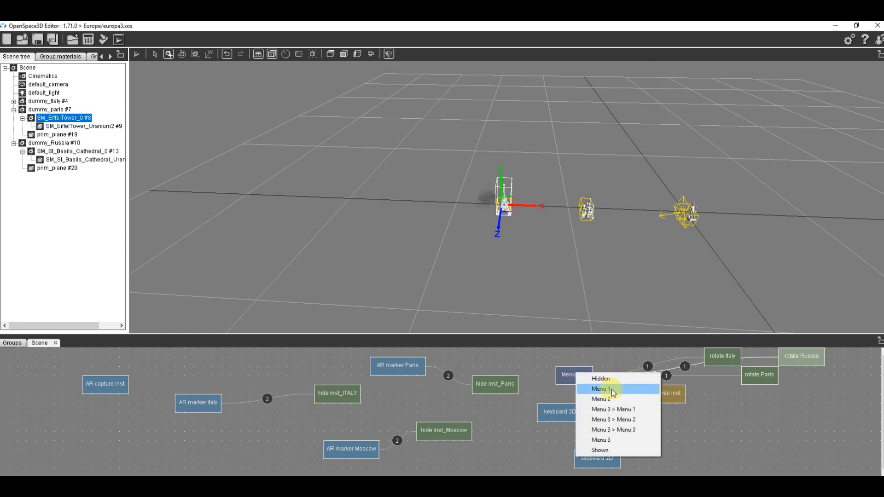
{"action": "left_click", "coordinate": [602, 389]}
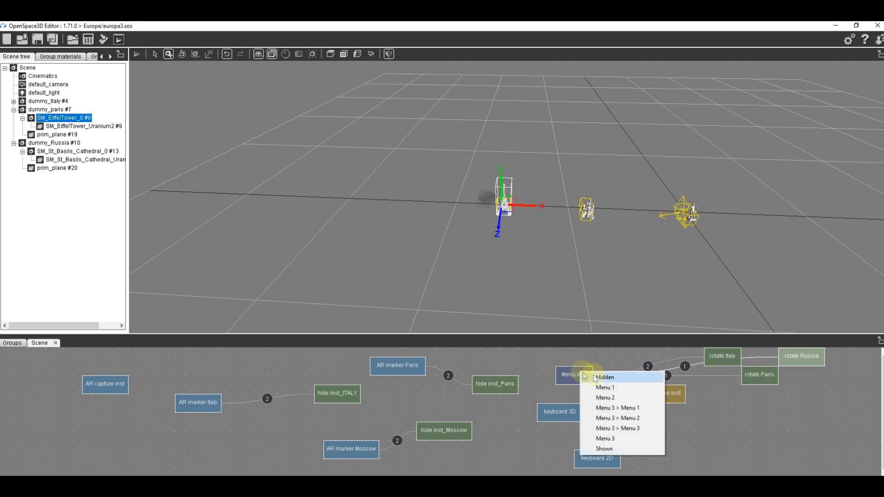
{"action": "mouse_move", "coordinate": [606, 439]}
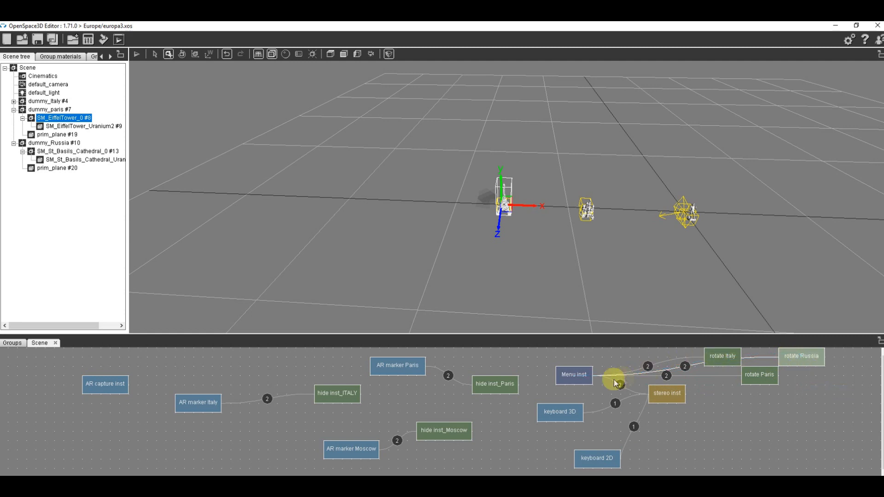
{"action": "left_click_drag", "start_coordinate": [574, 374], "coordinate": [760, 439]}
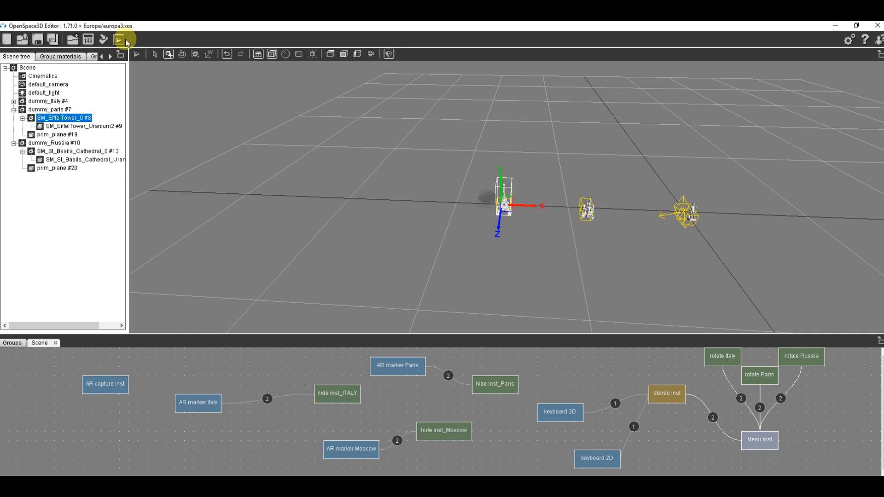
{"action": "left_click", "coordinate": [119, 39]}
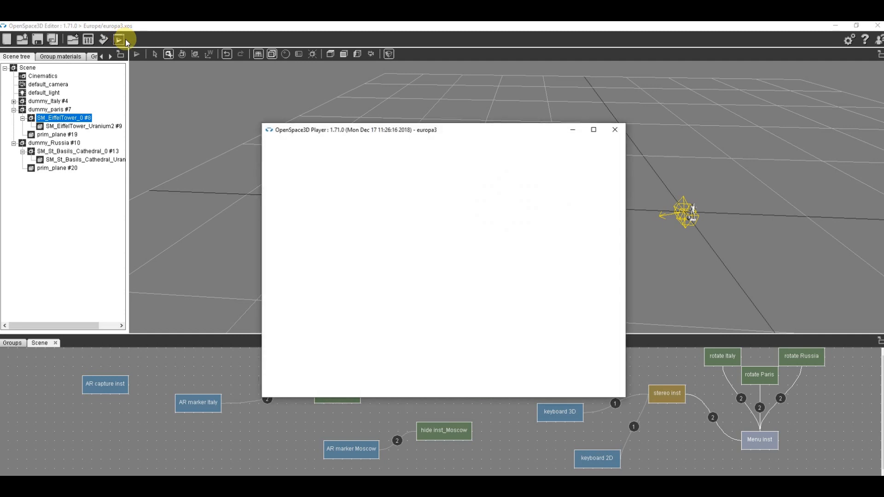
{"action": "left_click", "coordinate": [119, 39]}
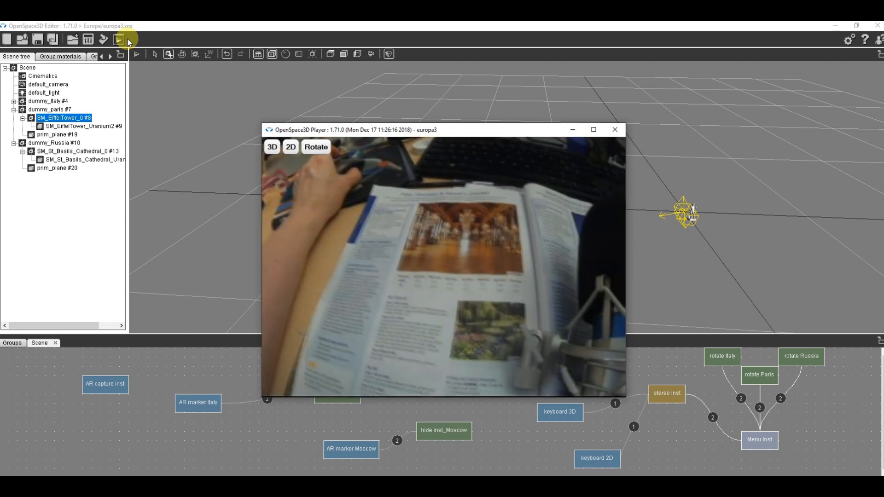
{"action": "left_click", "coordinate": [316, 147]}
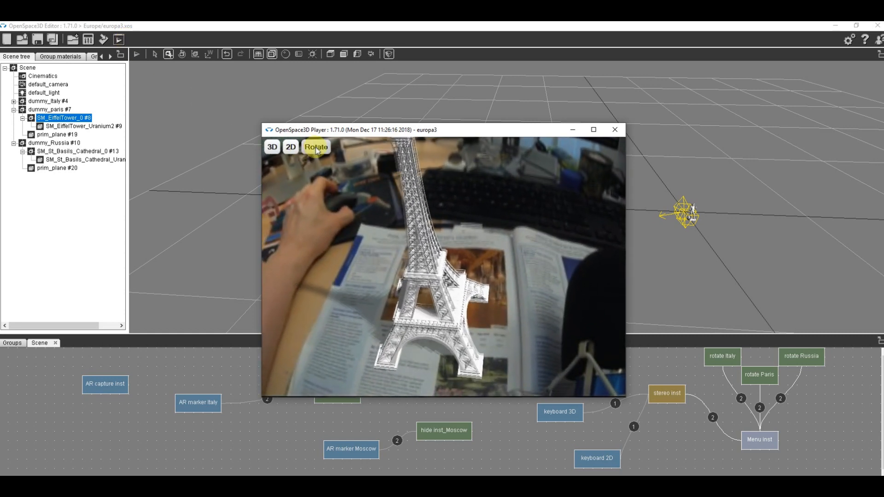
{"action": "left_click", "coordinate": [316, 147]}
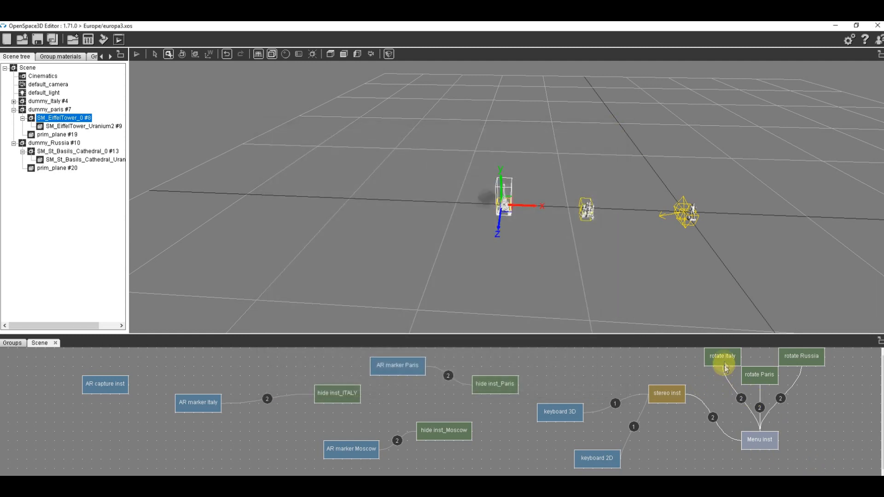
- Check rotate Paris settings, then delete the Stop link among the Menu→rotate Paris links
{"action": "double_click", "coordinate": [722, 357]}
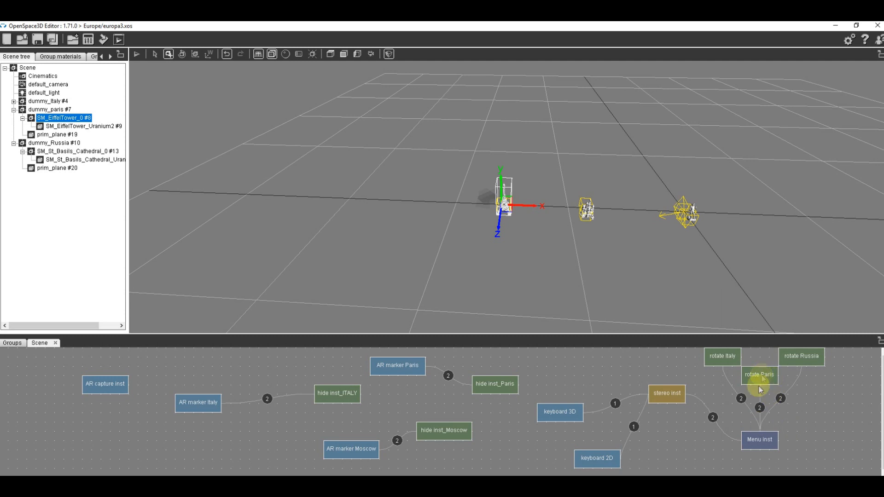
{"action": "mouse_move", "coordinate": [761, 407]}
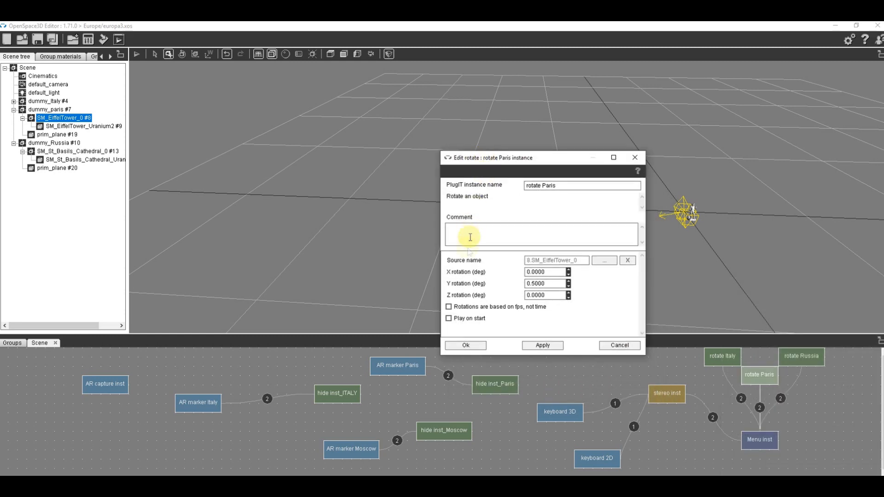
{"action": "mouse_move", "coordinate": [560, 297]}
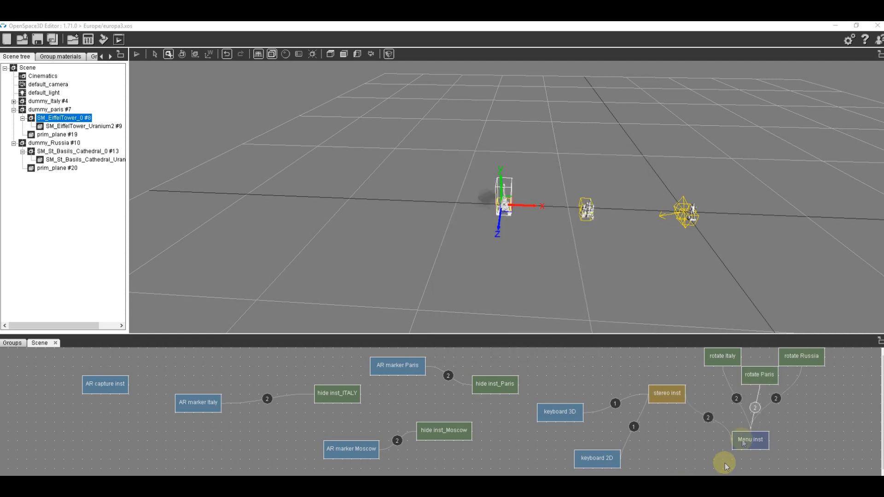
{"action": "mouse_move", "coordinate": [755, 411]}
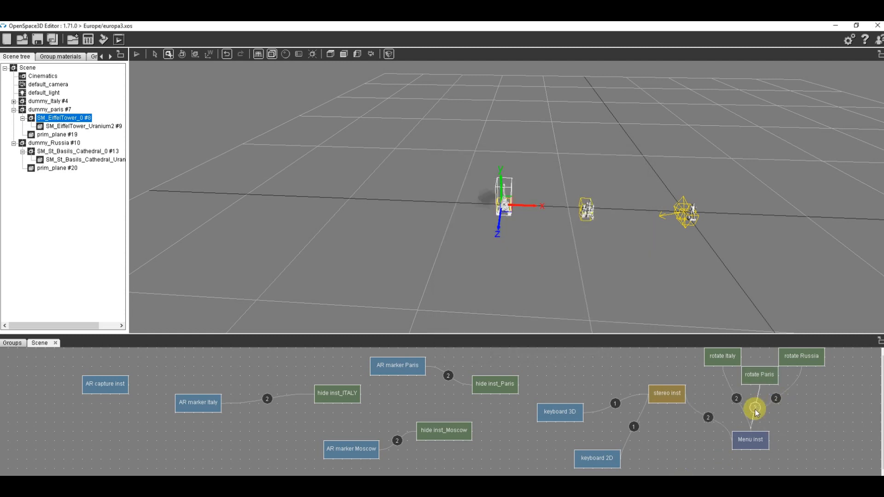
{"action": "double_click", "coordinate": [754, 408]}
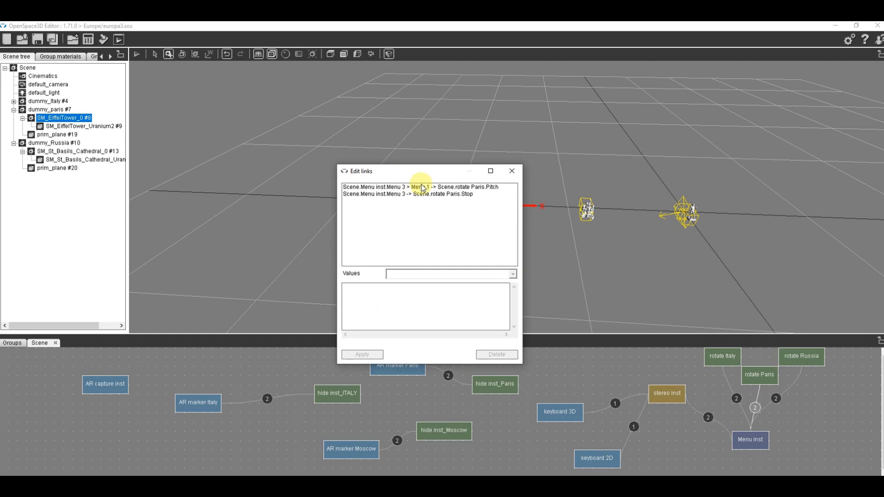
{"action": "left_click", "coordinate": [496, 354]}
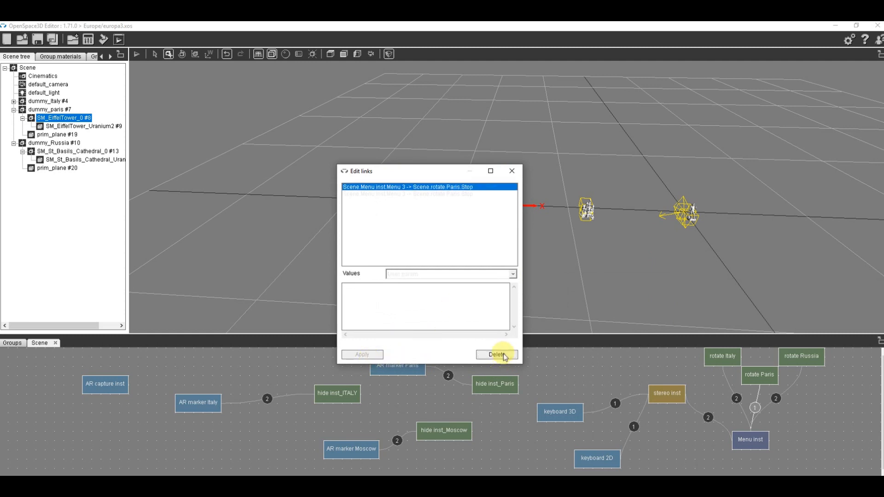
{"action": "left_click", "coordinate": [495, 355]}
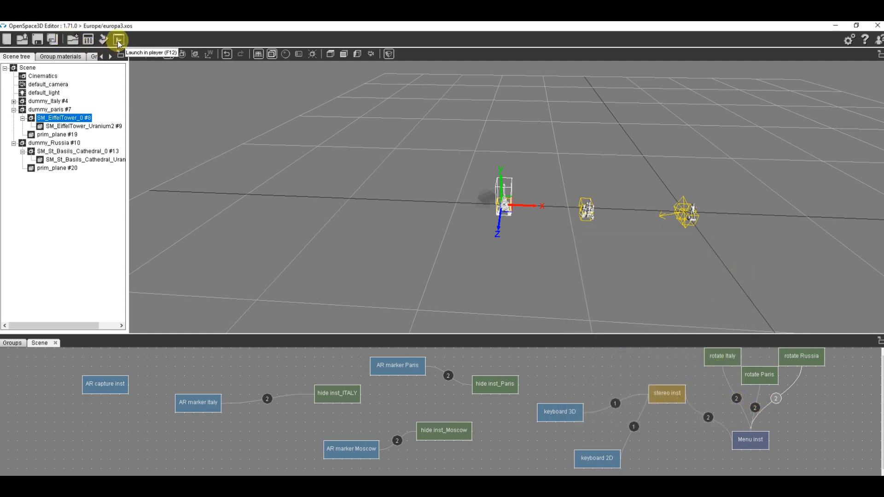
- Run the scene in the Player and spin a landmark from the Rotate menu
{"action": "left_click", "coordinate": [119, 39]}
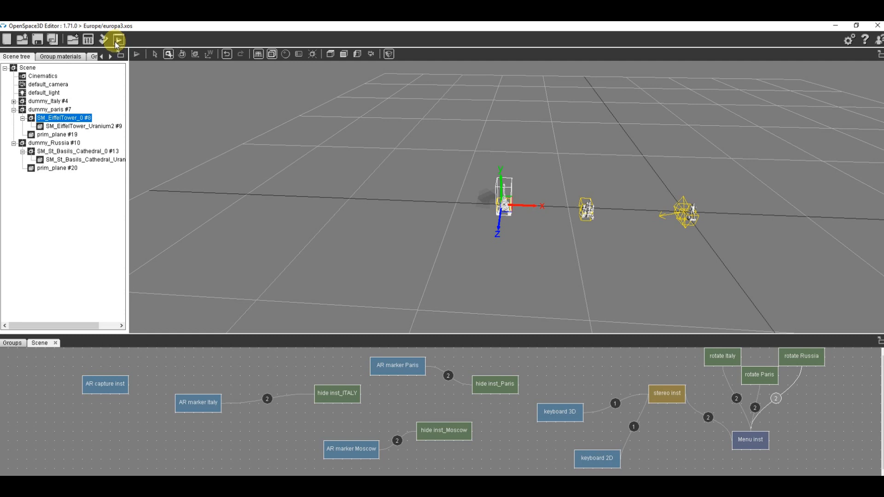
{"action": "left_click", "coordinate": [118, 39]}
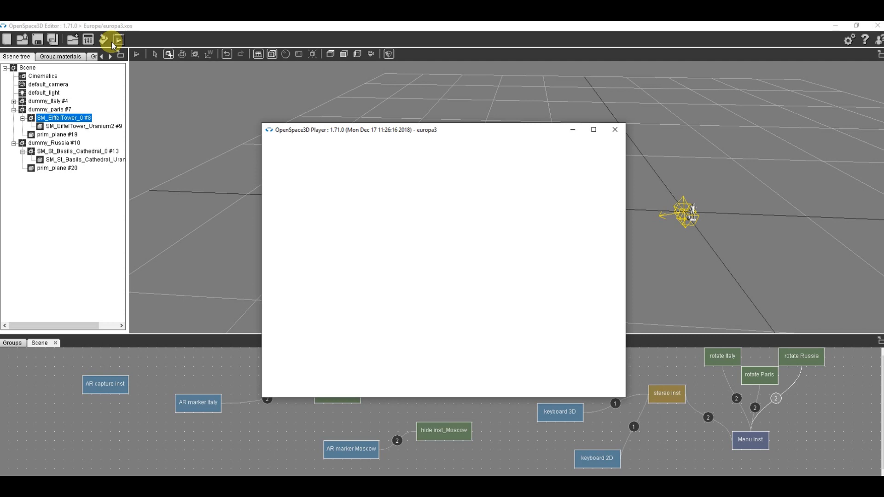
{"action": "left_click", "coordinate": [135, 54]}
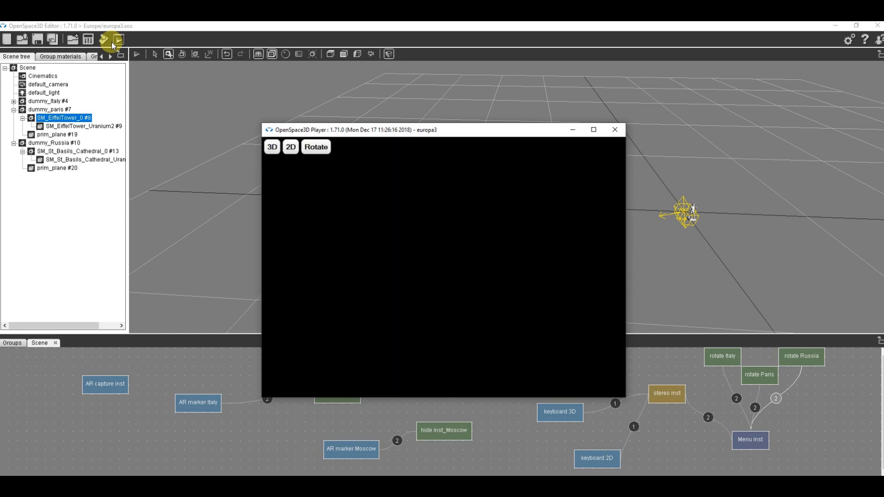
{"action": "left_click", "coordinate": [105, 38]}
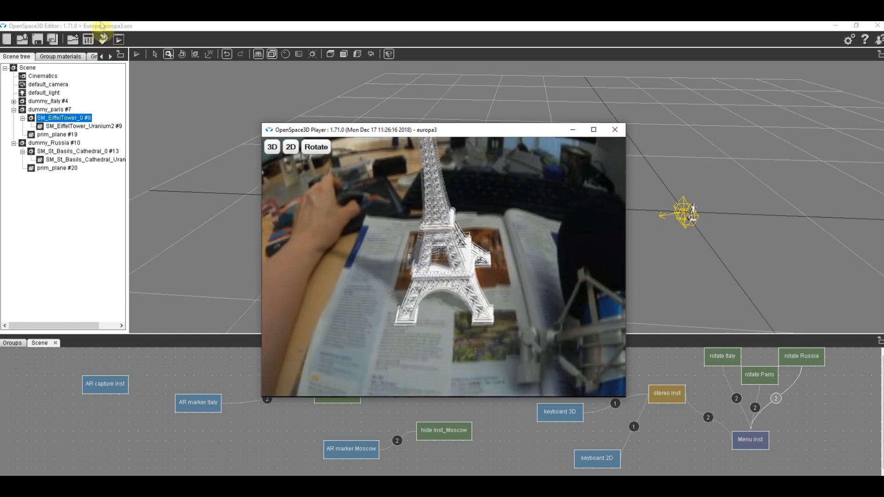
{"action": "left_click", "coordinate": [316, 146]}
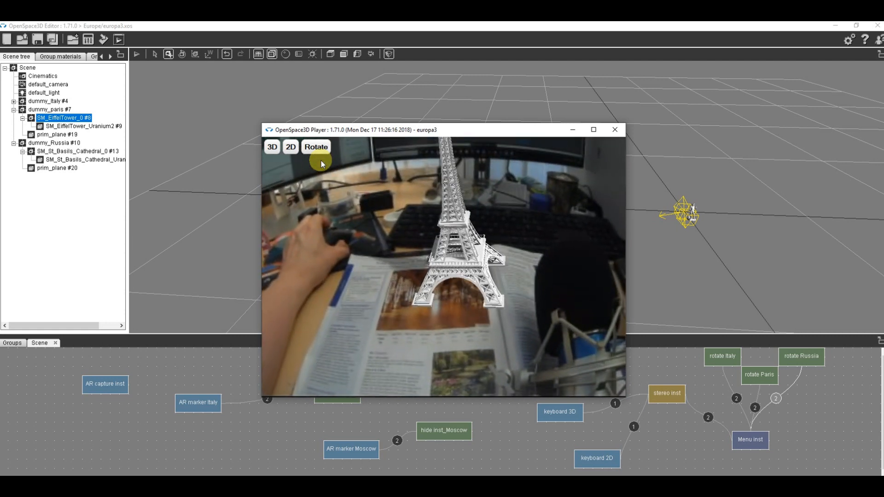
{"action": "left_click", "coordinate": [316, 146]}
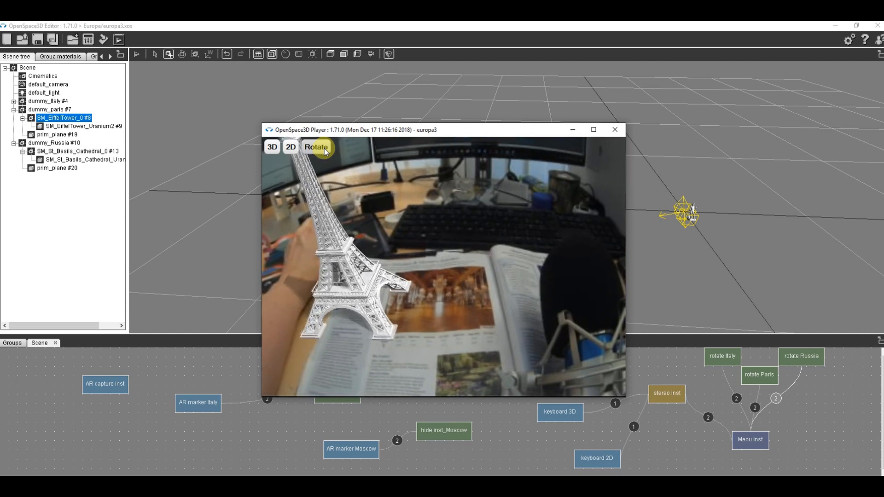
{"action": "left_click", "coordinate": [317, 148]}
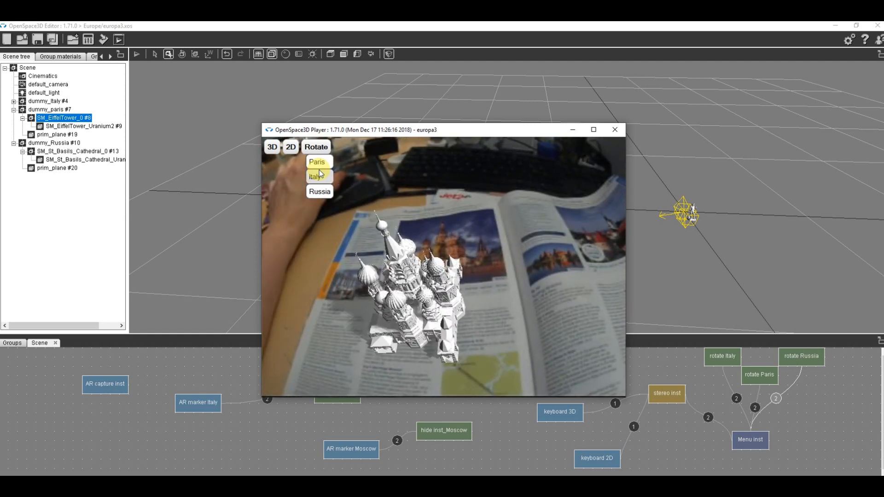
{"action": "left_click", "coordinate": [320, 192]}
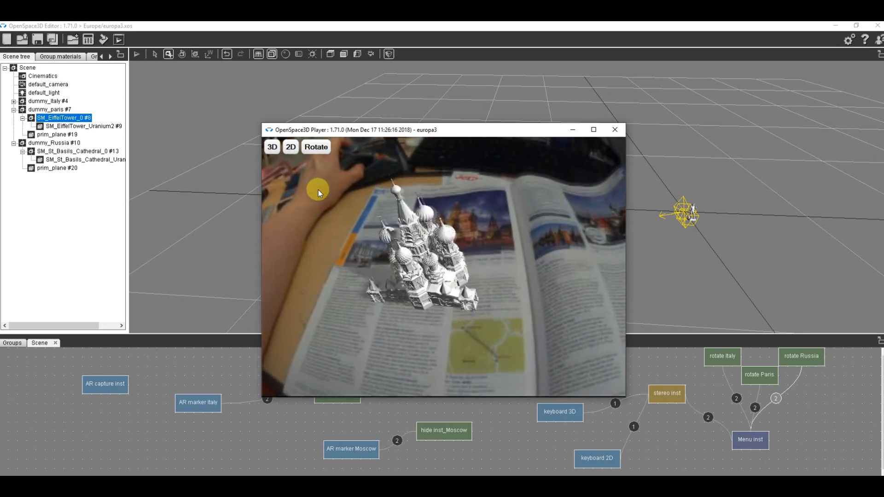
- Try the stereo view, rotate the Russia cathedral, then close the AR preview
{"action": "left_click", "coordinate": [315, 147]}
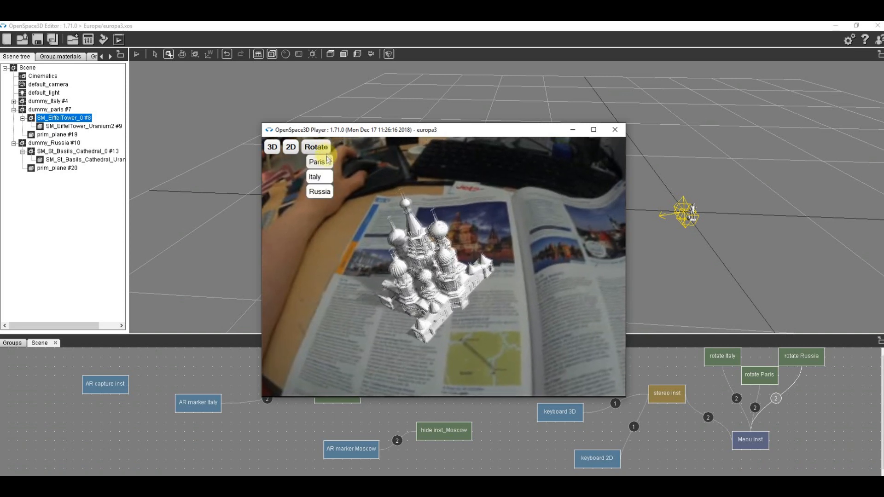
{"action": "left_click", "coordinate": [316, 148]}
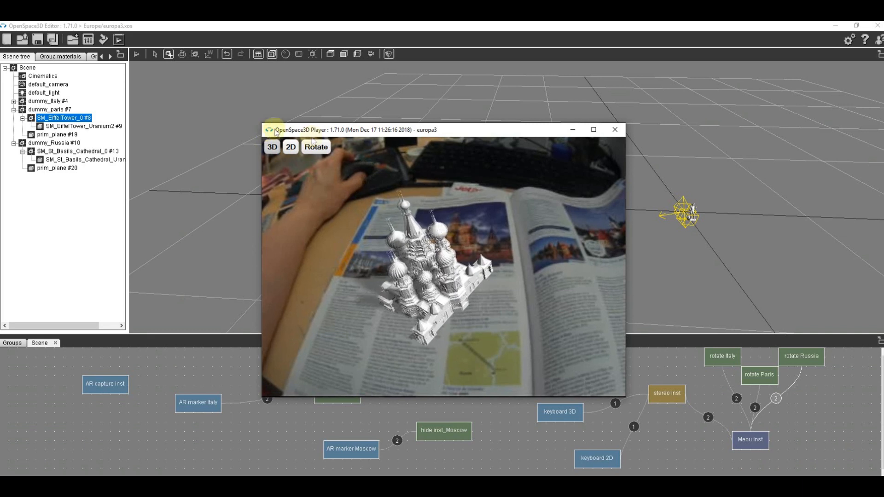
{"action": "left_click", "coordinate": [271, 147]}
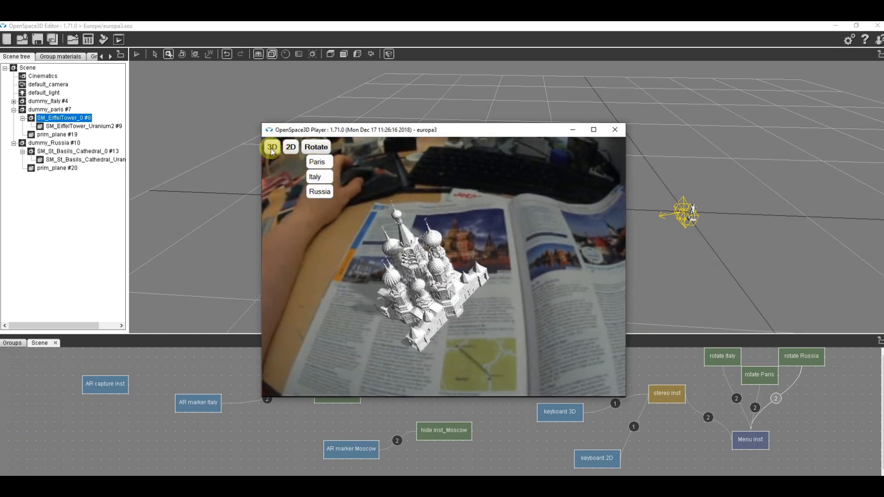
{"action": "left_click", "coordinate": [318, 192]}
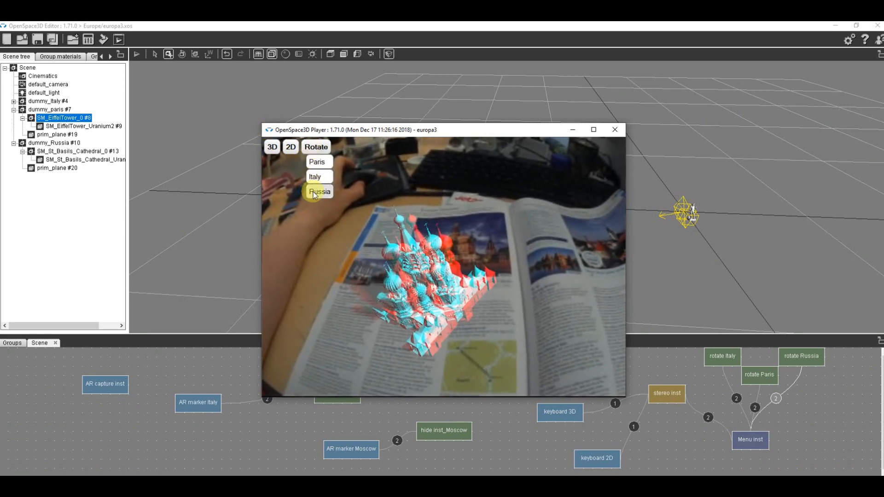
{"action": "left_click", "coordinate": [319, 191]}
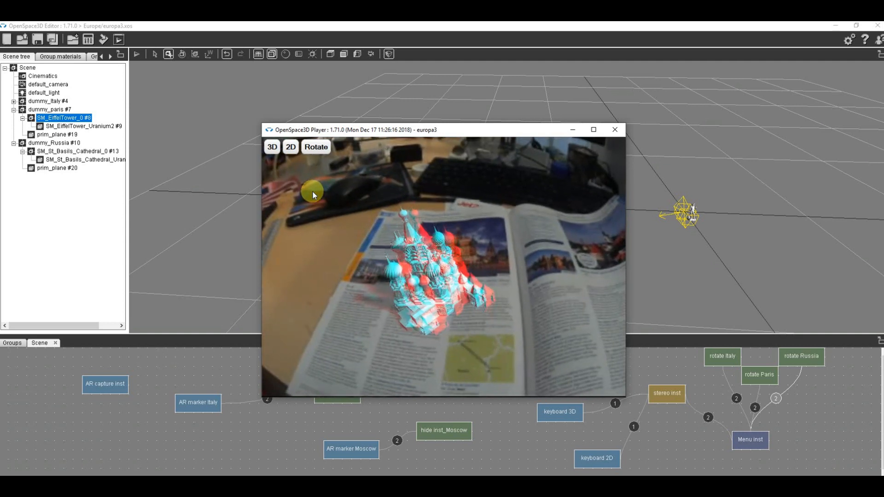
{"action": "left_click", "coordinate": [316, 147]}
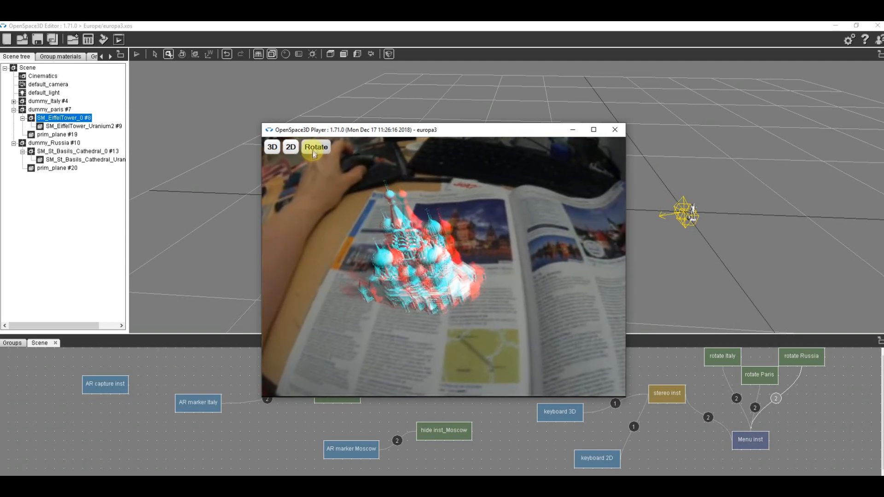
{"action": "left_click", "coordinate": [316, 148]}
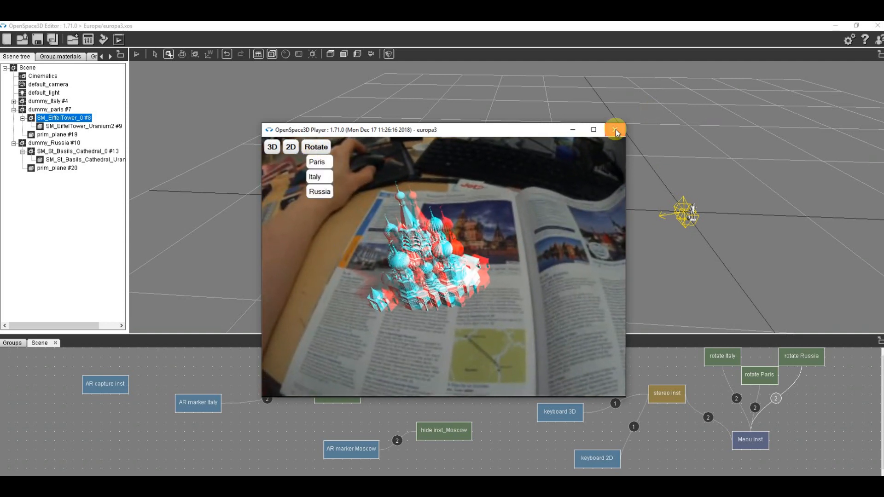
{"action": "left_click", "coordinate": [615, 129]}
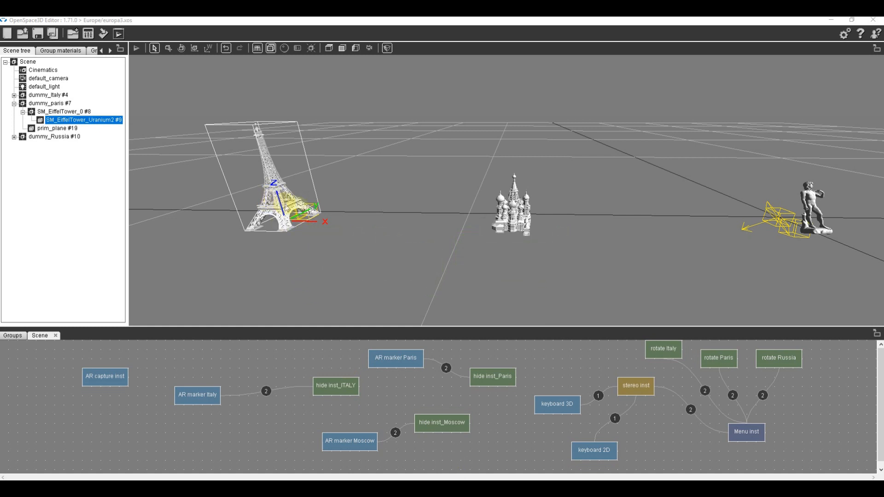
{"action": "mouse_move", "coordinate": [203, 395]}
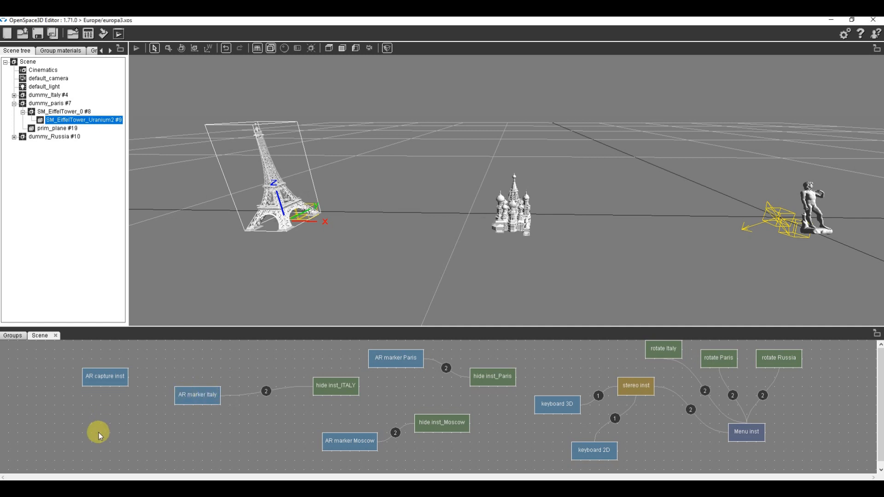
- Add a sound block named sound Italy loading Italy.Mp3
{"action": "right_click", "coordinate": [98, 434]}
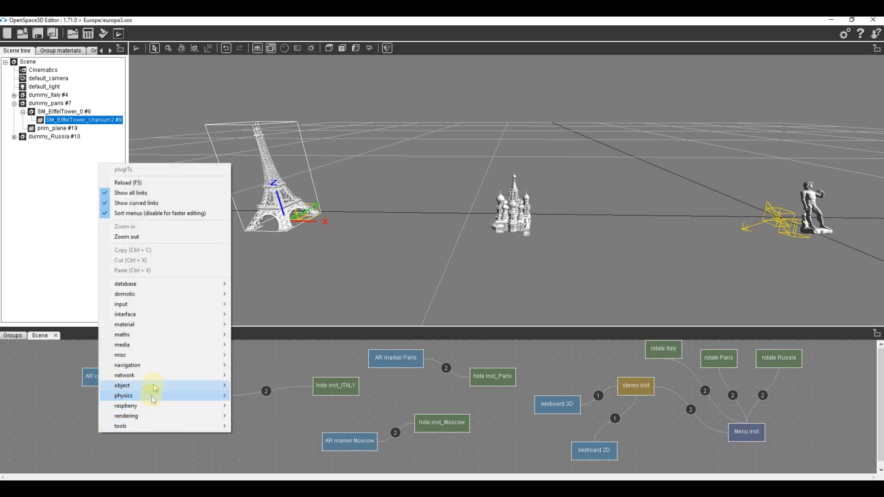
{"action": "mouse_move", "coordinate": [121, 345]}
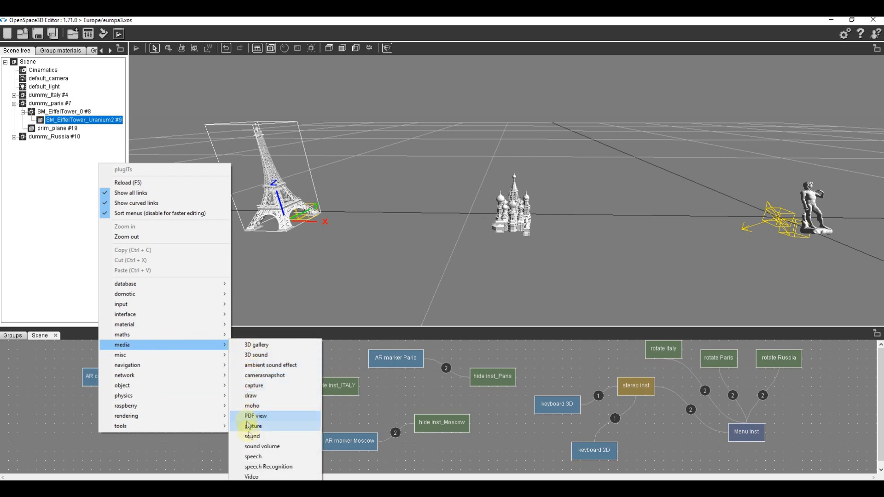
{"action": "left_click", "coordinate": [252, 436]}
{"action": "type", "text": "sound Italy"}
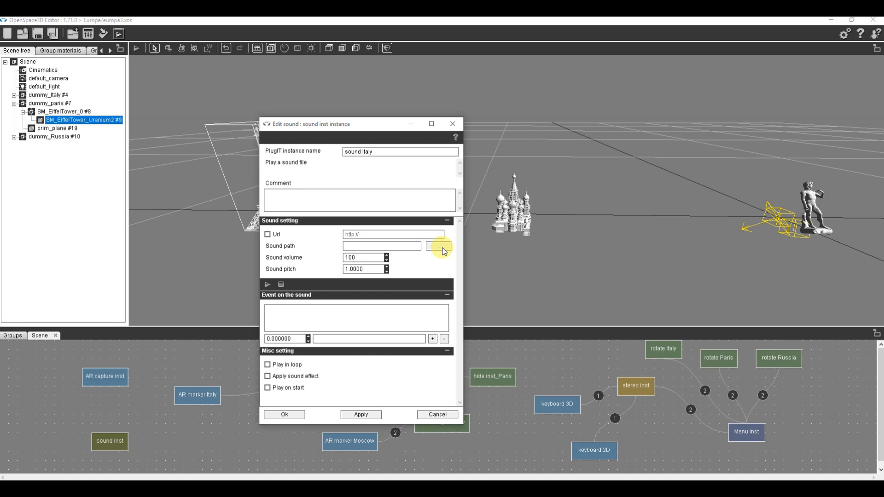
{"action": "left_click", "coordinate": [439, 249]}
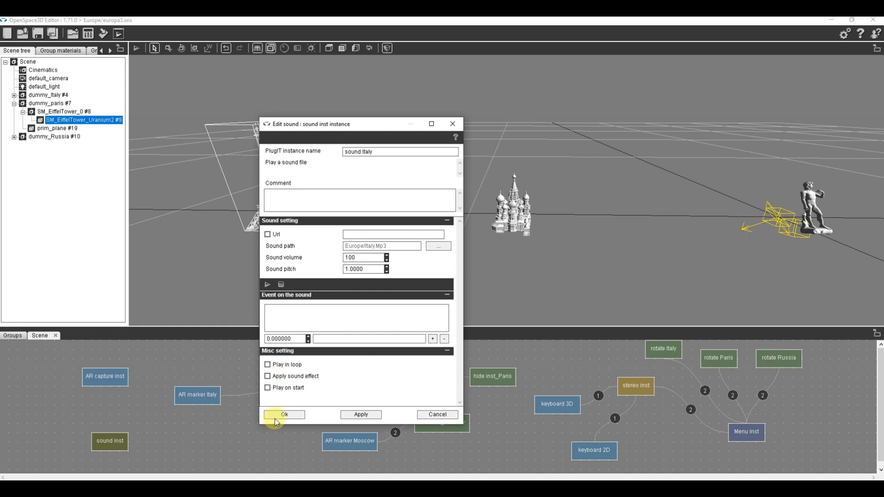
{"action": "left_click", "coordinate": [284, 414]}
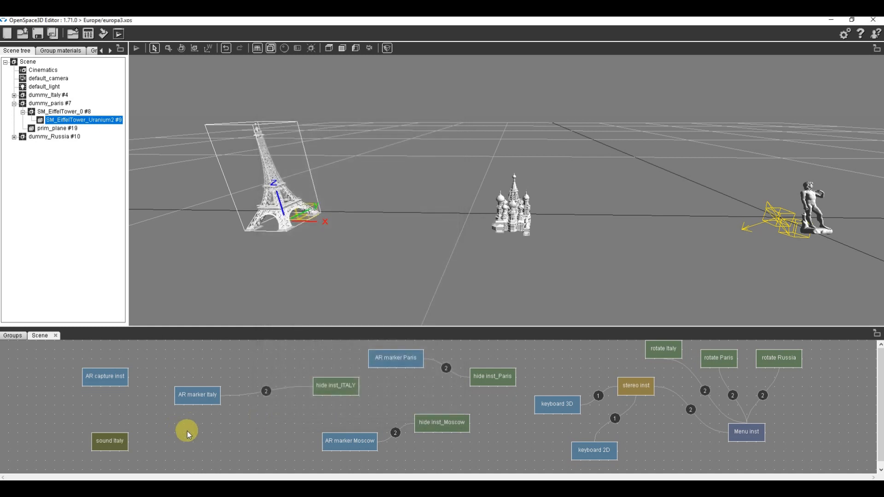
- Add sound moscow with russia.Mp3, and assign paris.Mp3 to the Paris sound
{"action": "right_click", "coordinate": [188, 432]}
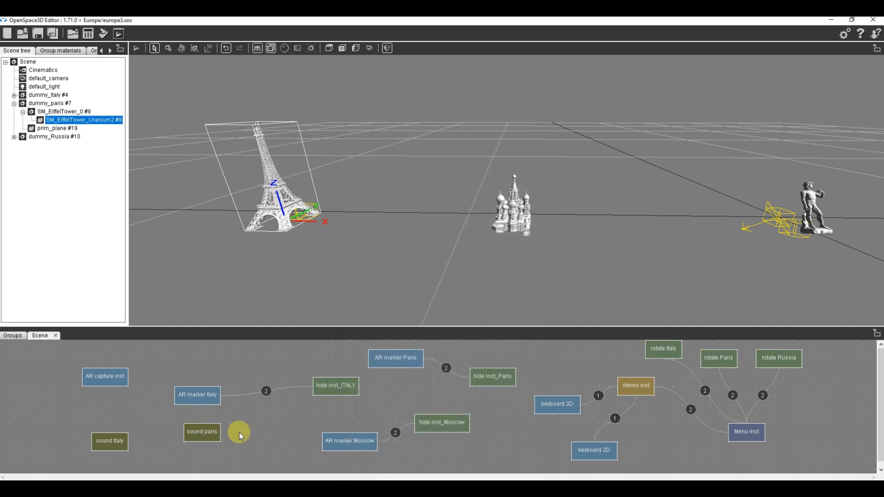
{"action": "right_click", "coordinate": [240, 431]}
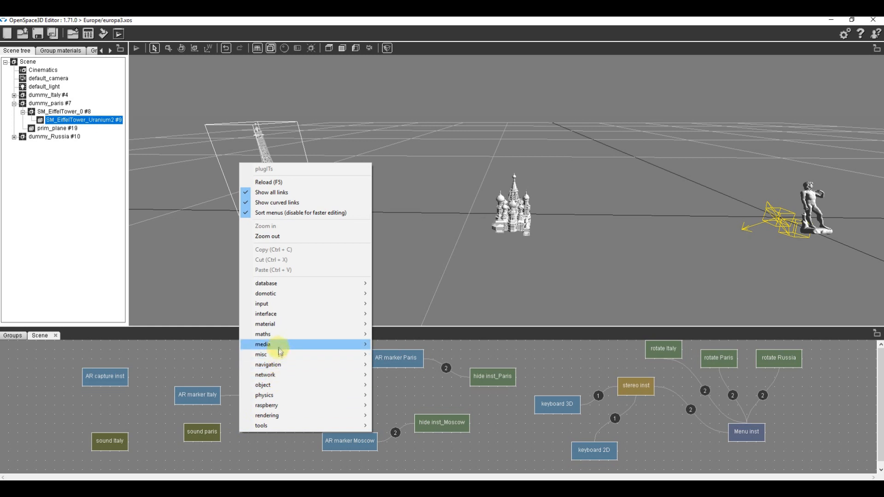
{"action": "mouse_move", "coordinate": [263, 344]}
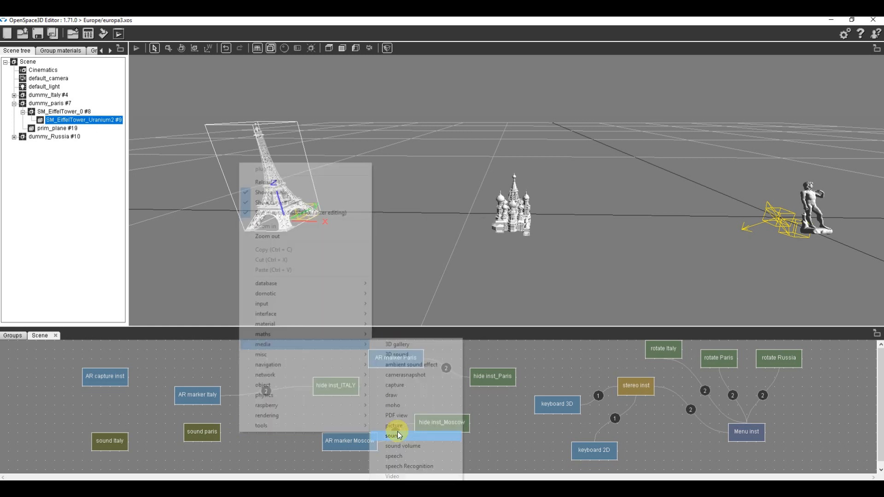
{"action": "left_click", "coordinate": [391, 435]}
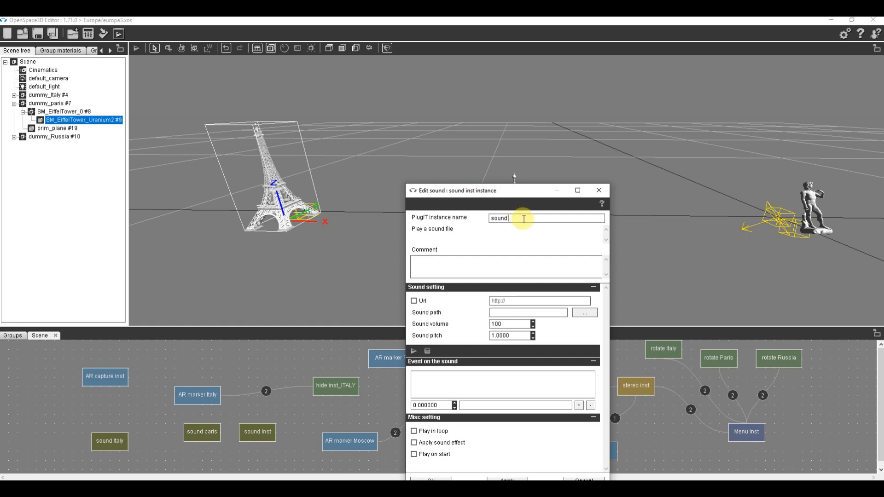
{"action": "type", "text": "moscow"}
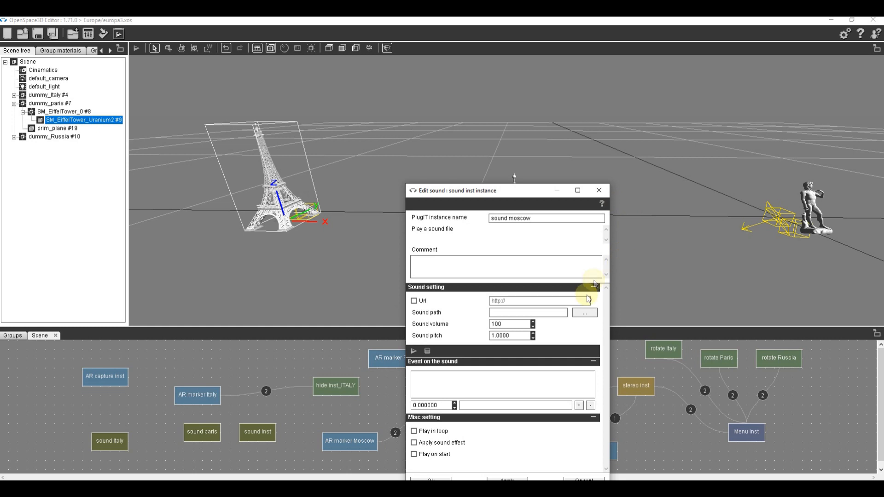
{"action": "left_click", "coordinate": [584, 313]}
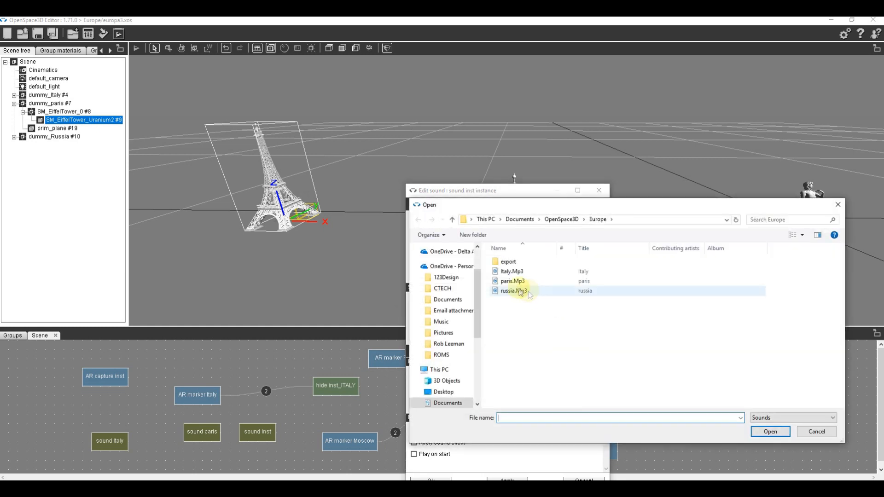
{"action": "left_click", "coordinate": [769, 431]}
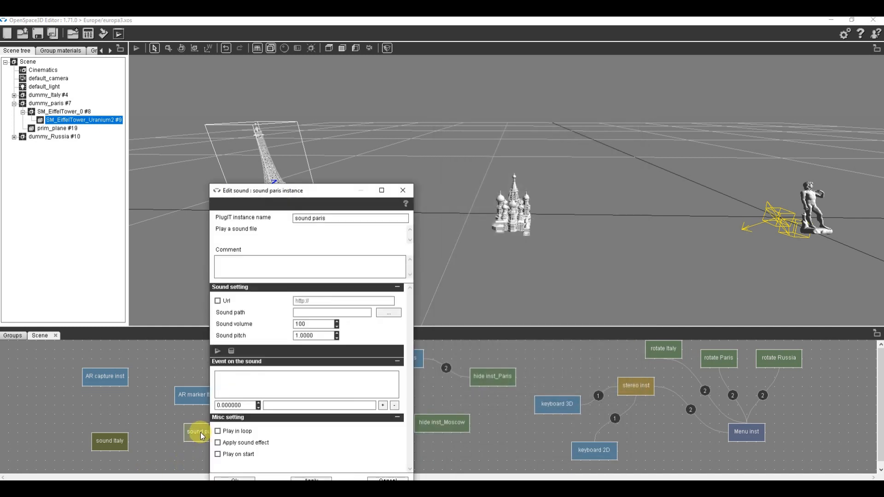
{"action": "left_click", "coordinate": [388, 312]}
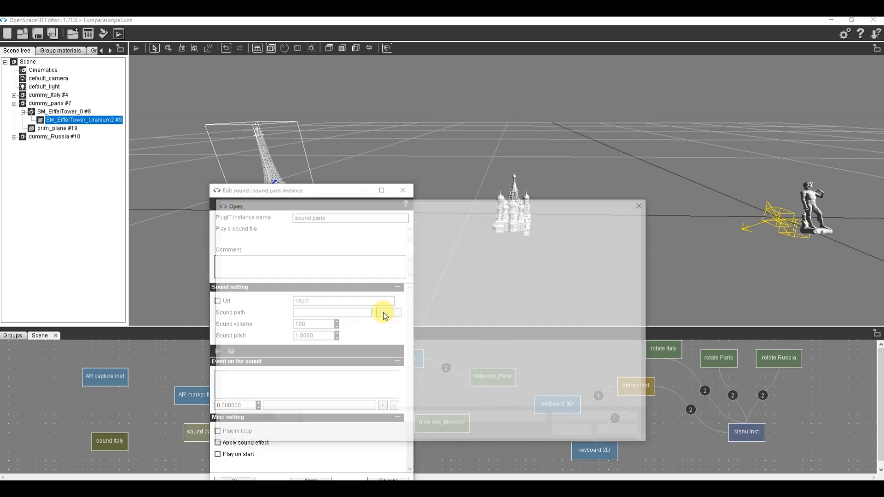
{"action": "left_click", "coordinate": [388, 312]}
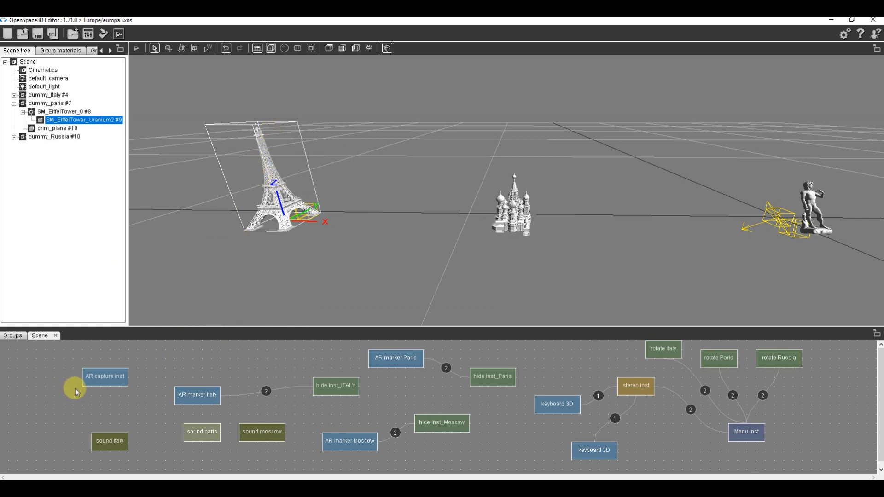
- Link AR markers Italy, Paris and Moscow to their sound blocks with Play actions
{"action": "left_click", "coordinate": [197, 394]}
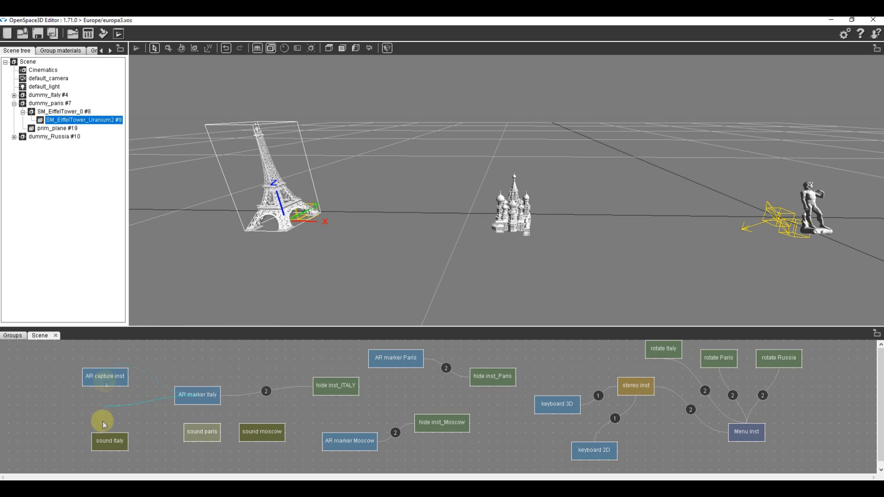
{"action": "right_click", "coordinate": [105, 424]}
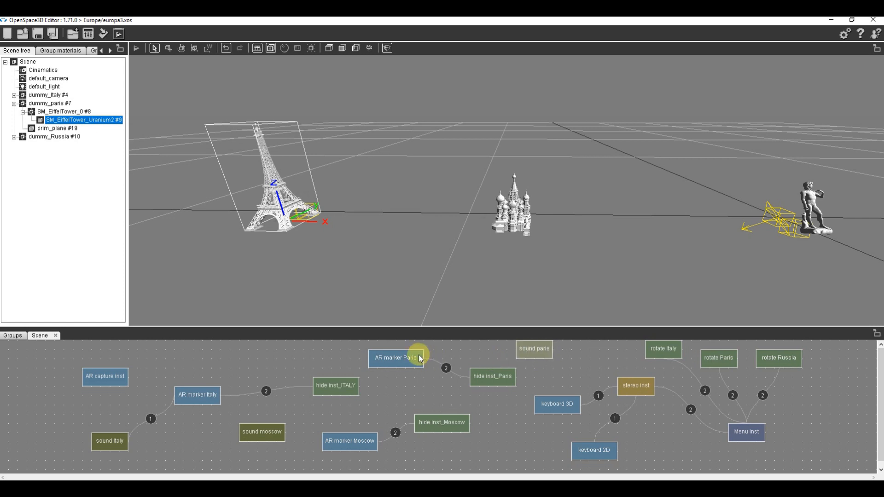
{"action": "left_click_drag", "start_coordinate": [419, 358], "coordinate": [529, 349]}
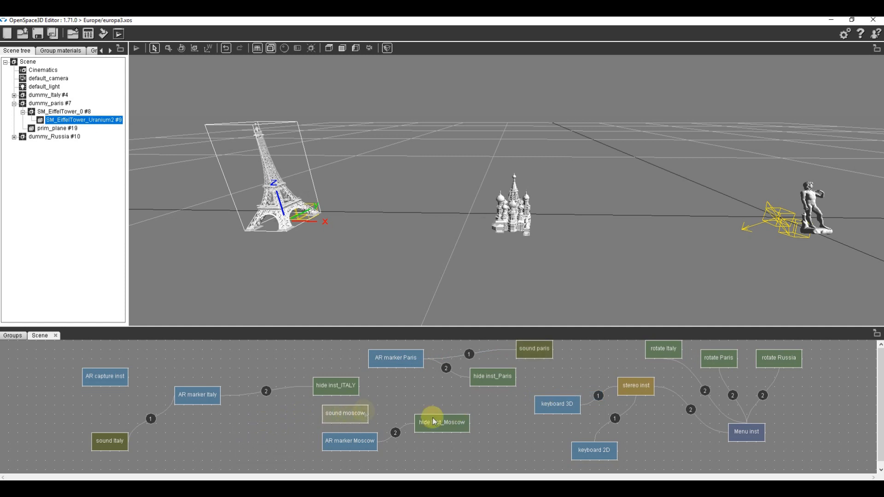
{"action": "right_click", "coordinate": [442, 422]}
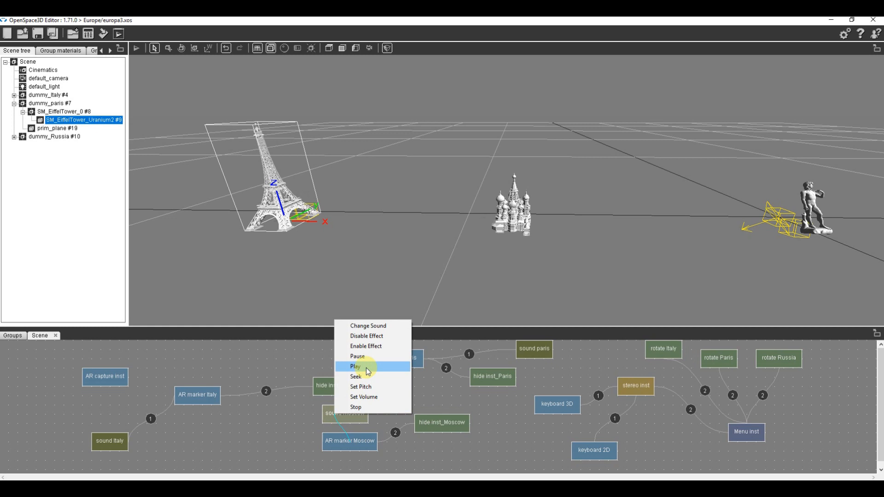
{"action": "left_click", "coordinate": [355, 367]}
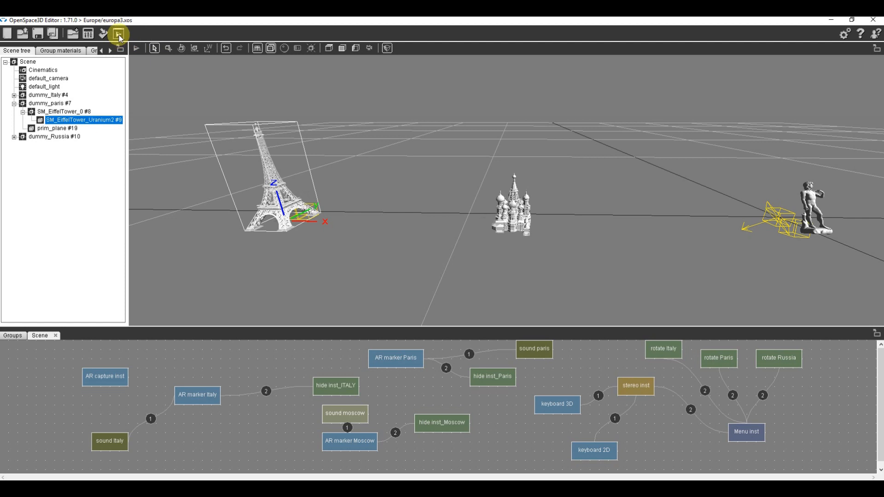
{"action": "mouse_move", "coordinate": [136, 45]}
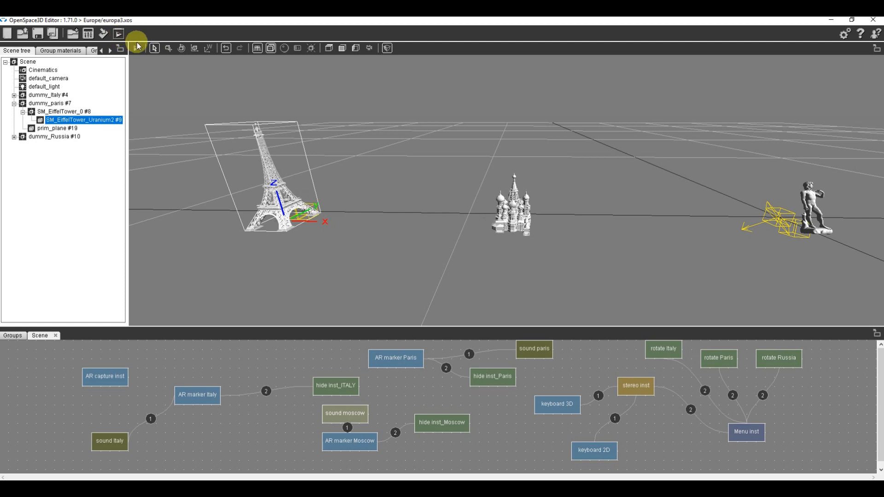
{"action": "left_click", "coordinate": [118, 33]}
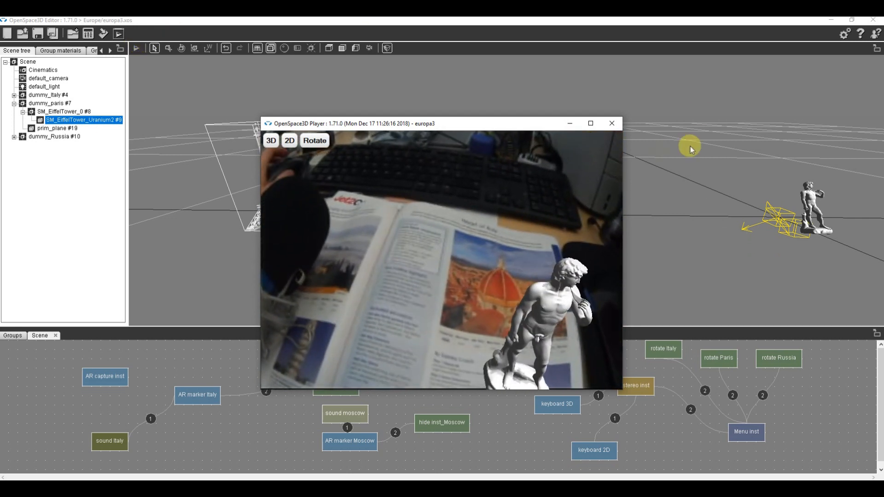
{"action": "left_click", "coordinate": [611, 123]}
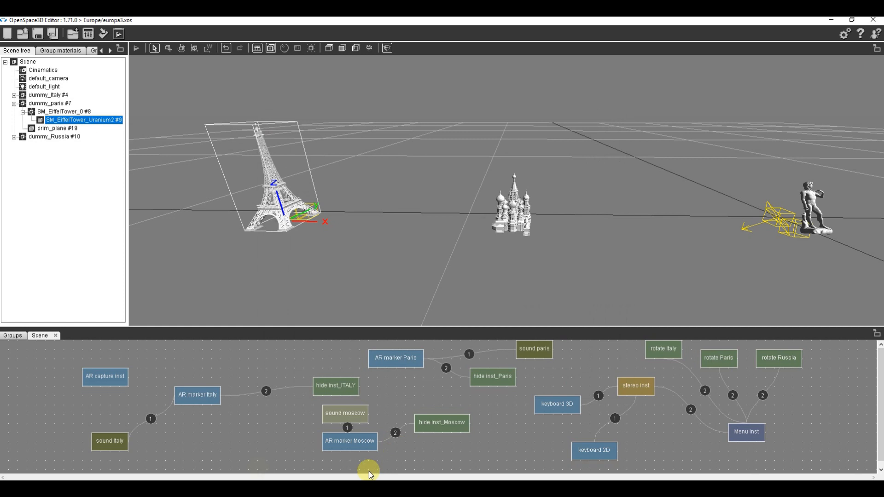
{"action": "left_click", "coordinate": [196, 395]}
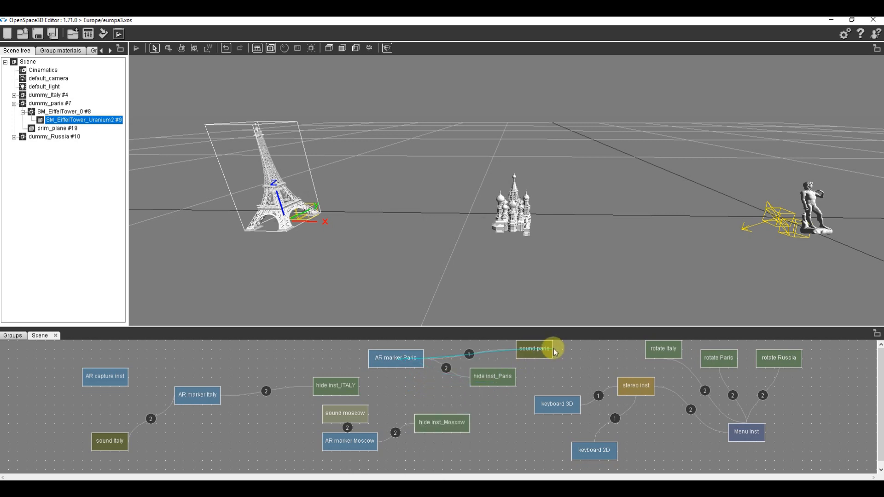
{"action": "right_click", "coordinate": [533, 348]}
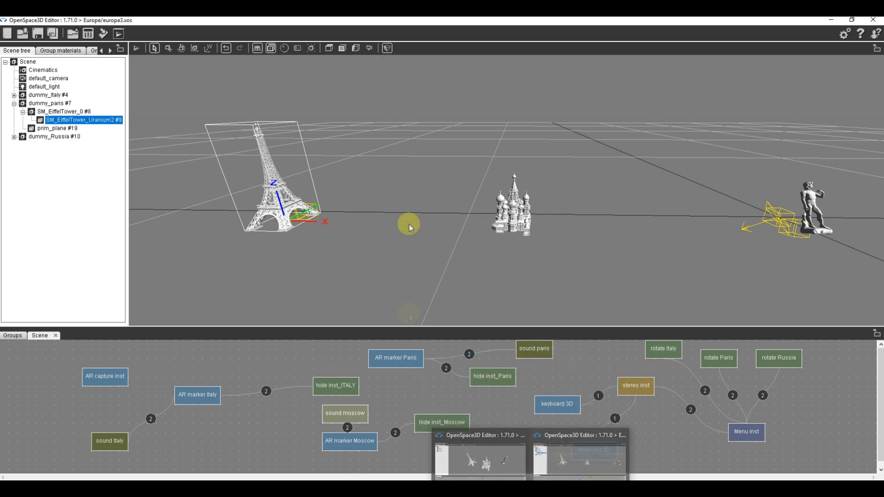
{"action": "left_click", "coordinate": [118, 32]}
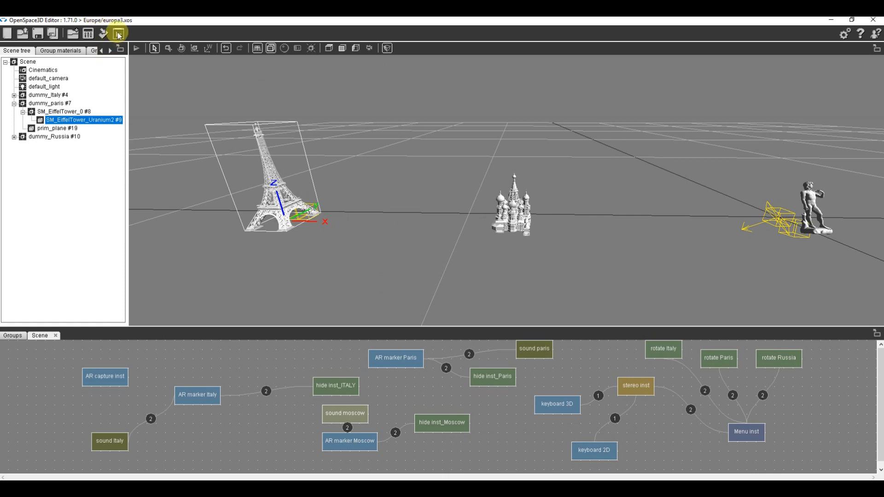
{"action": "mouse_move", "coordinate": [118, 33]}
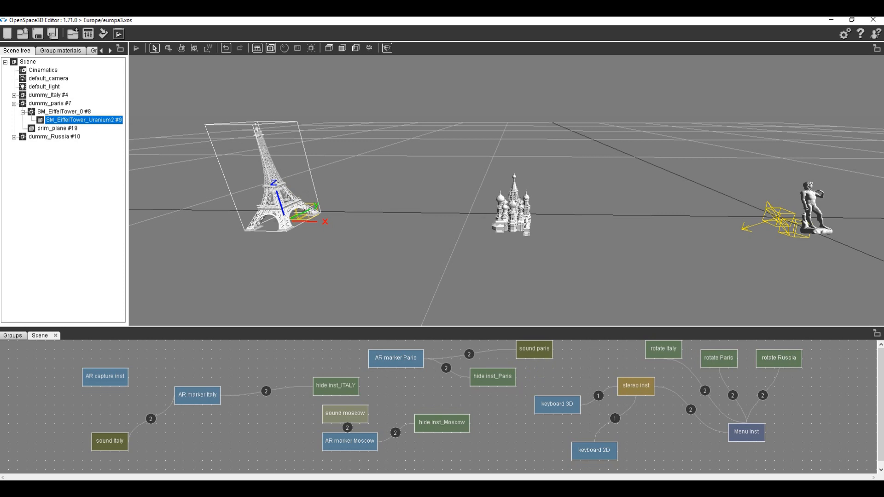
{"action": "left_click", "coordinate": [135, 48]}
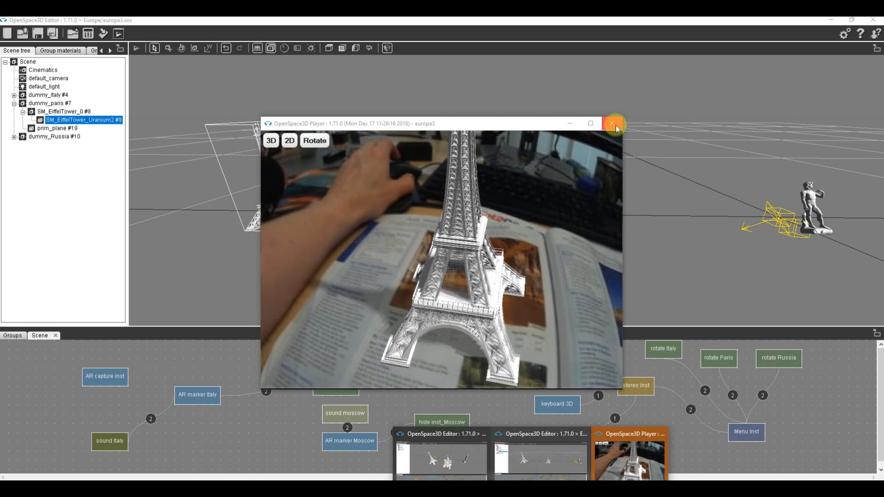
{"action": "left_click", "coordinate": [612, 123]}
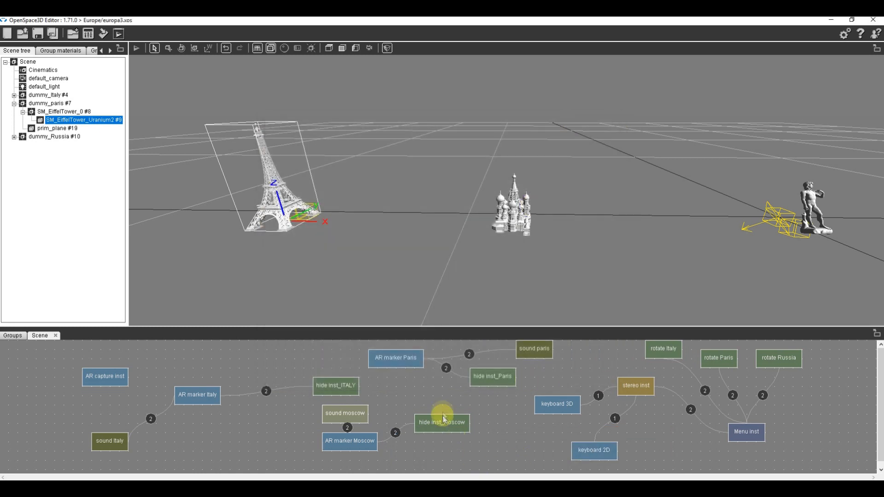
{"action": "mouse_move", "coordinate": [434, 361]}
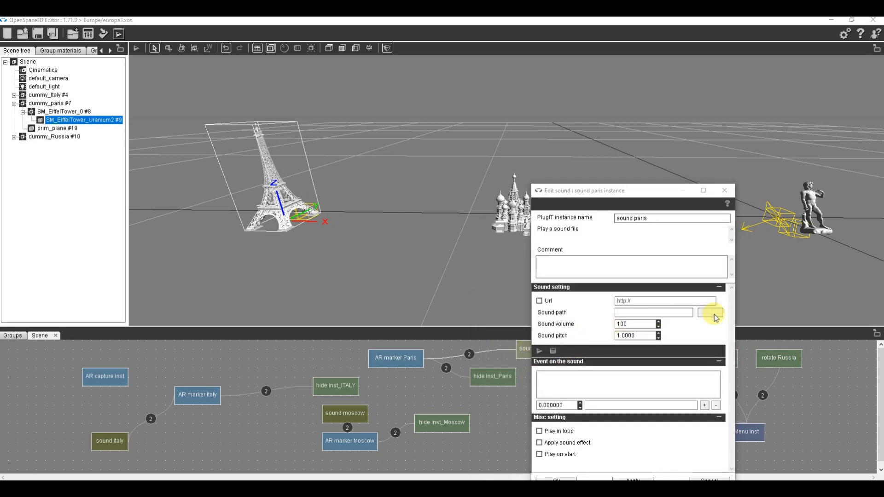
- Set sound paris's Sound path to Europe/paris.Mp3 and confirm the dialog
{"action": "left_click", "coordinate": [710, 312]}
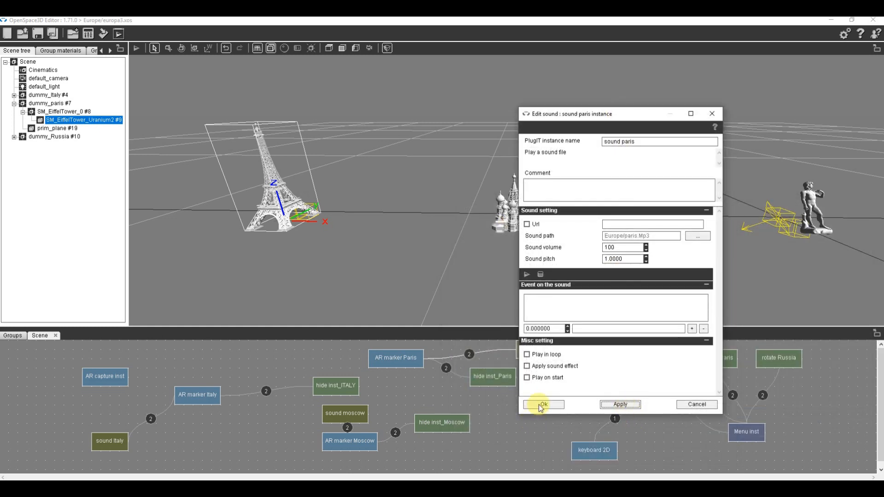
{"action": "left_click", "coordinate": [542, 405]}
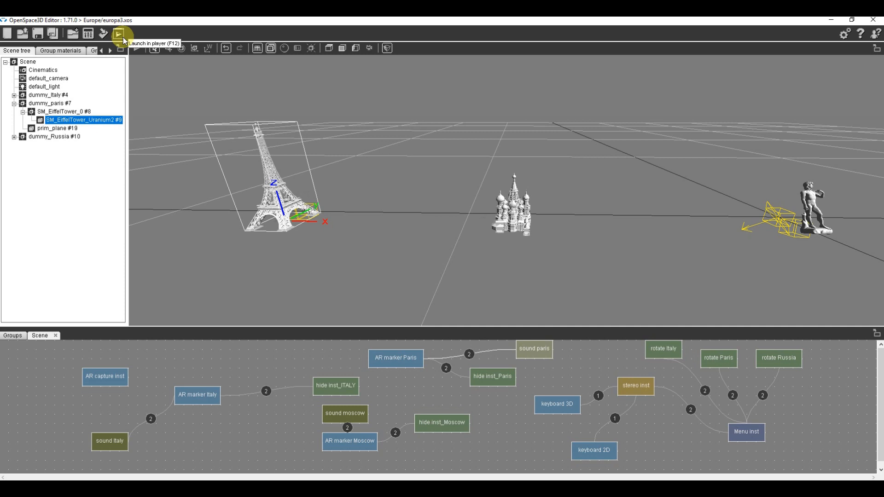
{"action": "left_click", "coordinate": [117, 34]}
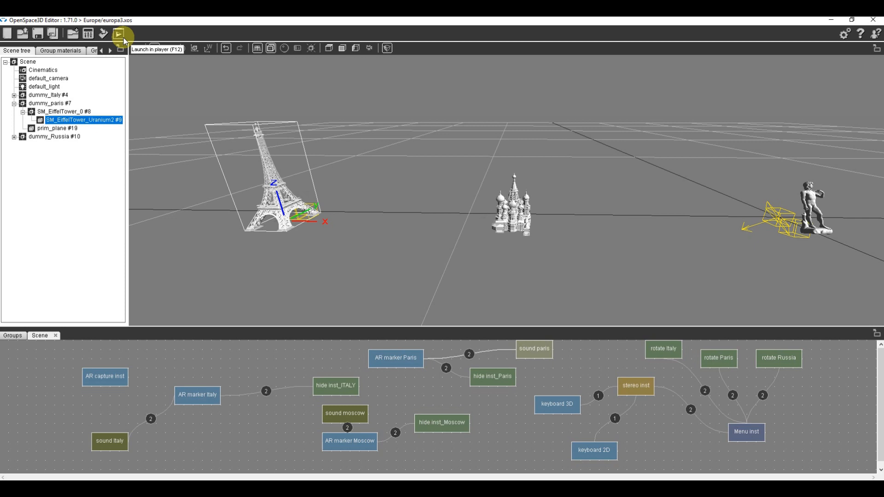
{"action": "left_click", "coordinate": [118, 34]}
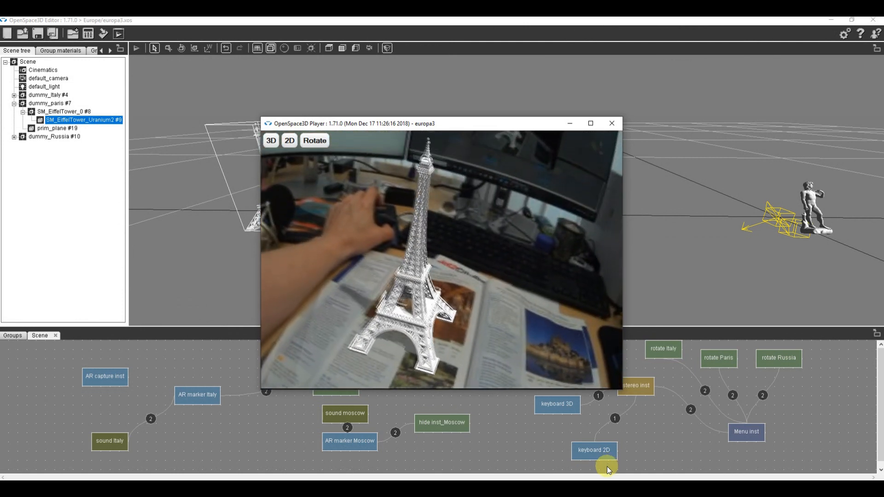
{"action": "left_click", "coordinate": [314, 141]}
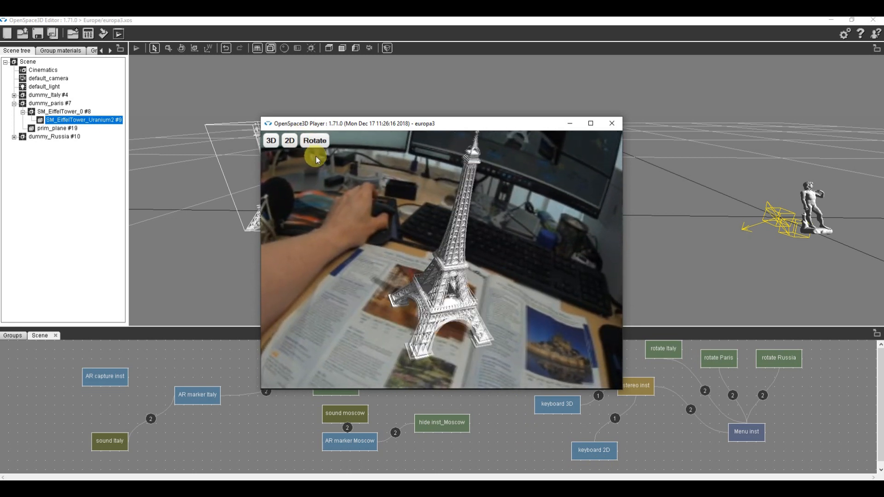
{"action": "left_click", "coordinate": [270, 141]}
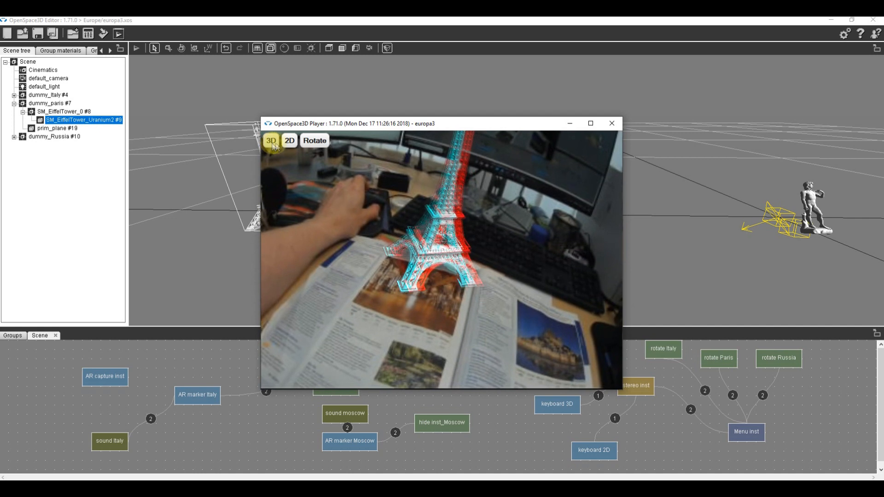
{"action": "left_click", "coordinate": [289, 140]}
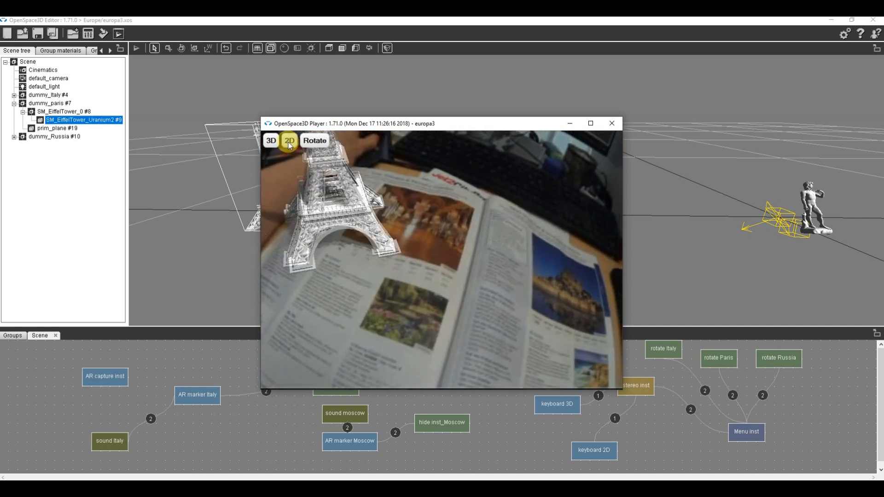
{"action": "left_click", "coordinate": [314, 141]}
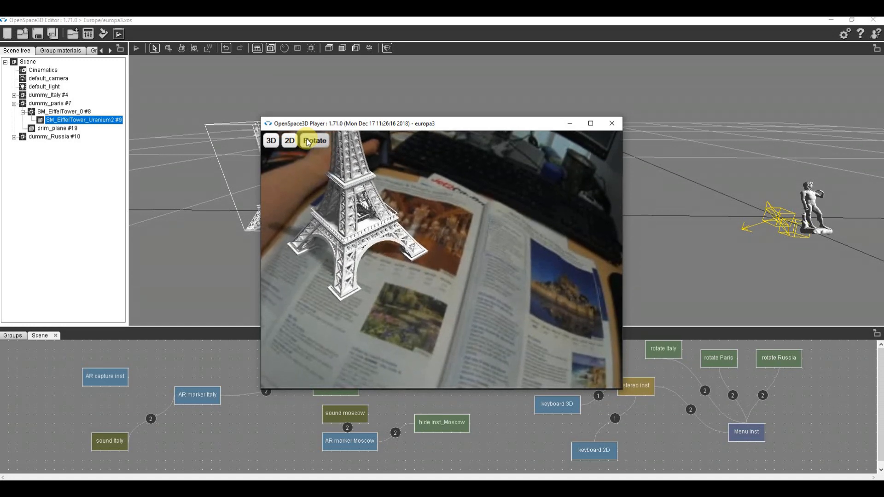
{"action": "left_click", "coordinate": [314, 141]}
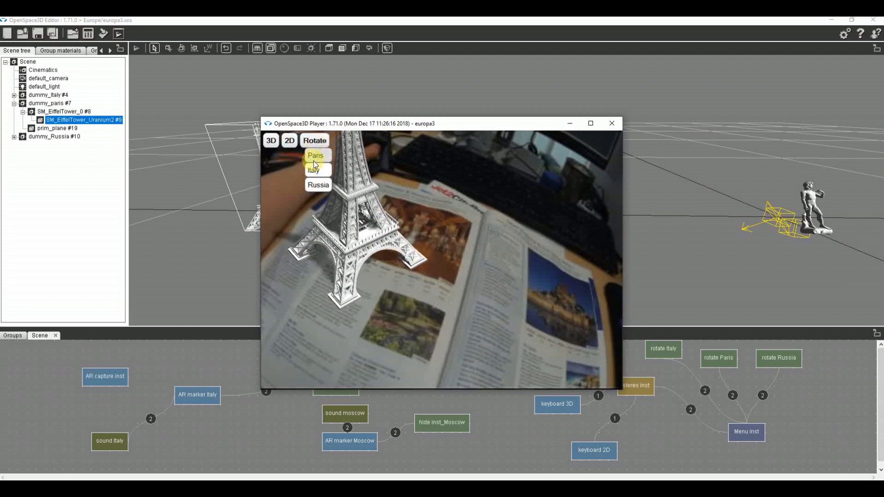
{"action": "left_click", "coordinate": [314, 140]}
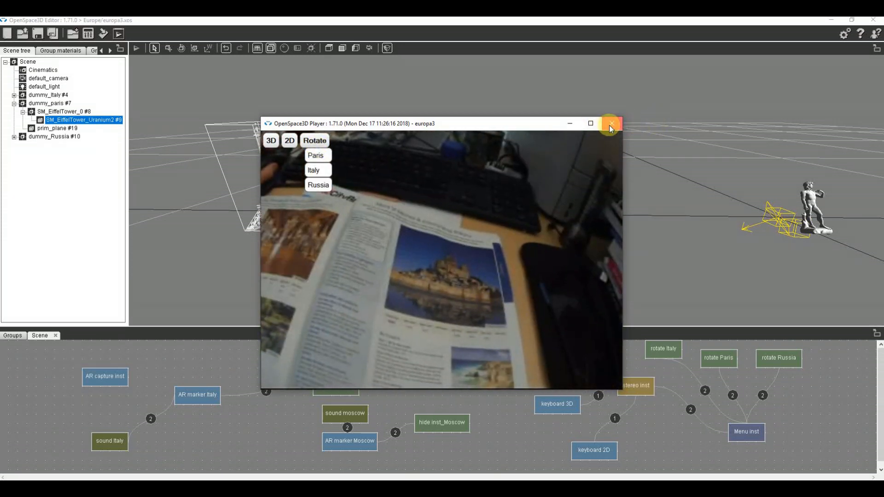
{"action": "left_click", "coordinate": [610, 124]}
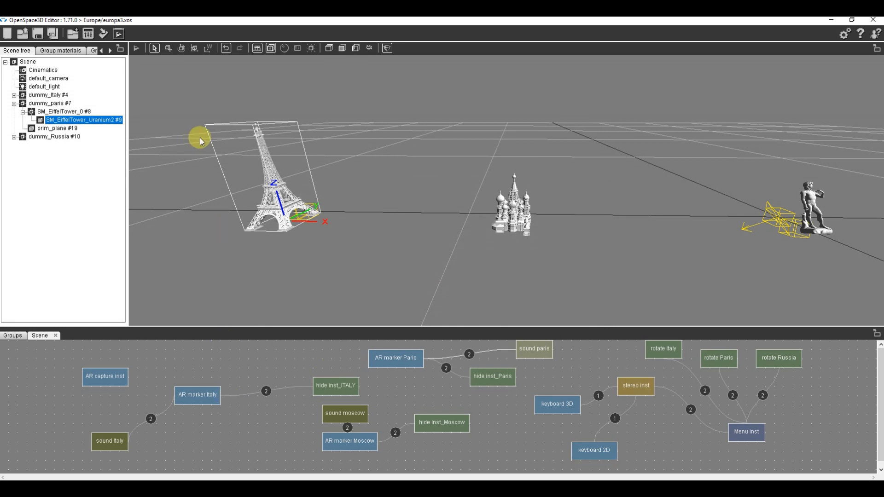
{"action": "mouse_move", "coordinate": [198, 141]}
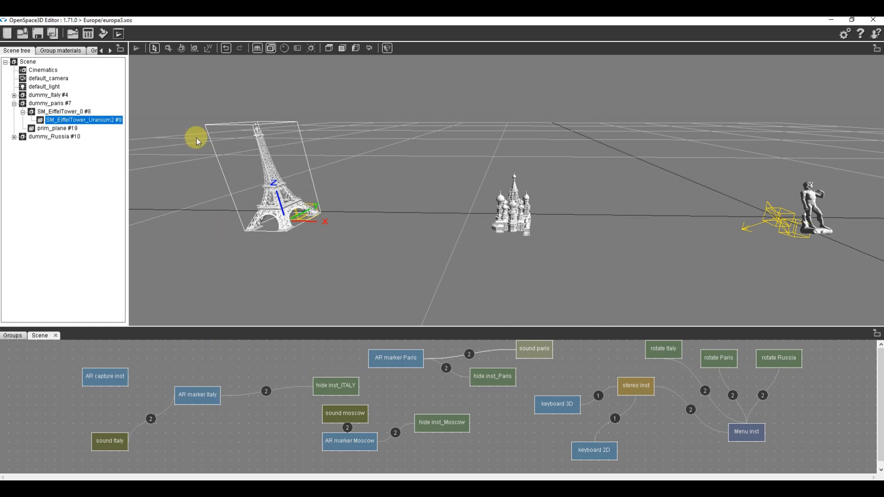
{"action": "mouse_move", "coordinate": [103, 34]}
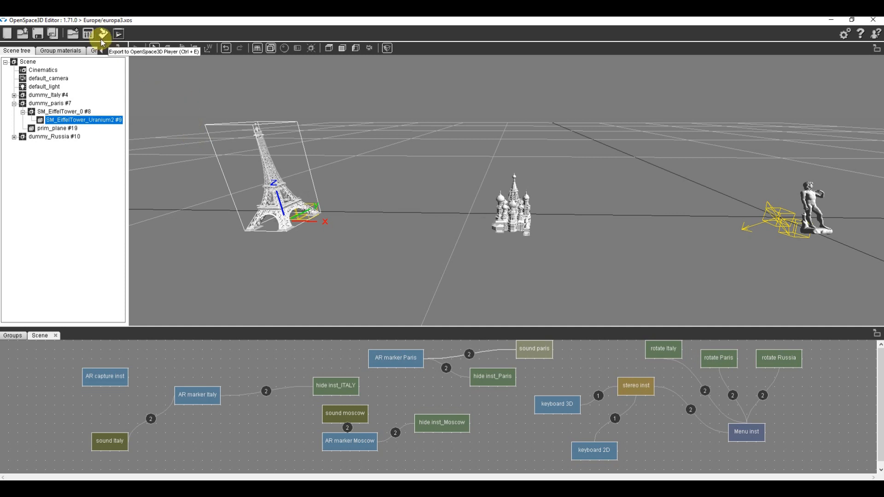
- Export as a Windows application with Windows 64bits architecture, producing europa3.exe
{"action": "left_click", "coordinate": [88, 33]}
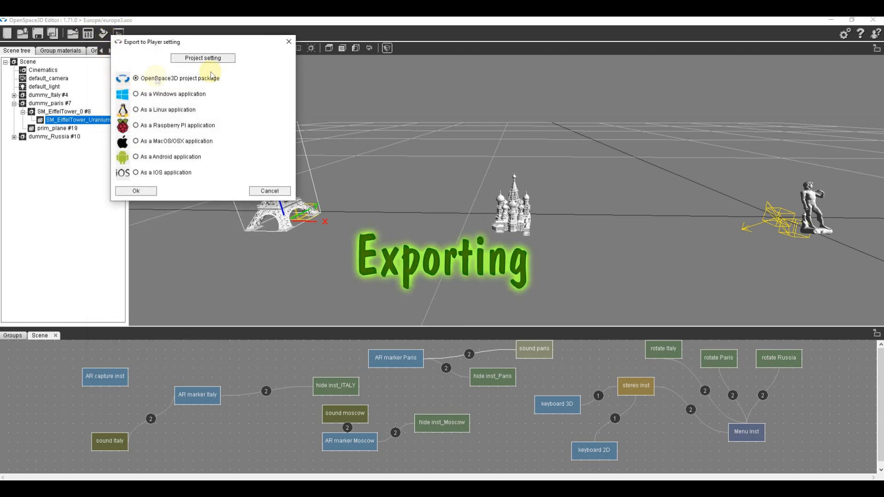
{"action": "left_click", "coordinate": [135, 156]}
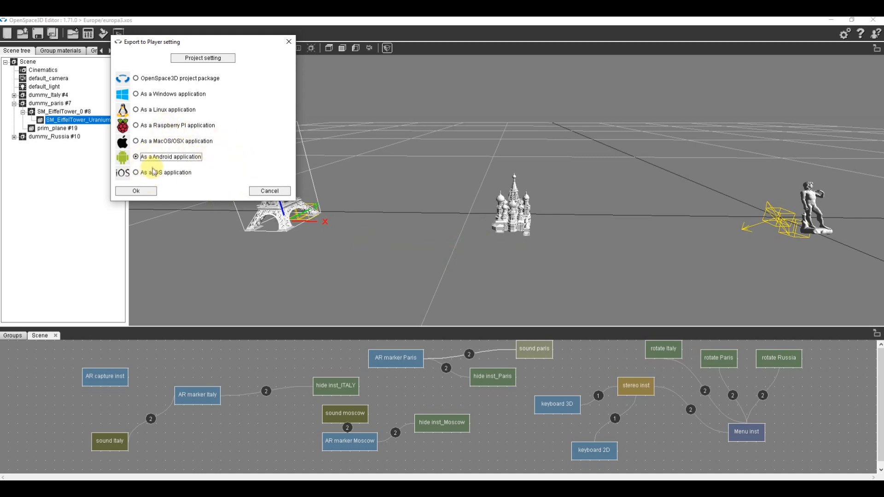
{"action": "mouse_move", "coordinate": [138, 104]}
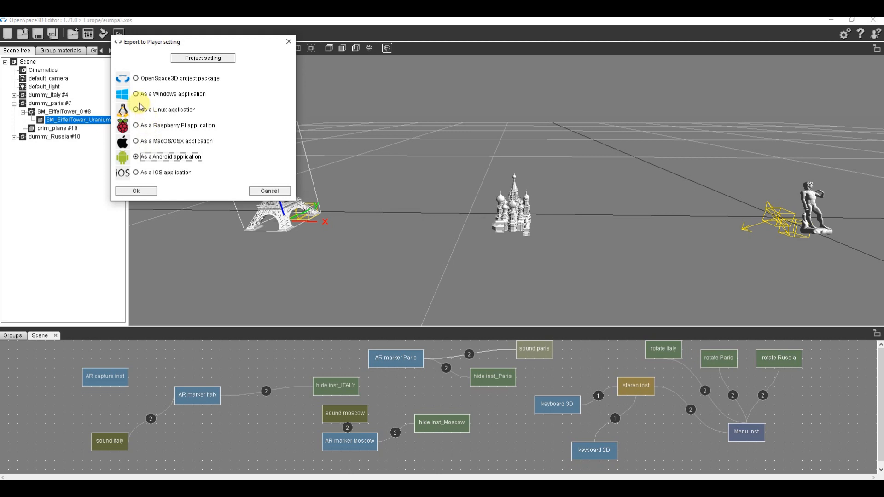
{"action": "left_click", "coordinate": [136, 93]}
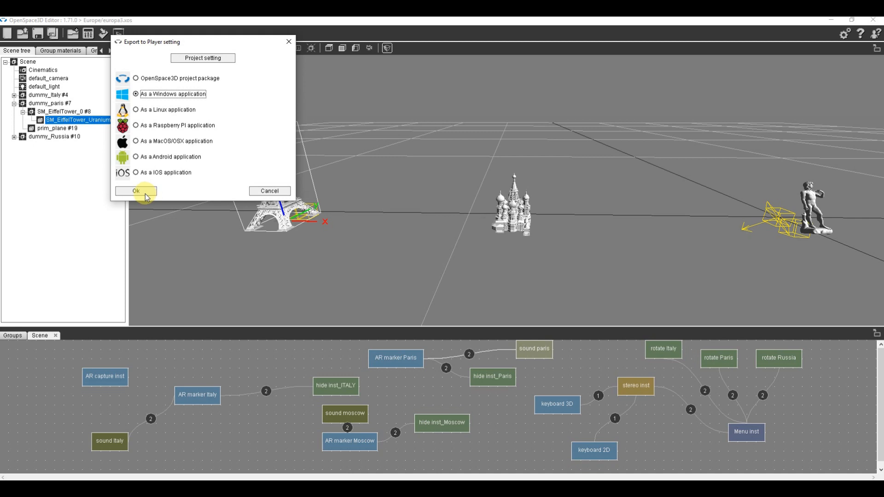
{"action": "mouse_move", "coordinate": [163, 171]}
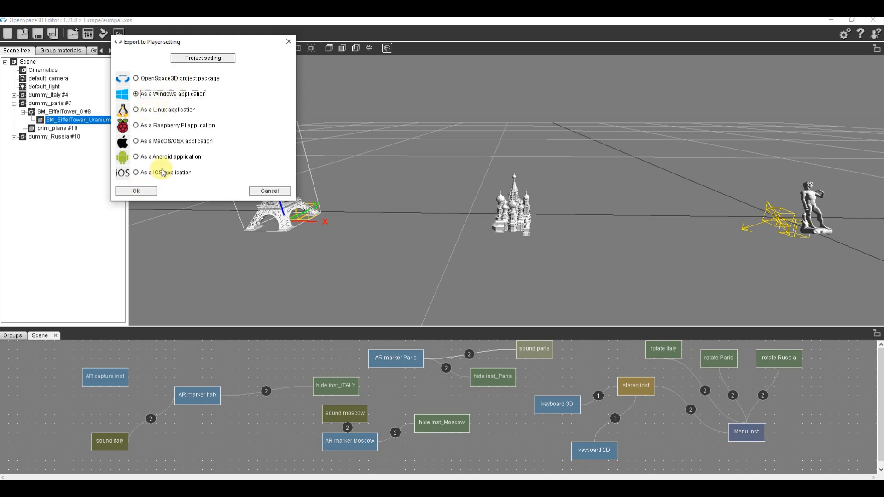
{"action": "left_click", "coordinate": [136, 190]}
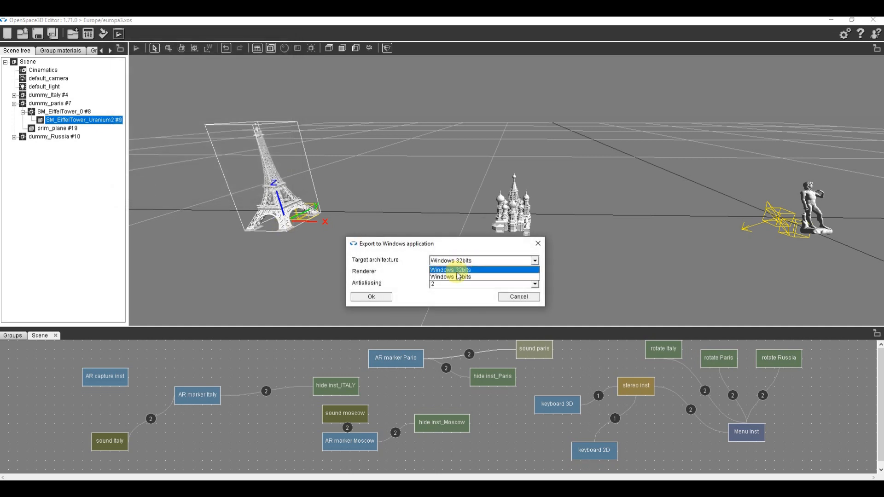
{"action": "left_click", "coordinate": [450, 277]}
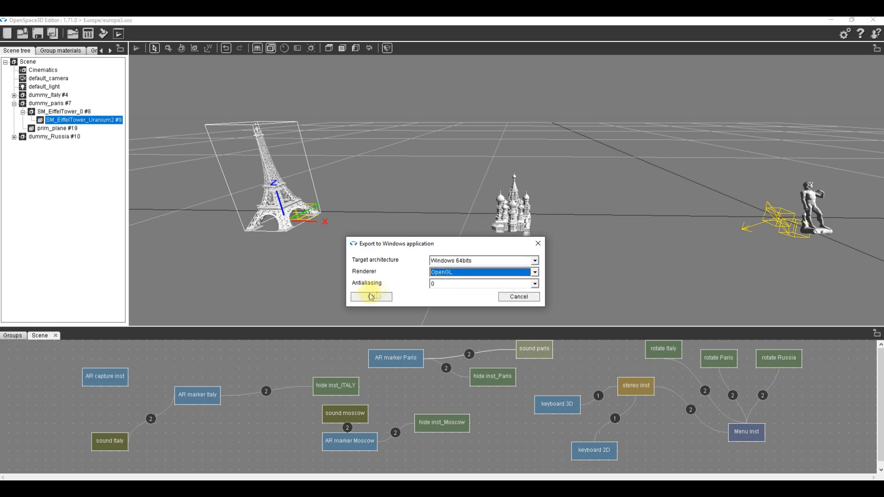
{"action": "left_click", "coordinate": [372, 297]}
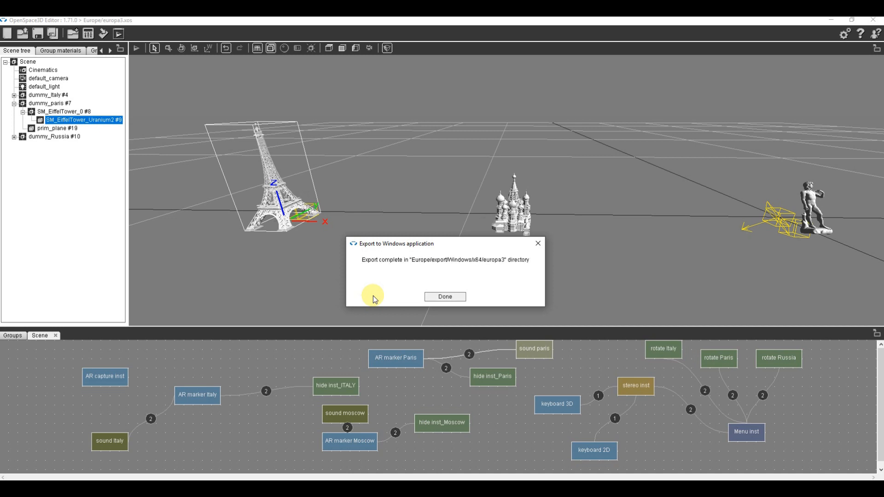
{"action": "left_click", "coordinate": [445, 296]}
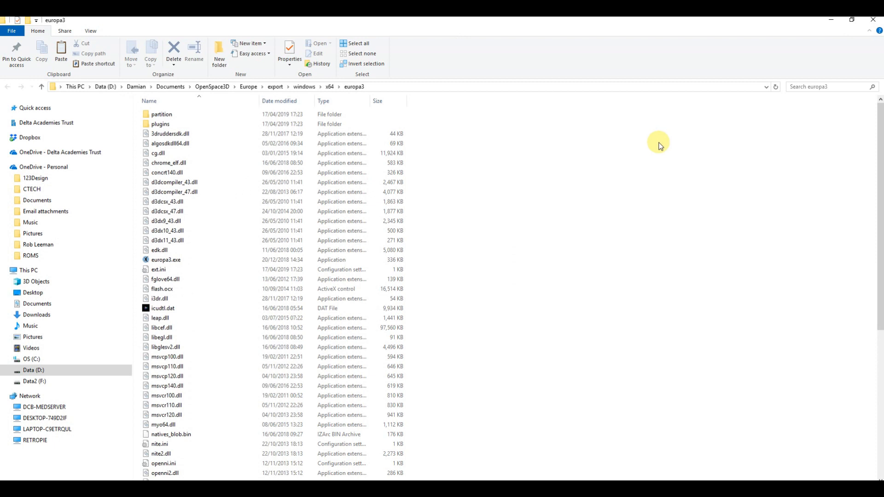
{"action": "left_click", "coordinate": [166, 259]}
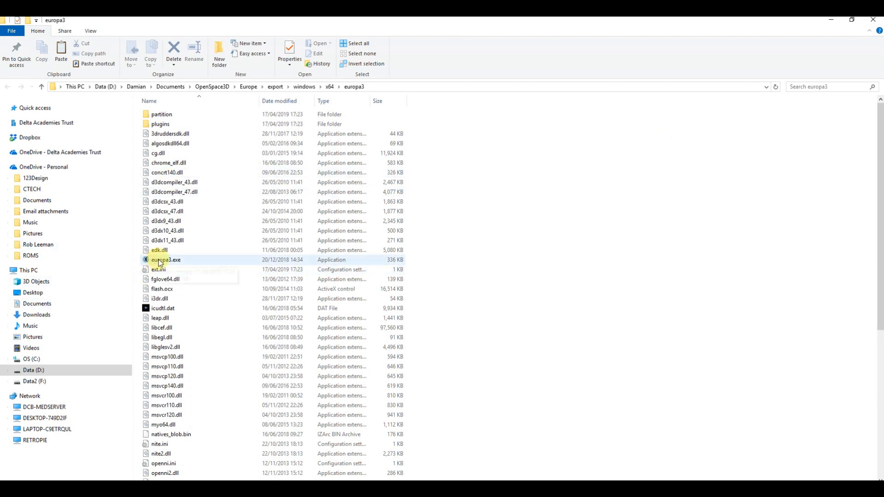
{"action": "left_click", "coordinate": [165, 260]}
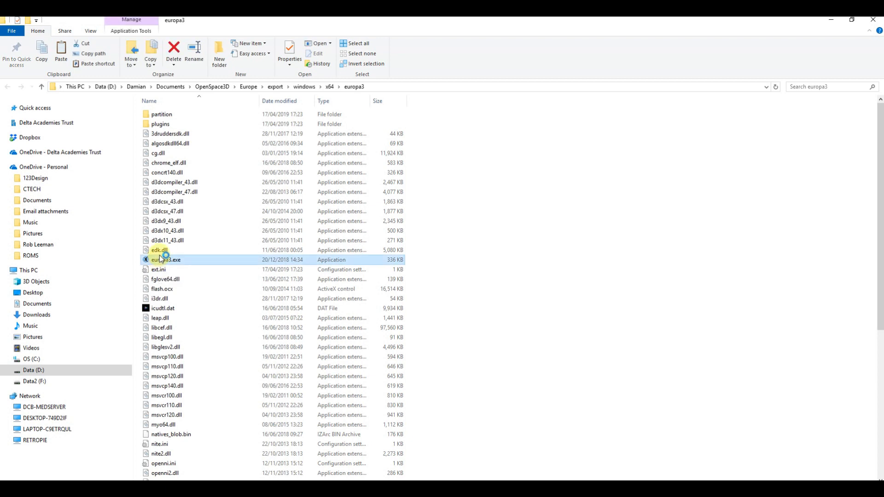
{"action": "double_click", "coordinate": [166, 259]}
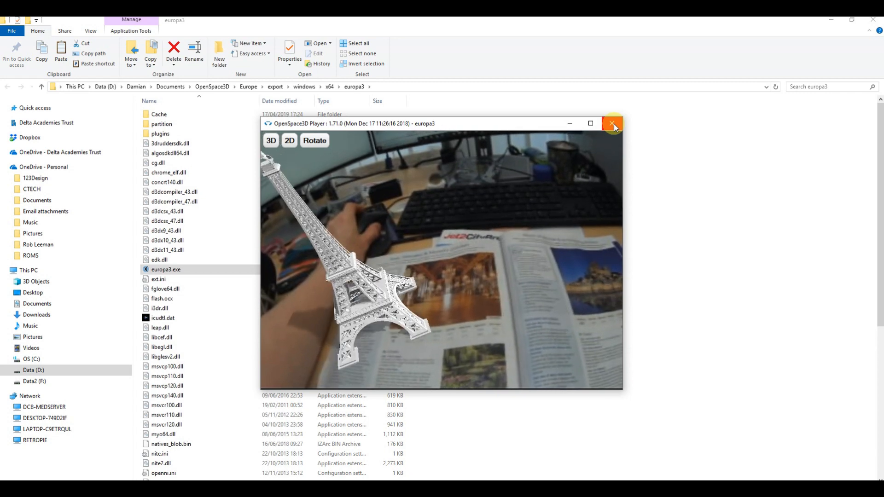
{"action": "left_click", "coordinate": [613, 124]}
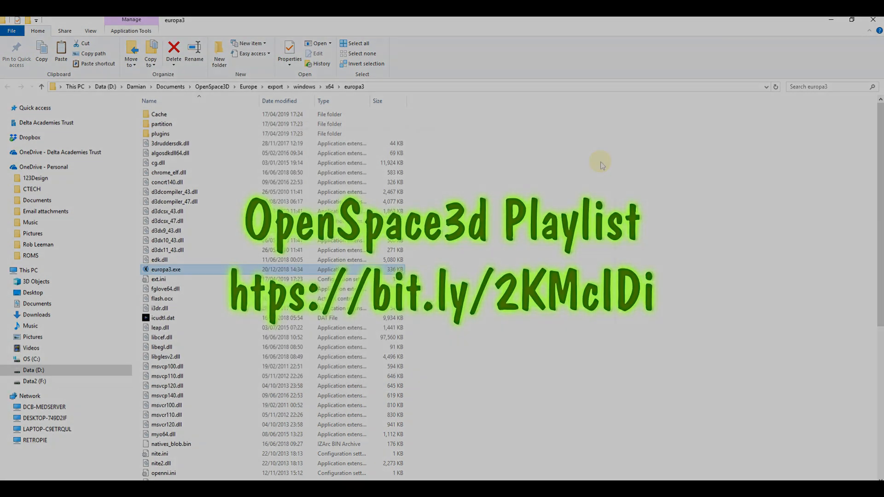